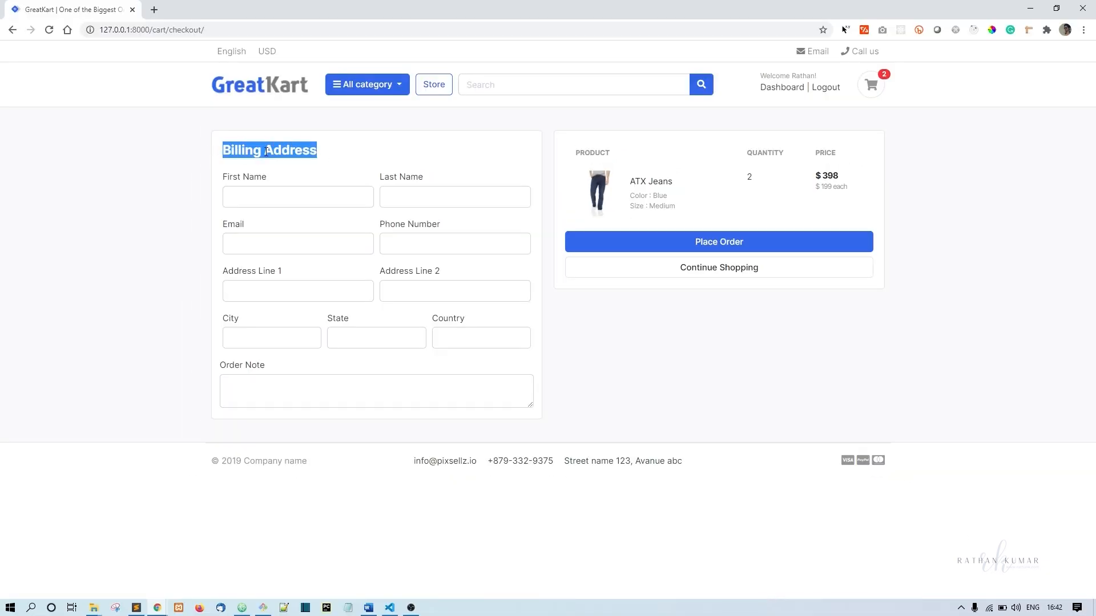
mouse_move(109, 108)
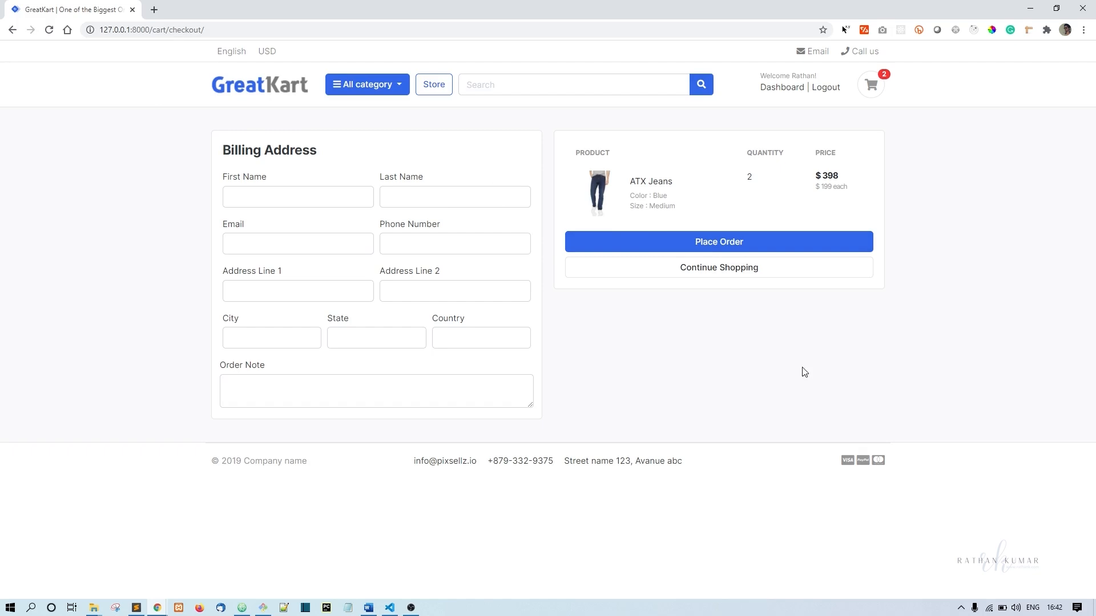
mouse_move(779, 401)
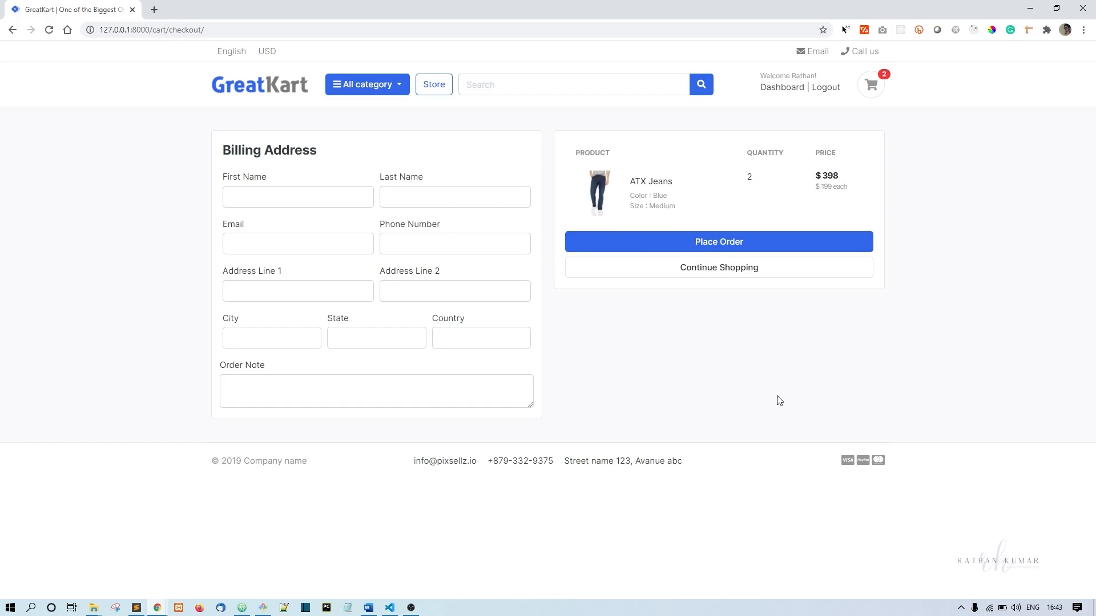
mouse_move(802, 354)
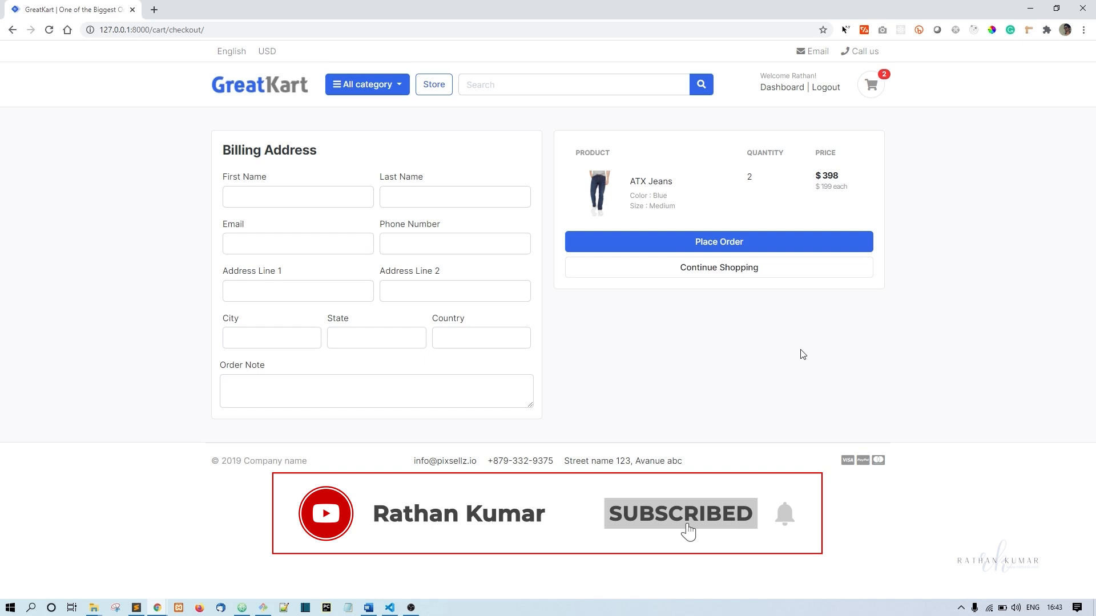
mouse_move(784, 514)
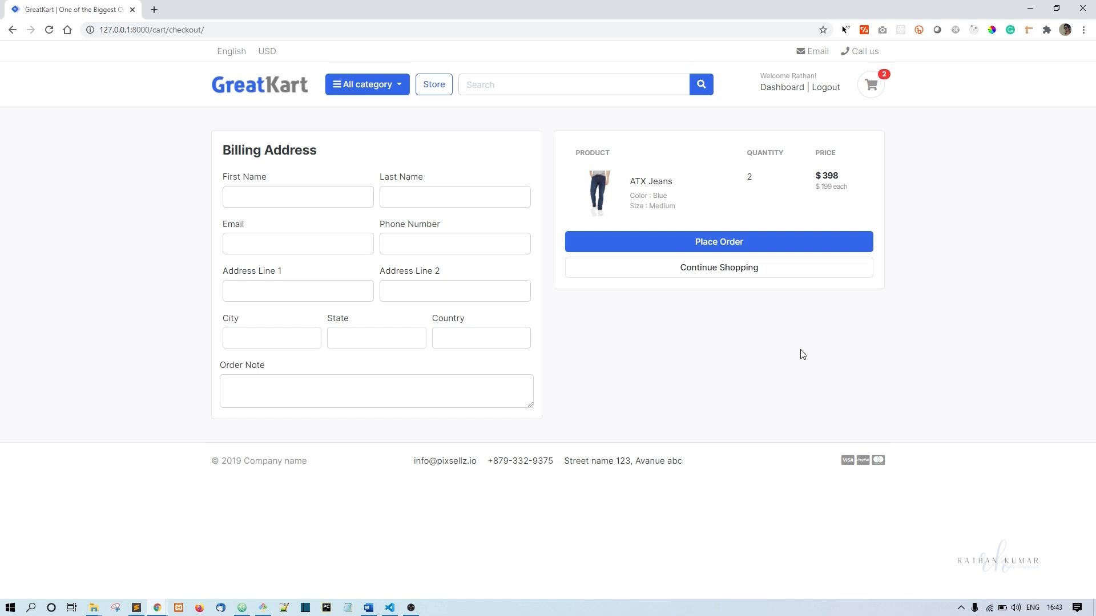
mouse_move(687, 336)
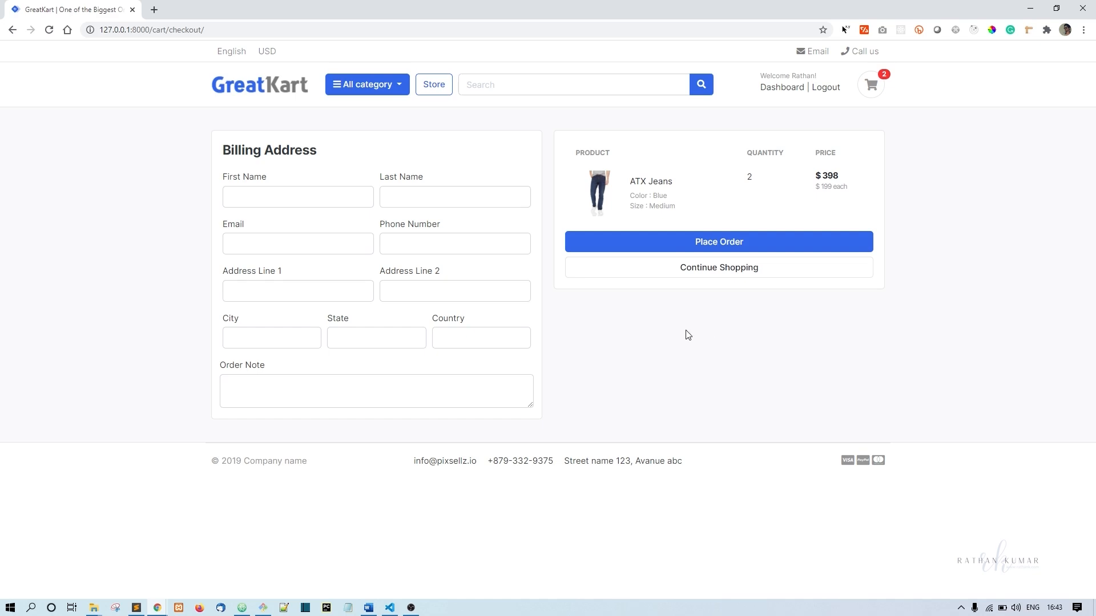
mouse_move(513, 306)
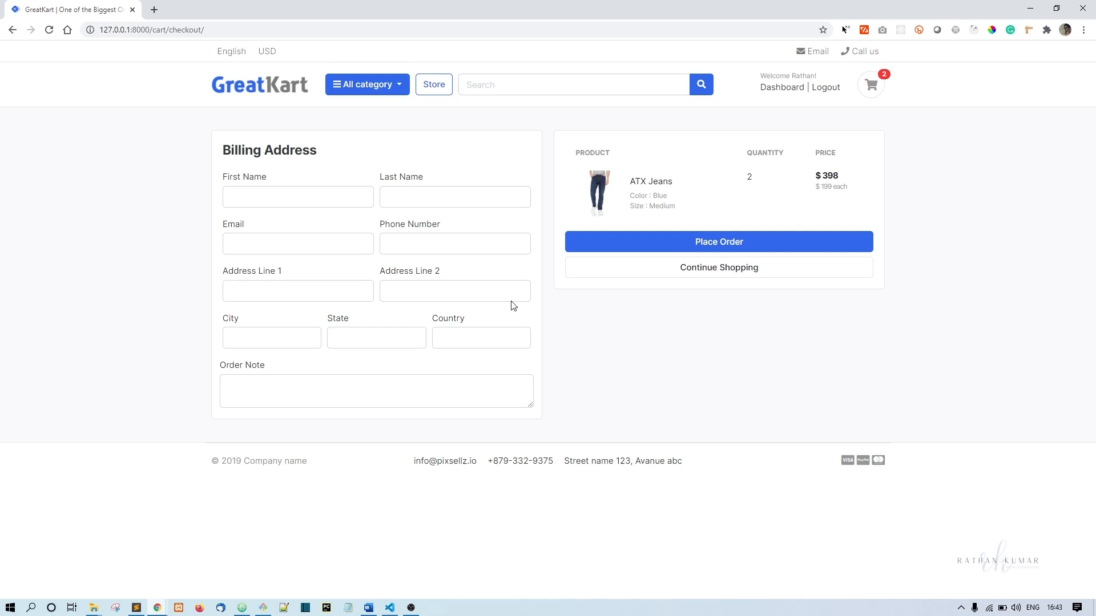
mouse_move(409, 163)
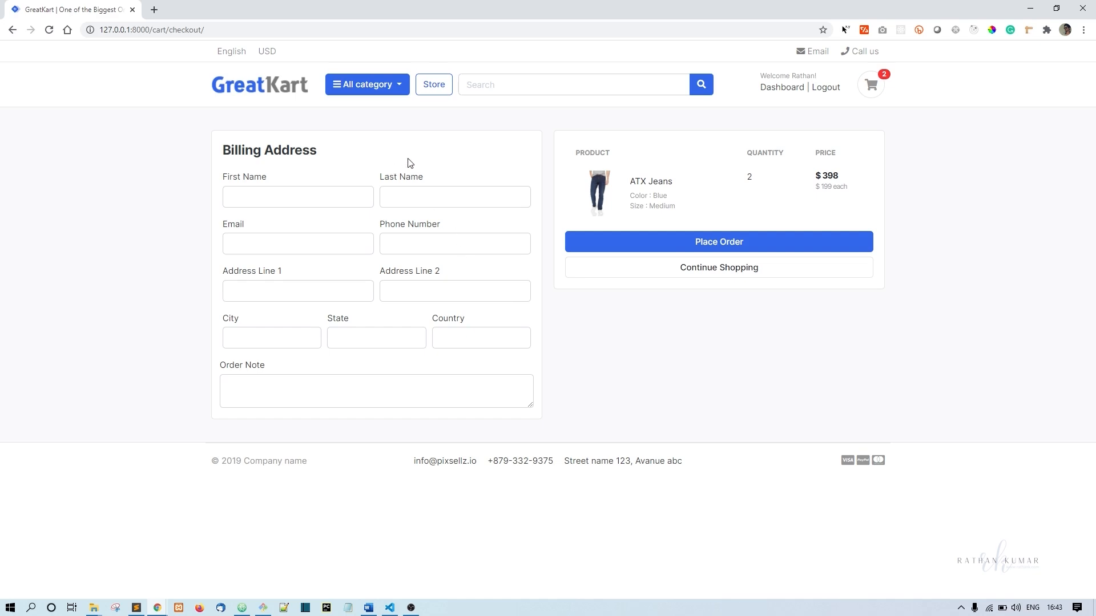
mouse_move(362, 159)
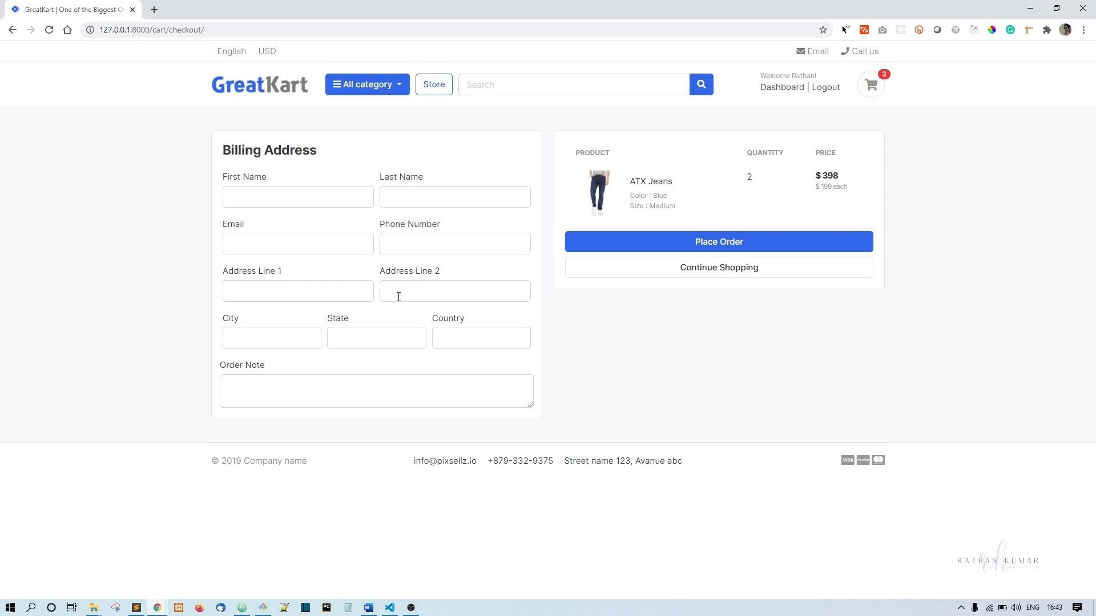
mouse_move(622, 356)
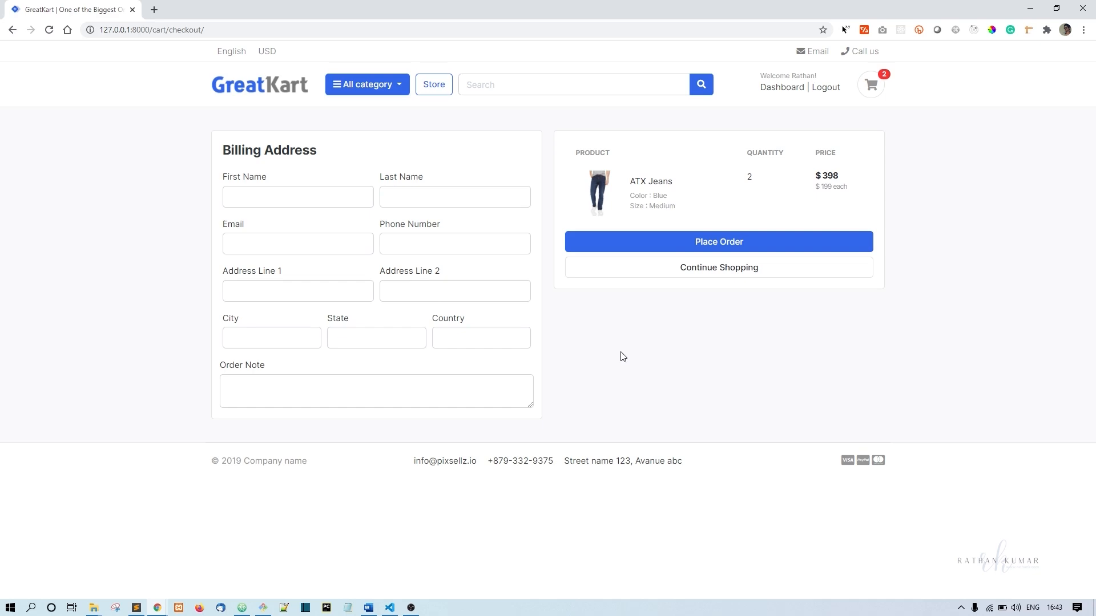
mouse_move(755, 357)
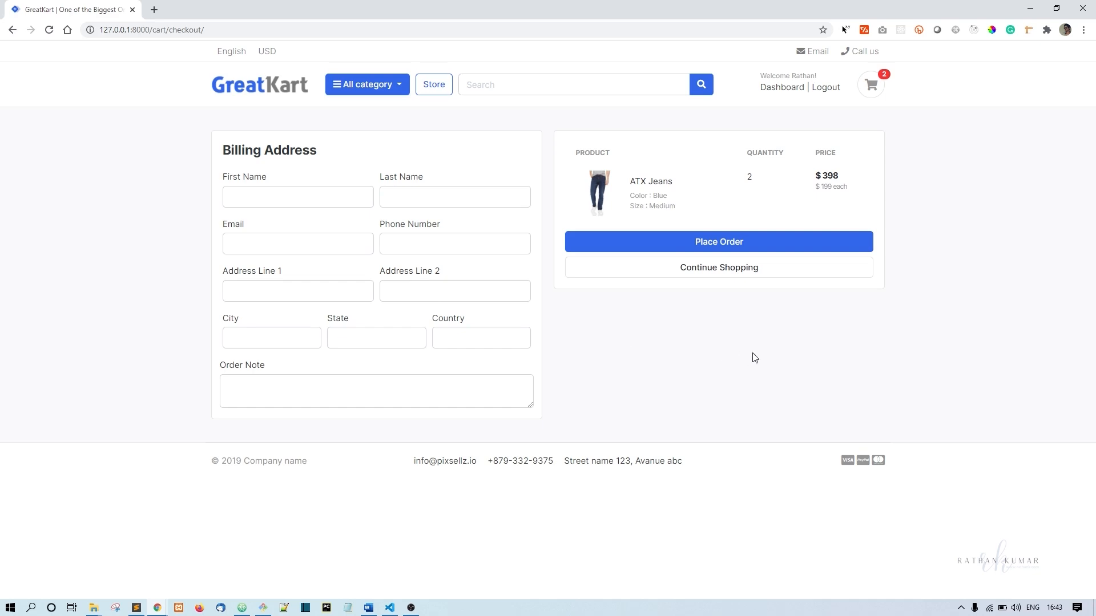
mouse_move(824, 364)
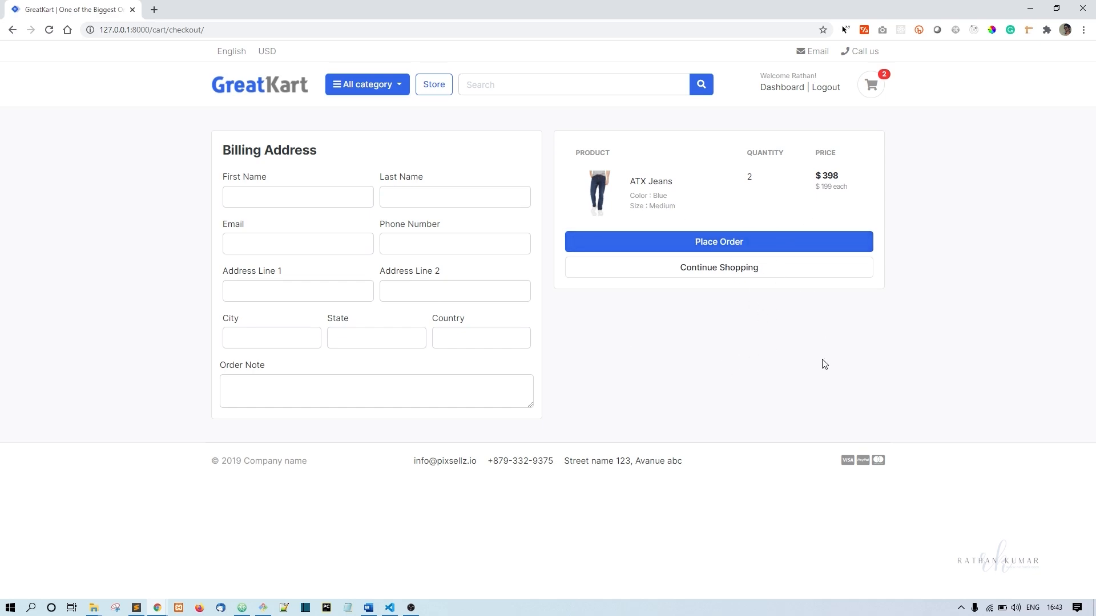
mouse_move(788, 308)
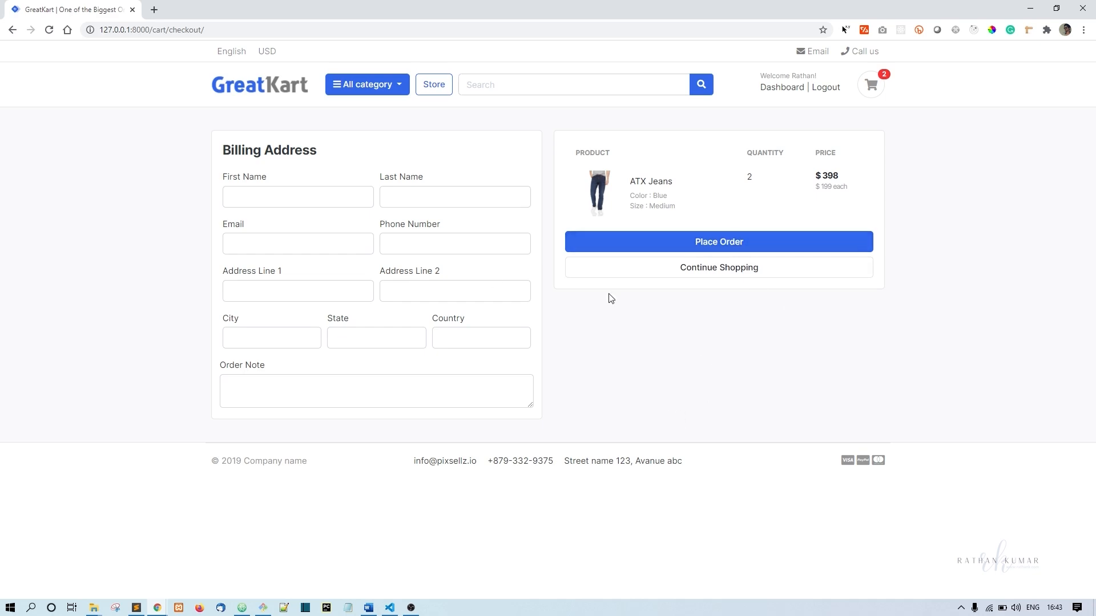
mouse_move(812, 250)
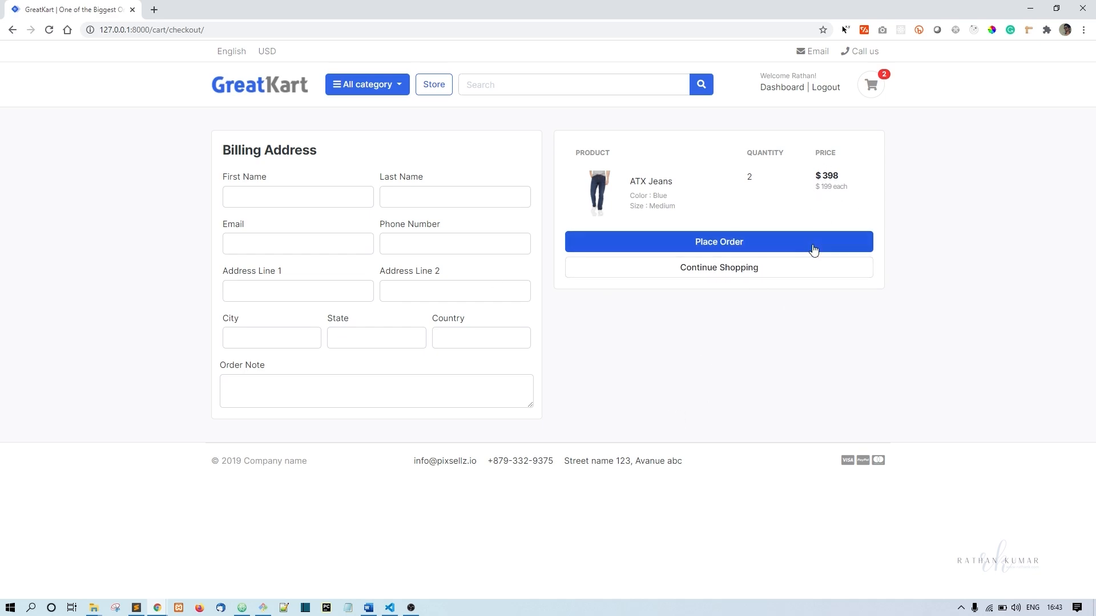
mouse_move(718, 268)
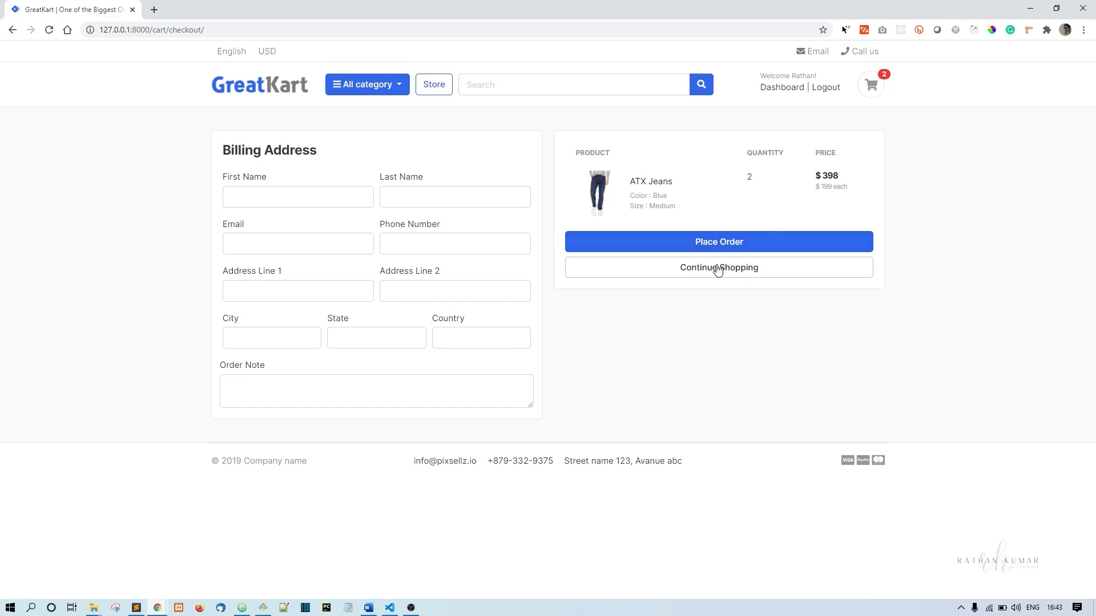
mouse_move(719, 267)
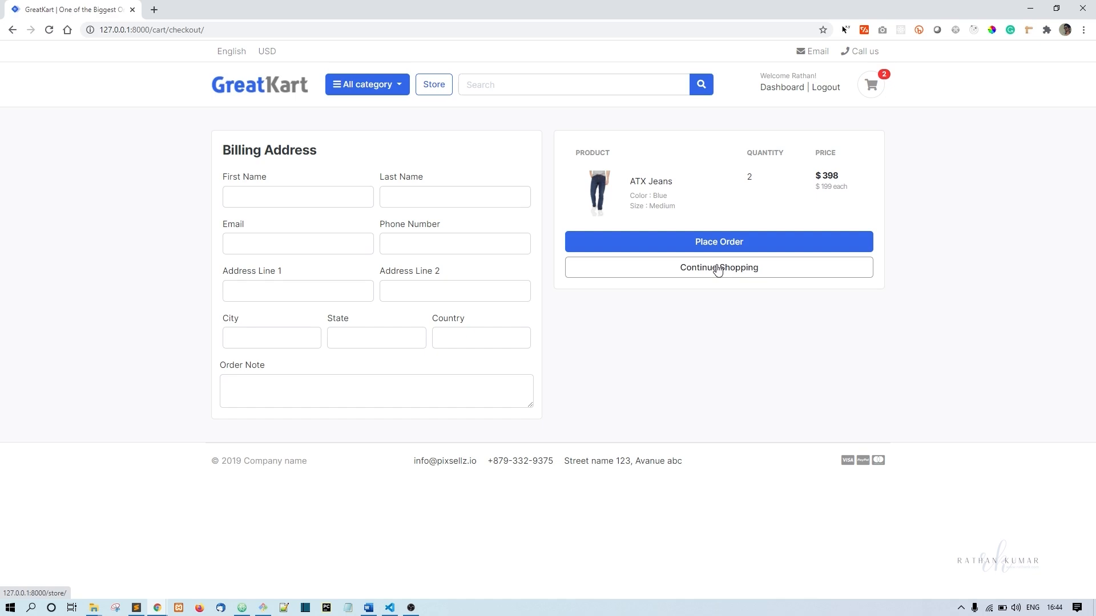
mouse_move(717, 364)
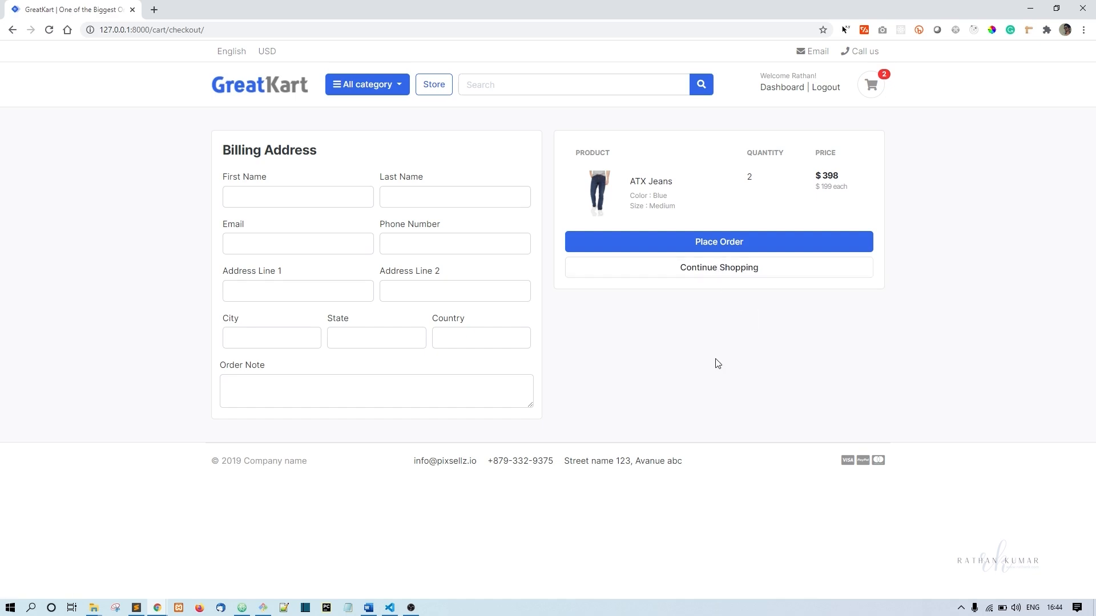
mouse_move(726, 348)
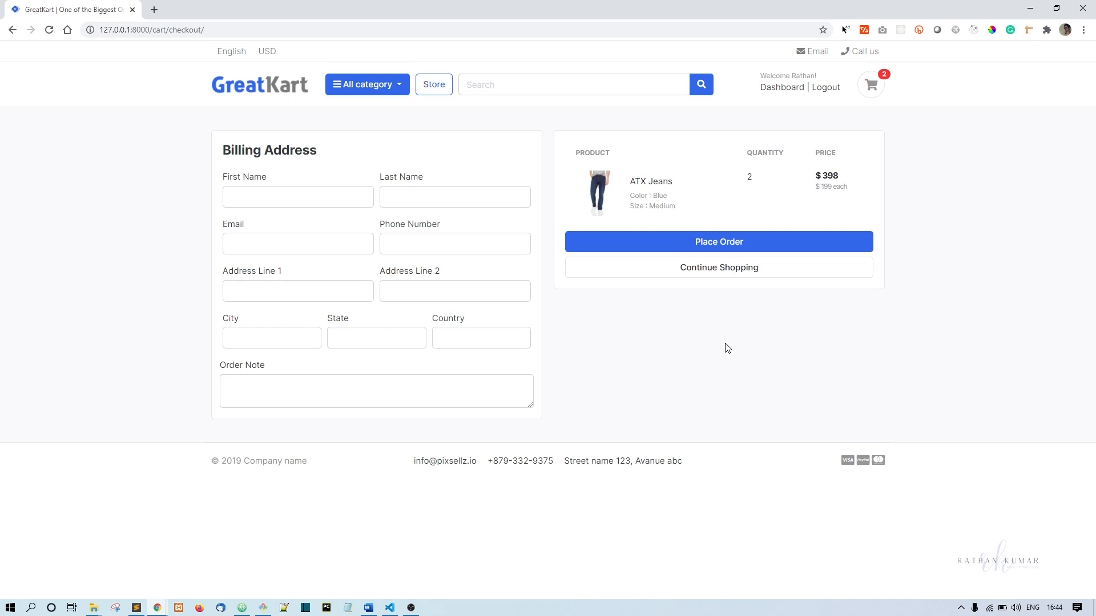
mouse_move(740, 379)
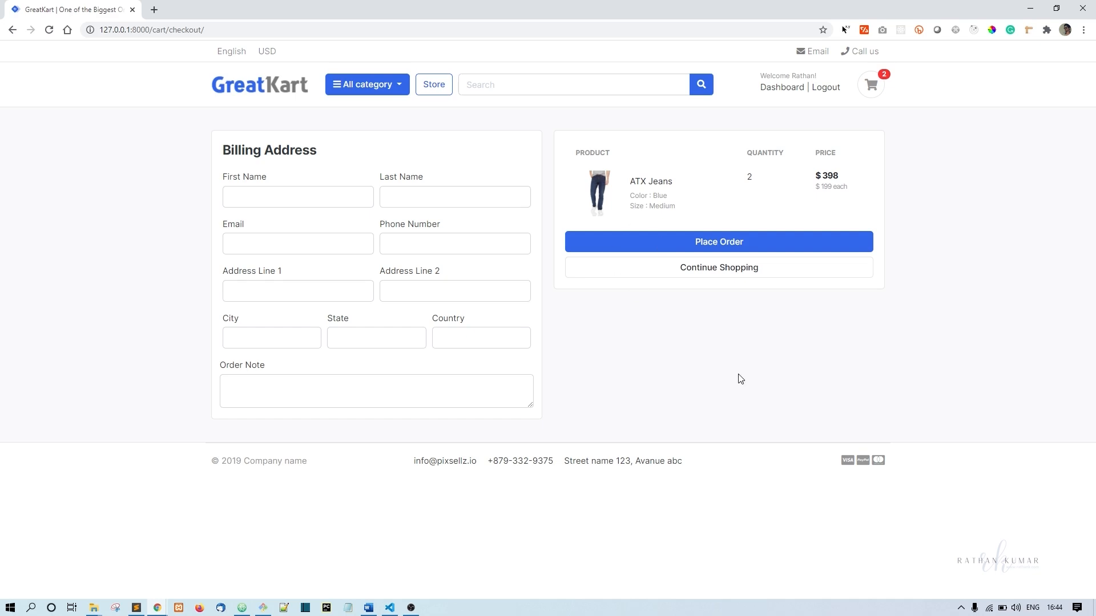
mouse_move(249, 576)
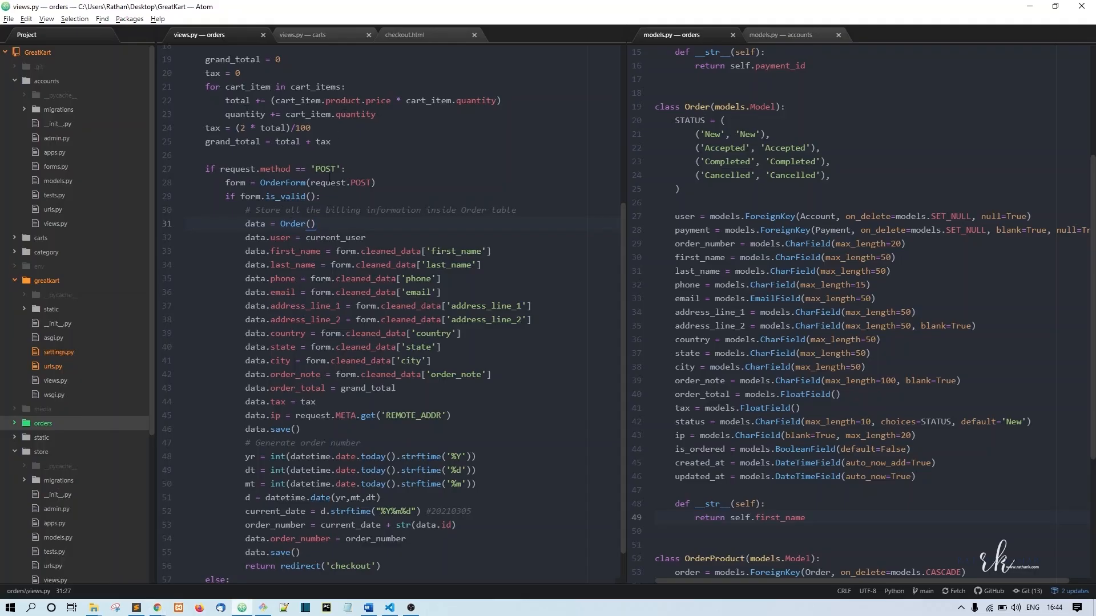
Add path('payments', views.payments, name='payments') to the orders app's urls.py.
scroll("down", 3)
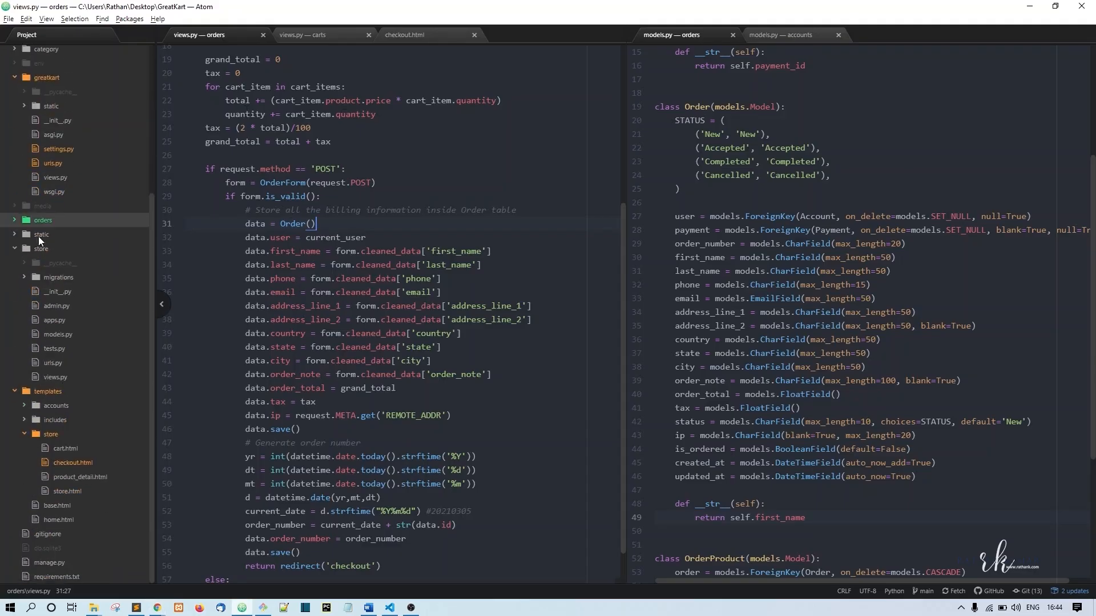
left_click(41, 219)
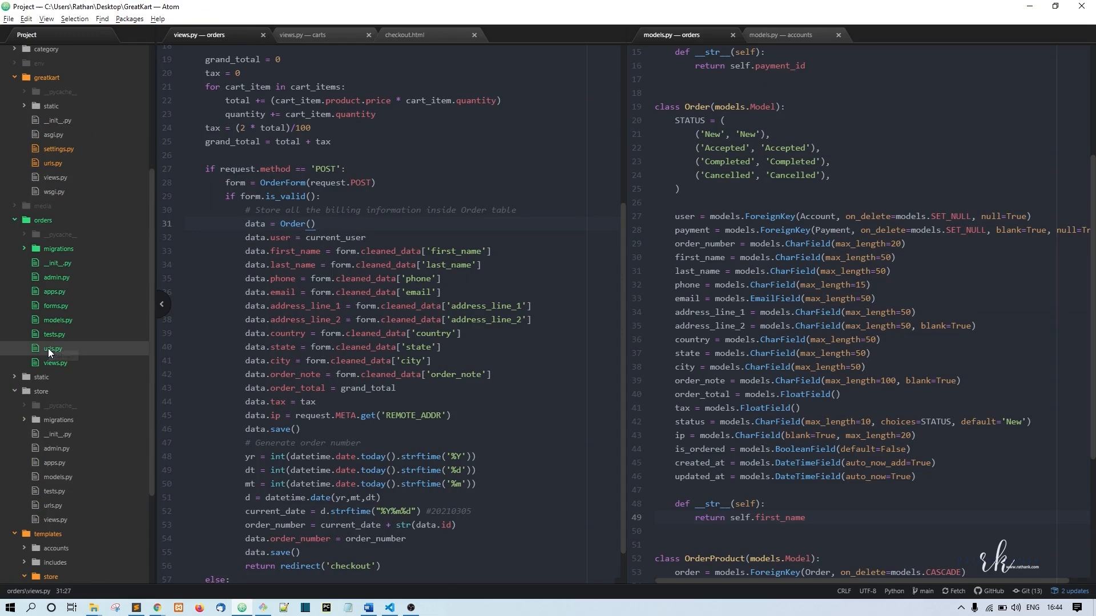
left_click(54, 348)
type("path('pa")
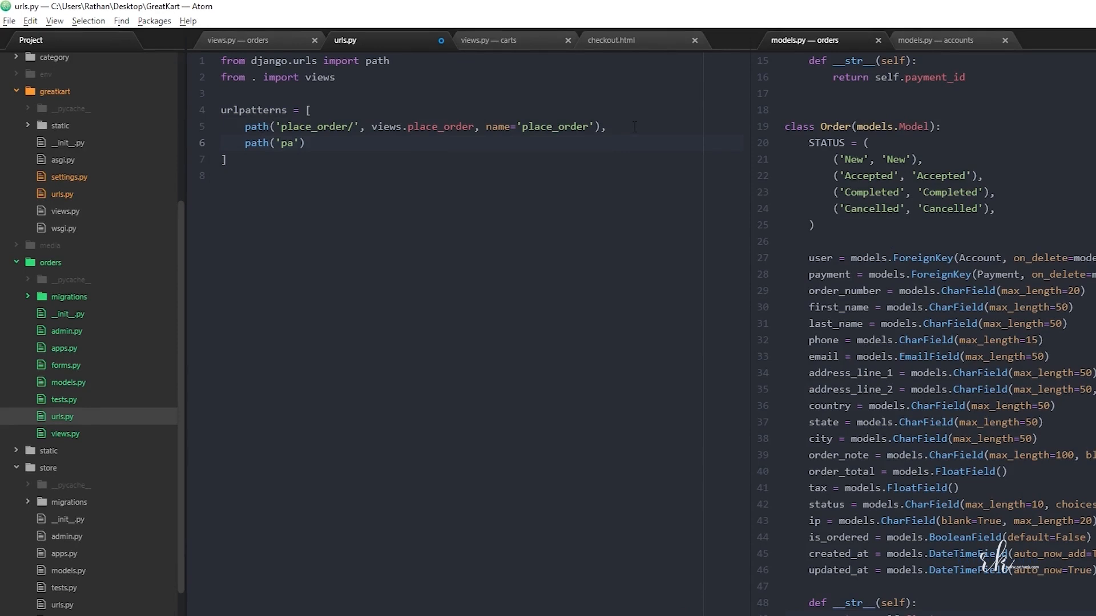
type("yment'")
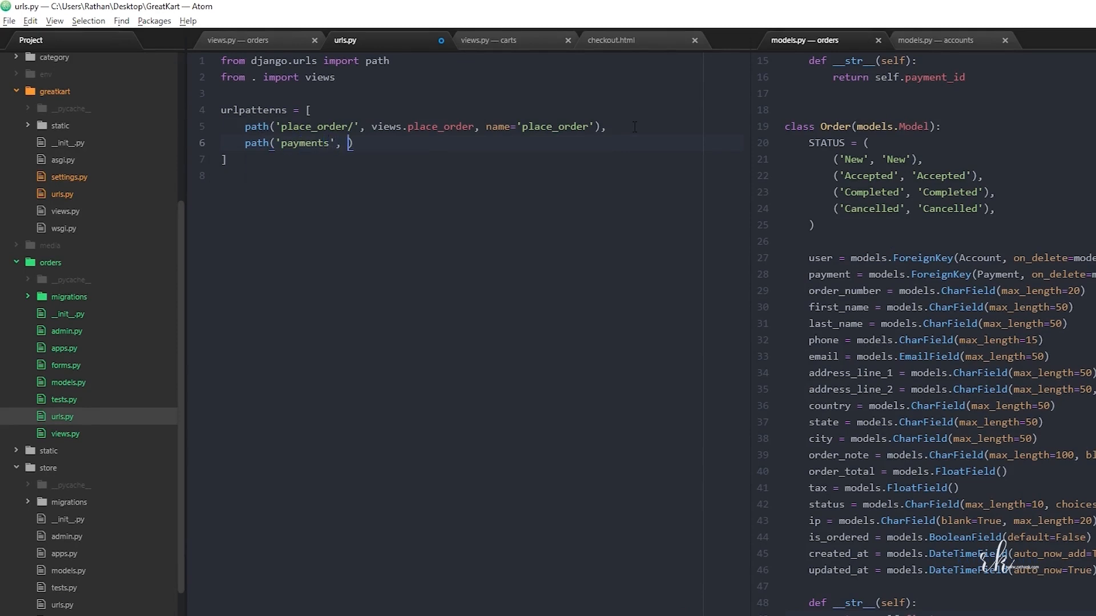
type("v")
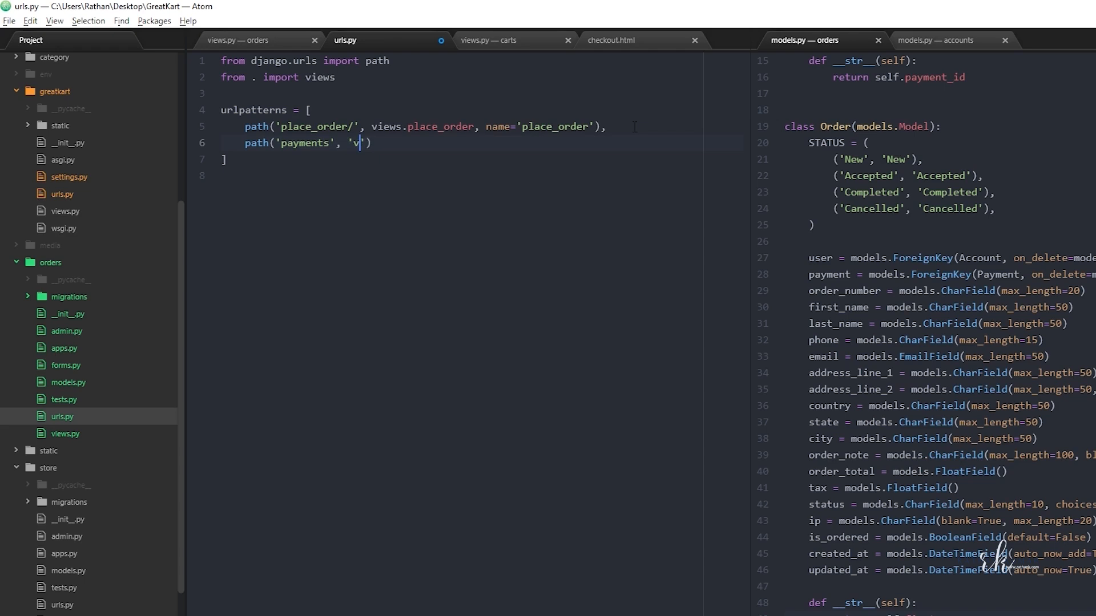
type("iews.payments")
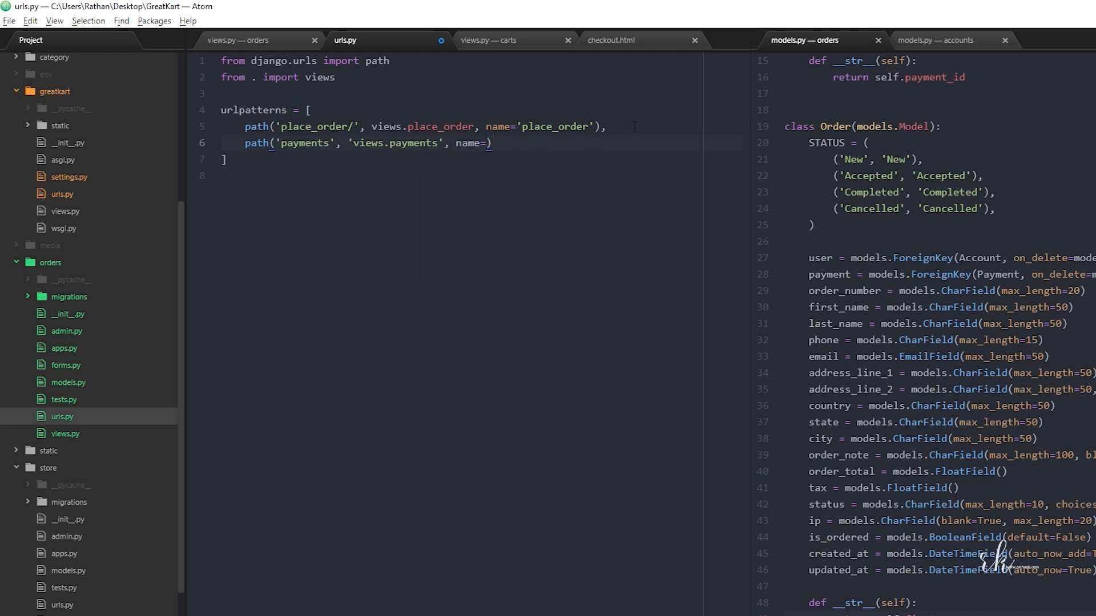
type("''")
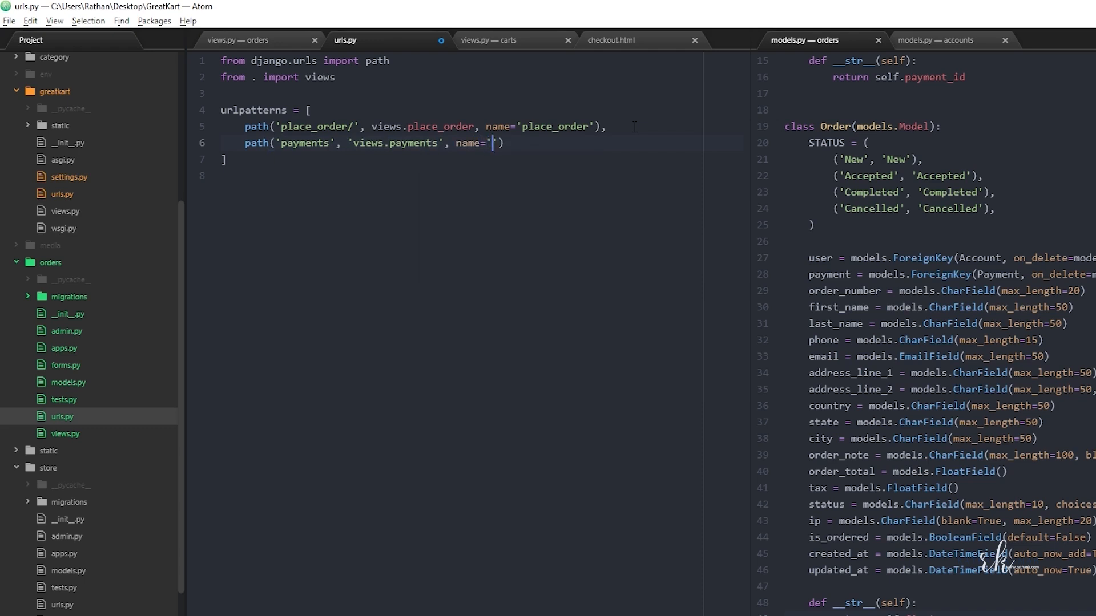
type("payments")
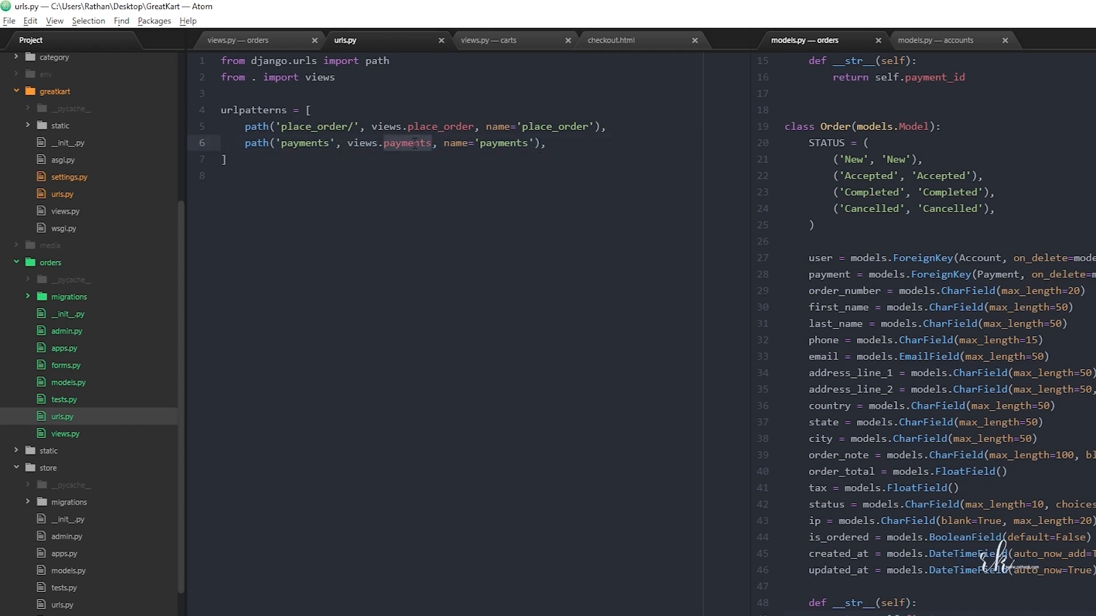
Start a def payments(request) function with a return above place_order in orders/views.py.
left_click(487, 40)
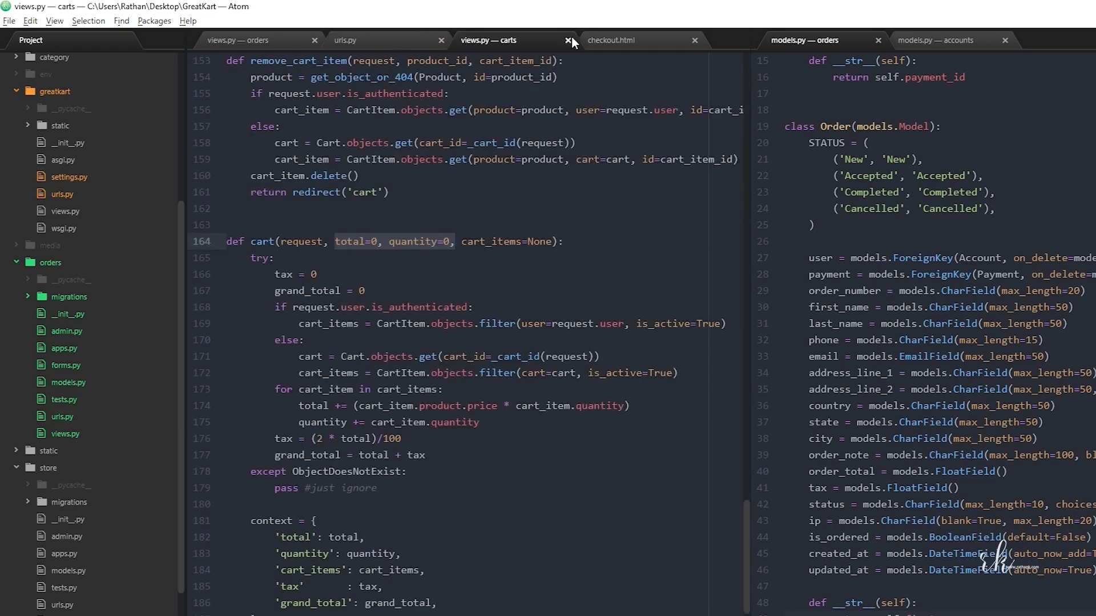
left_click(237, 40)
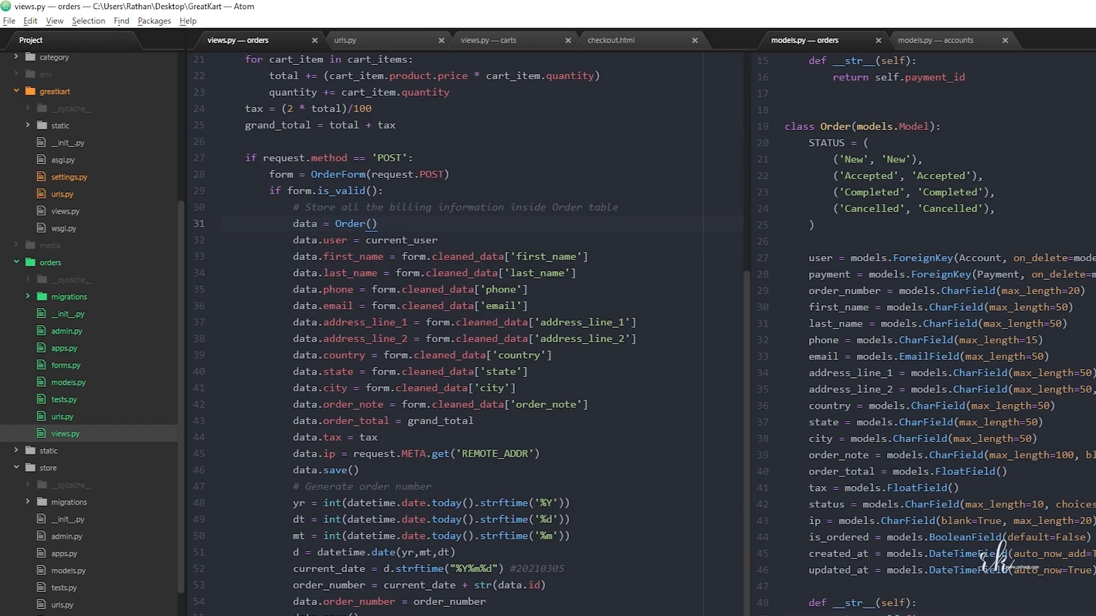
scroll("up", 3)
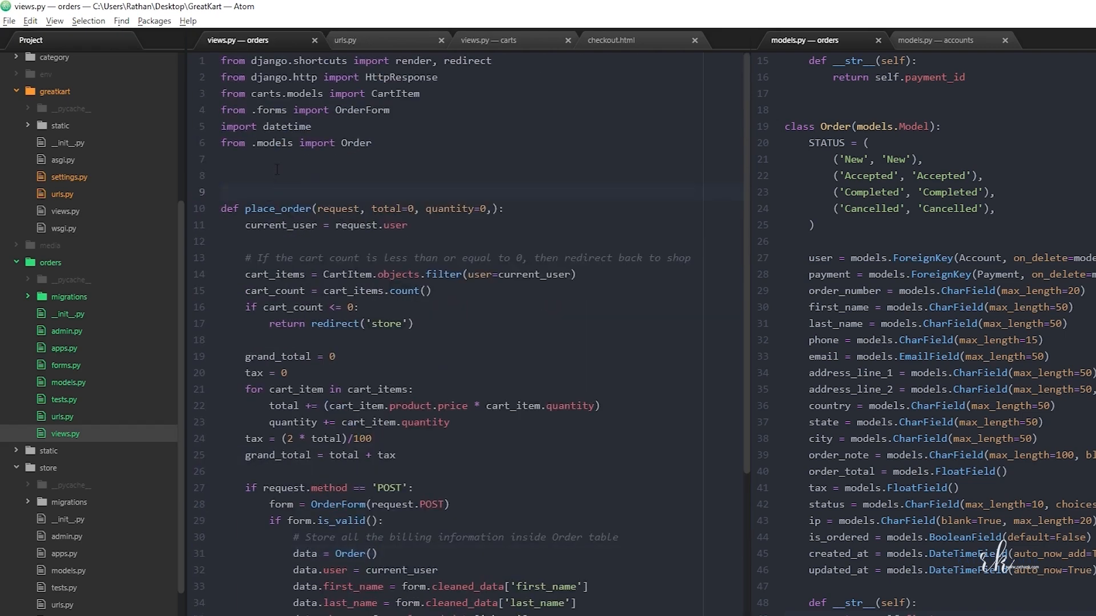
type("def payments")
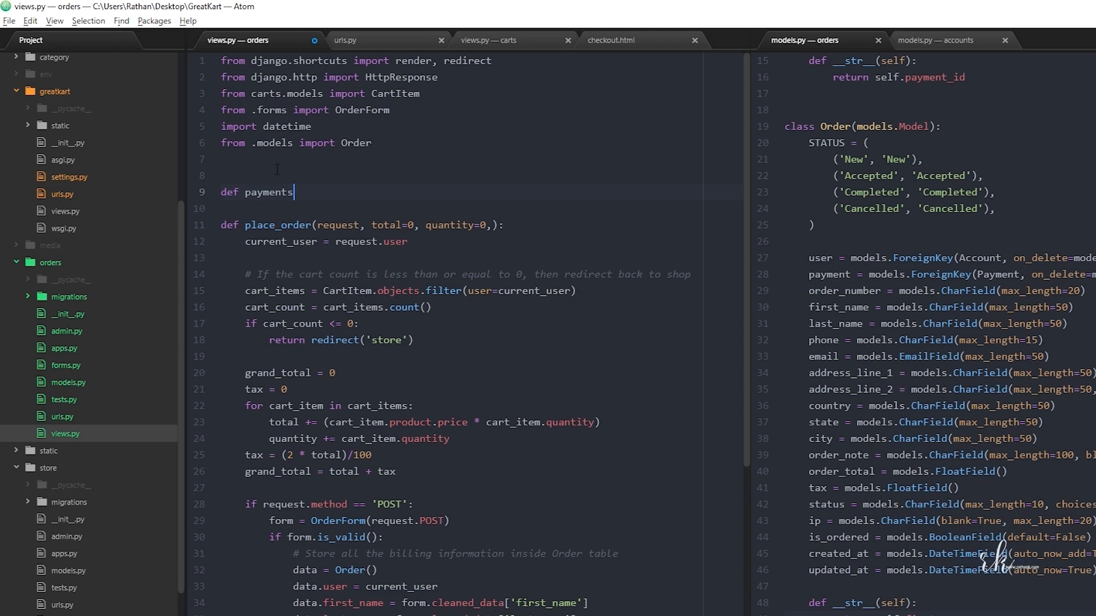
type("(request):")
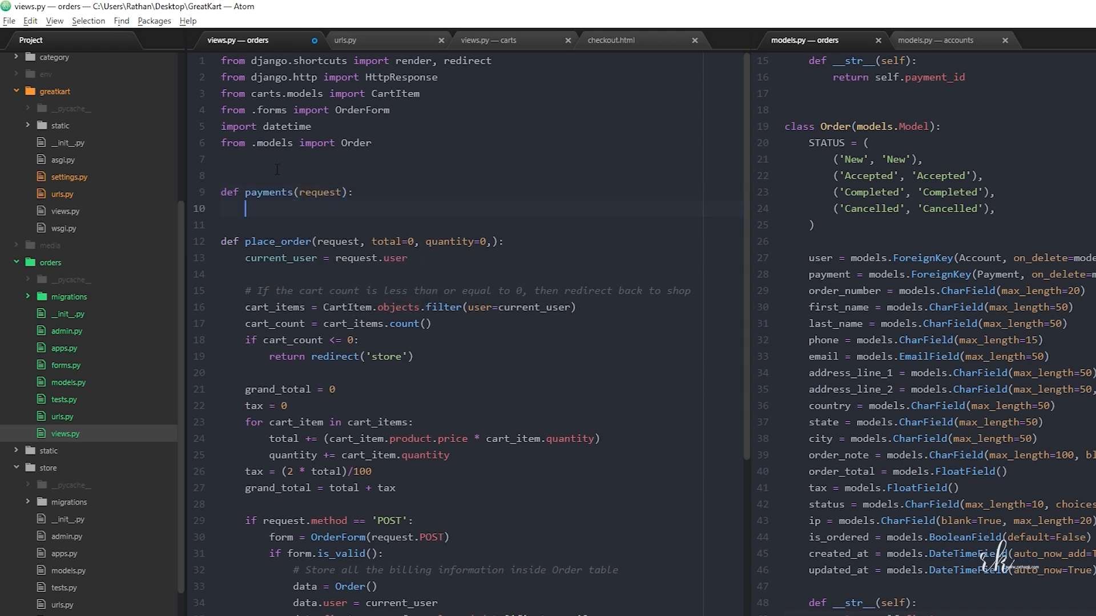
type("r")
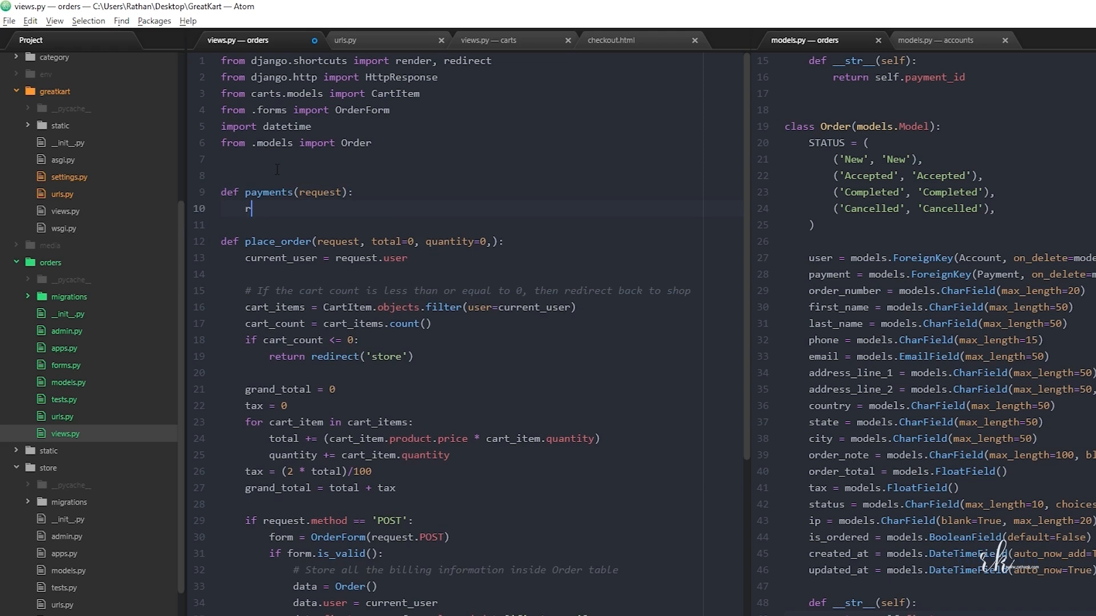
type("eturn")
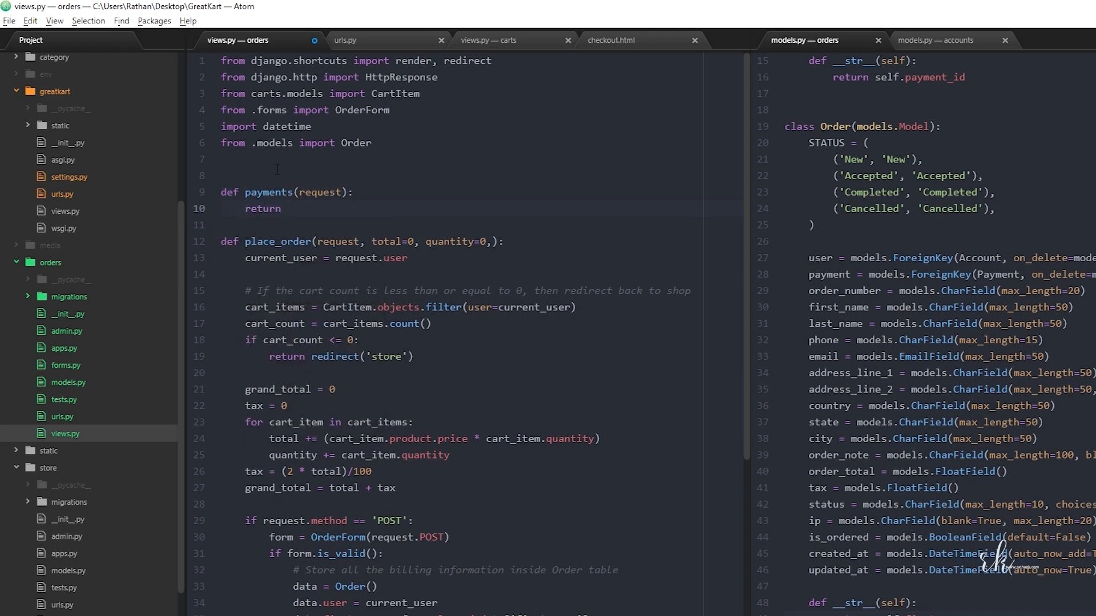
Make the payments view return render(request, 'orders/payments.html').
left_click(285, 209)
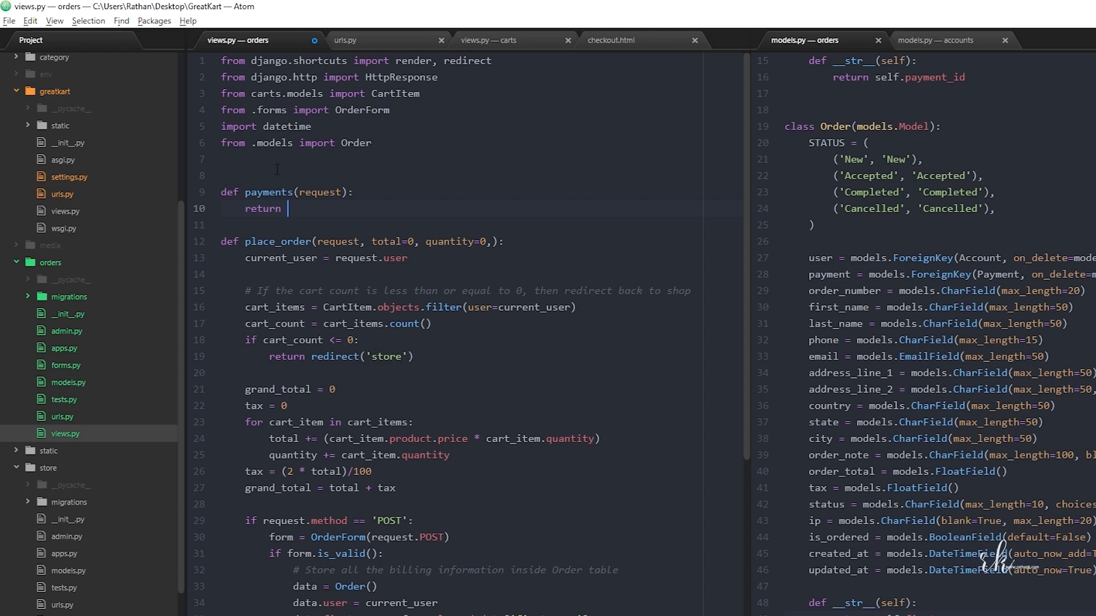
type("render()")
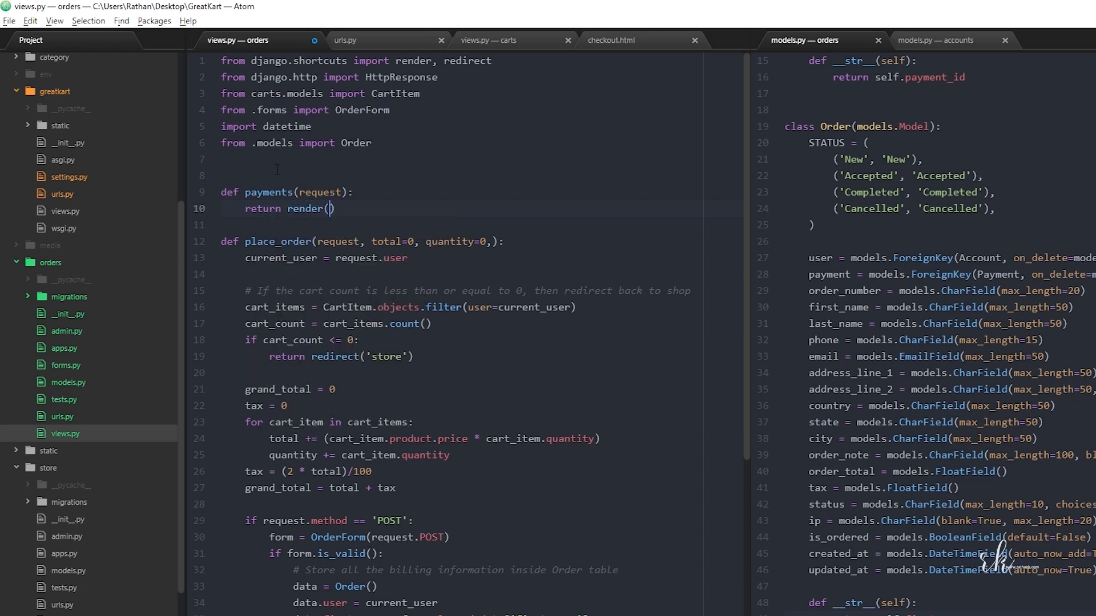
type("request, 'orders")
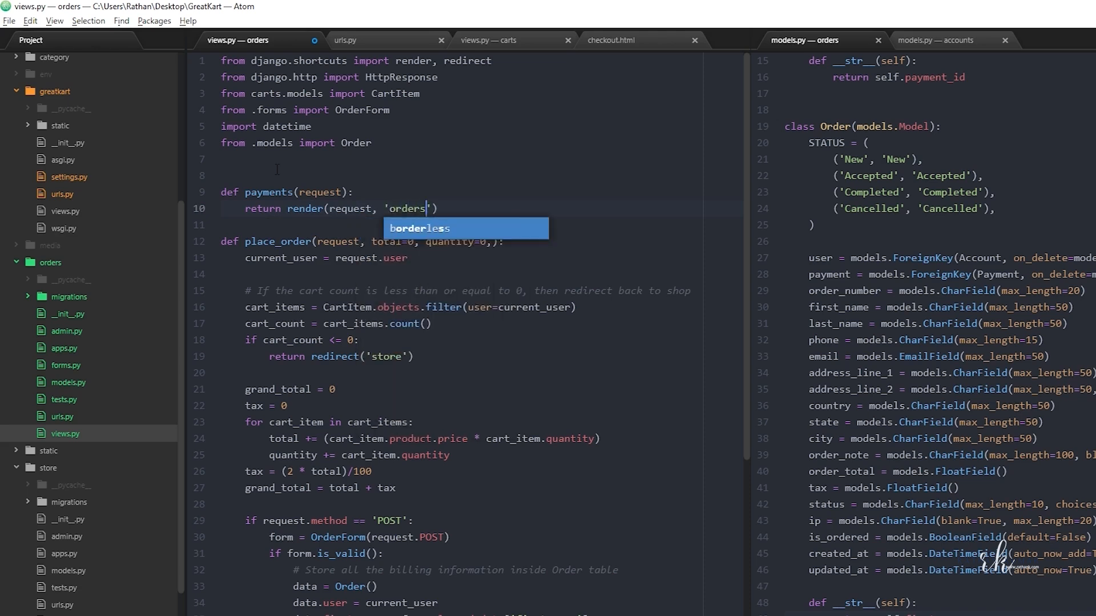
type("/payments.ht")
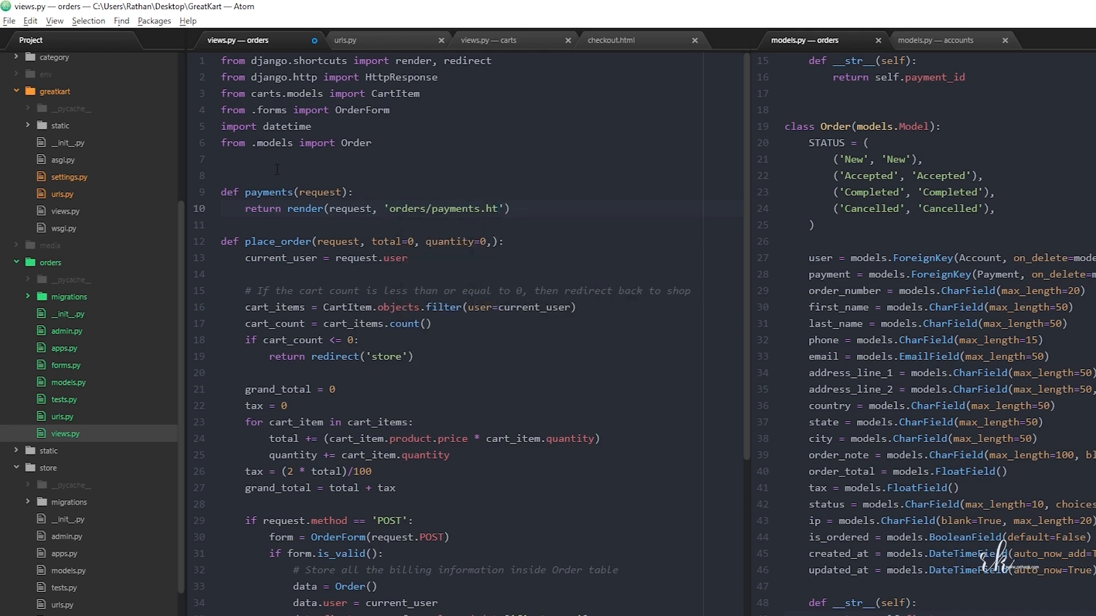
type("ml")
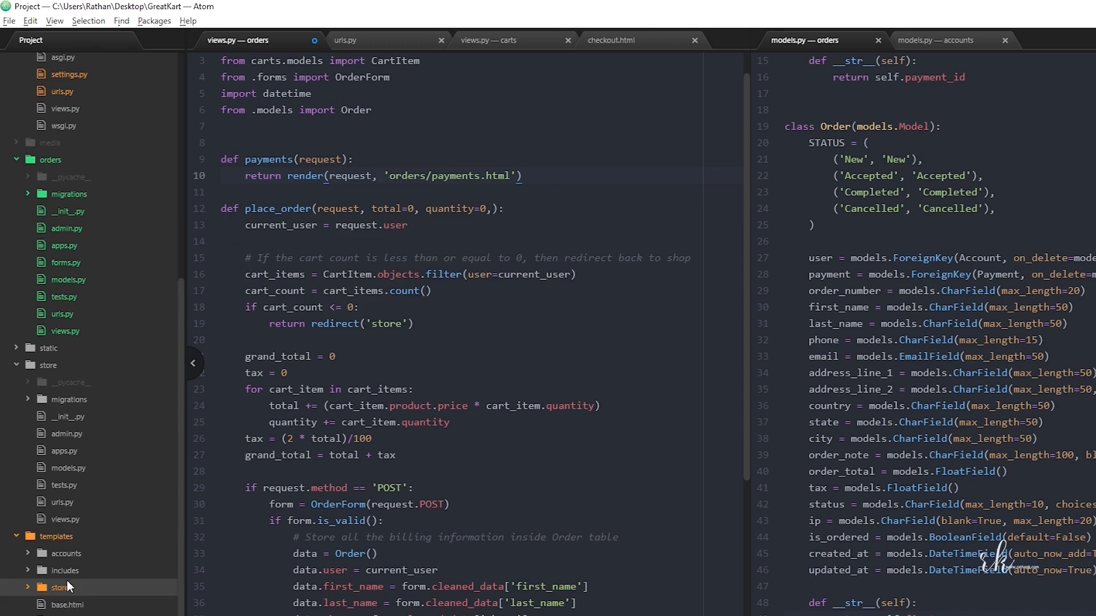
mouse_move(99, 541)
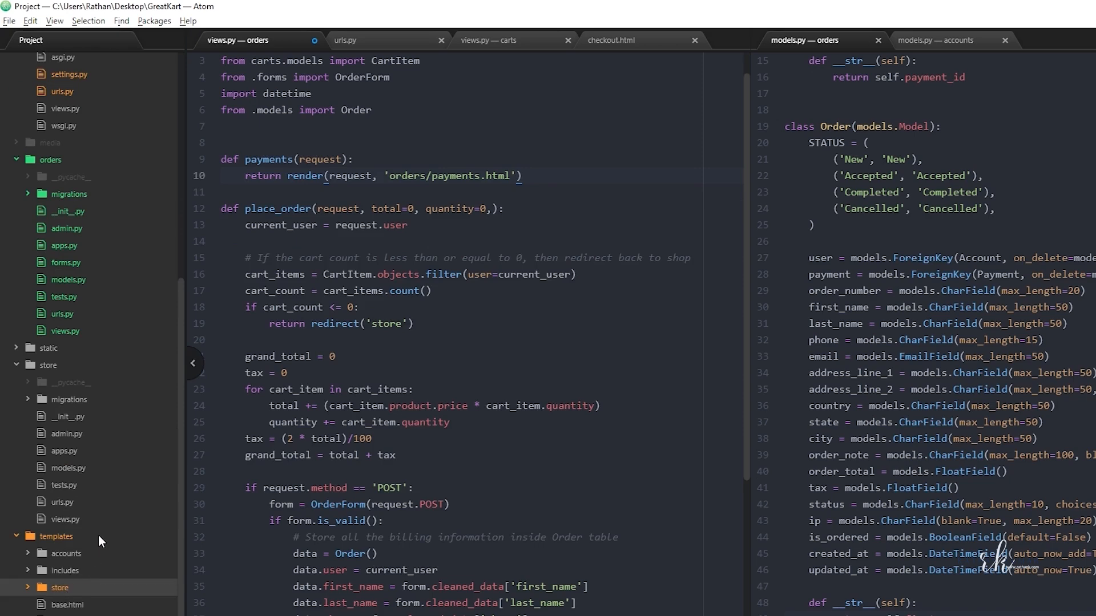
scroll("down", 3)
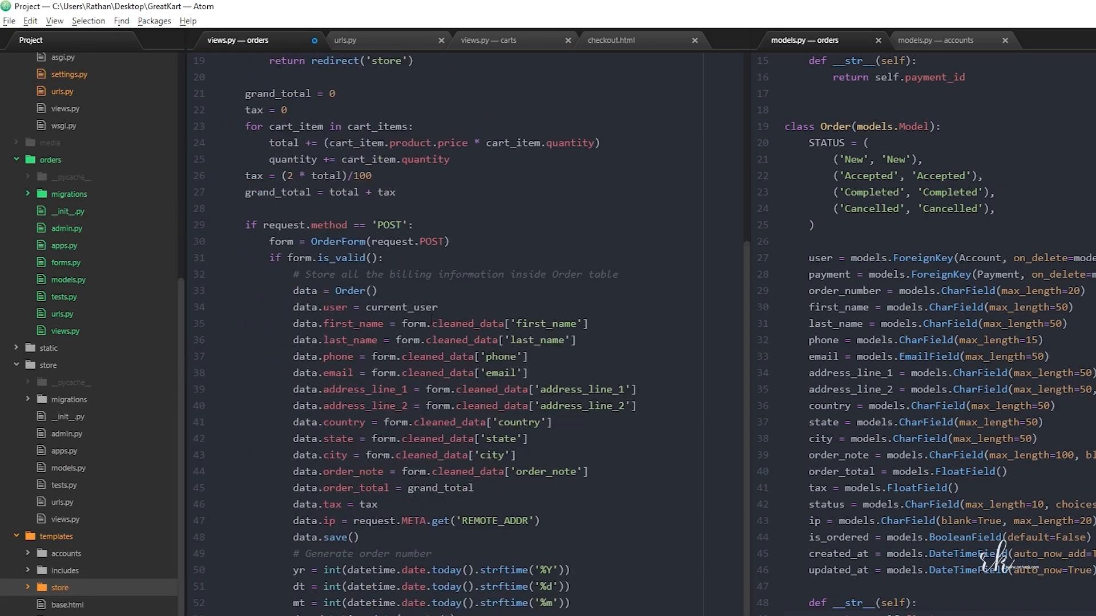
scroll("down", 3)
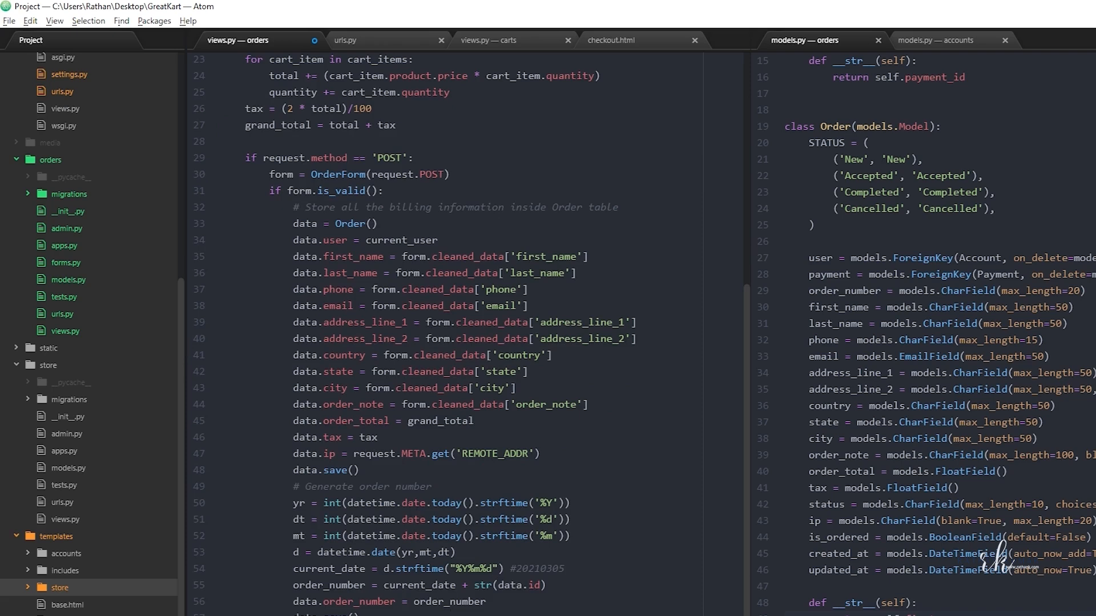
left_click(59, 519)
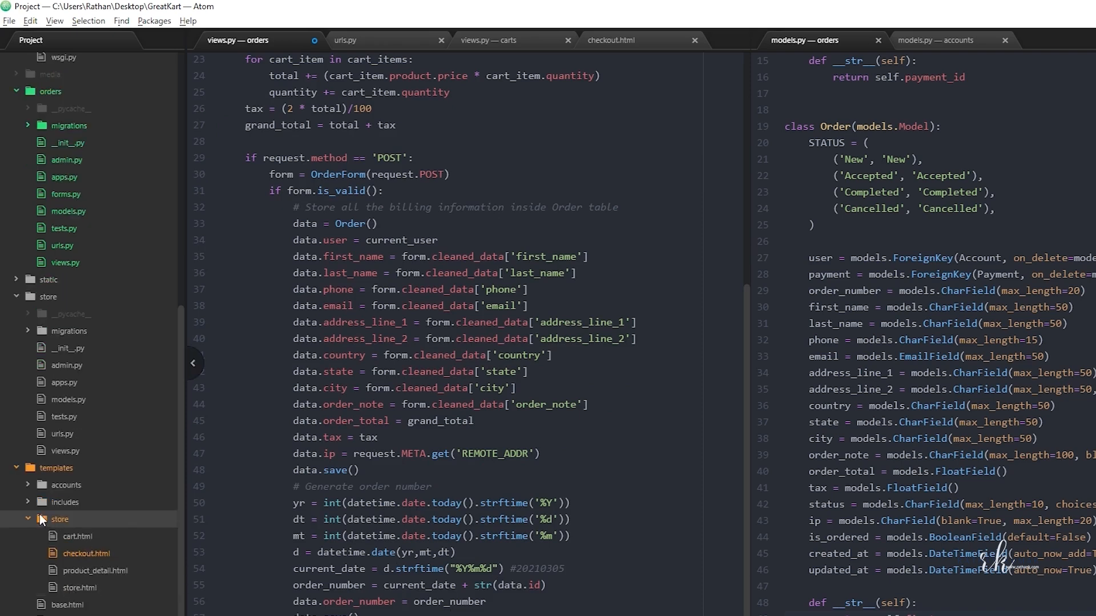
mouse_move(70, 473)
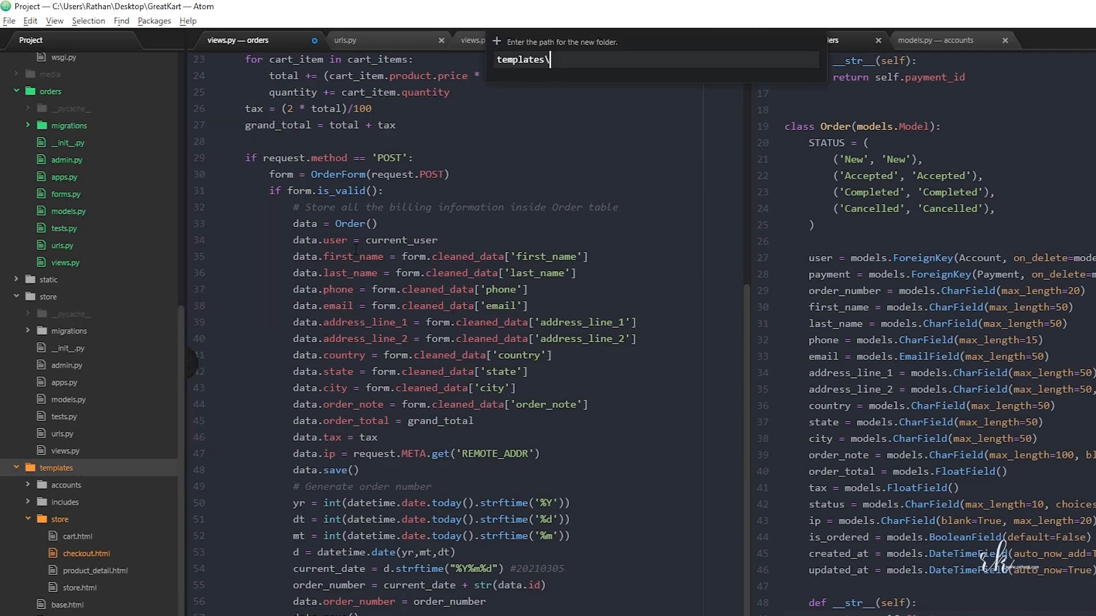
Create folder 'orders' under templates with a new file 'payments.html' inside.
type("orders\\")
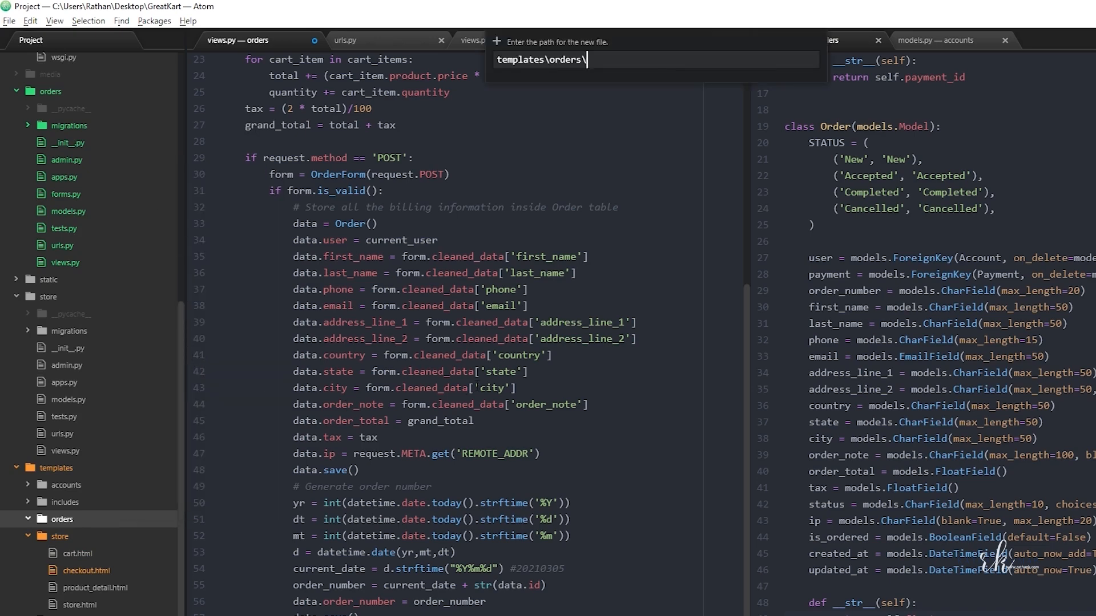
type("payments.html")
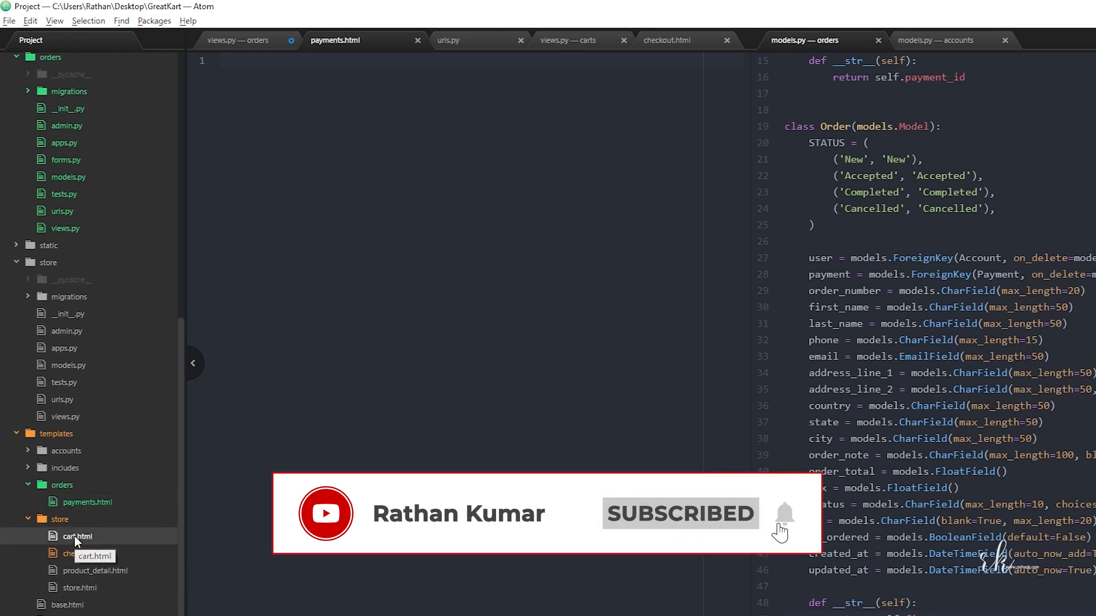
left_click(77, 536)
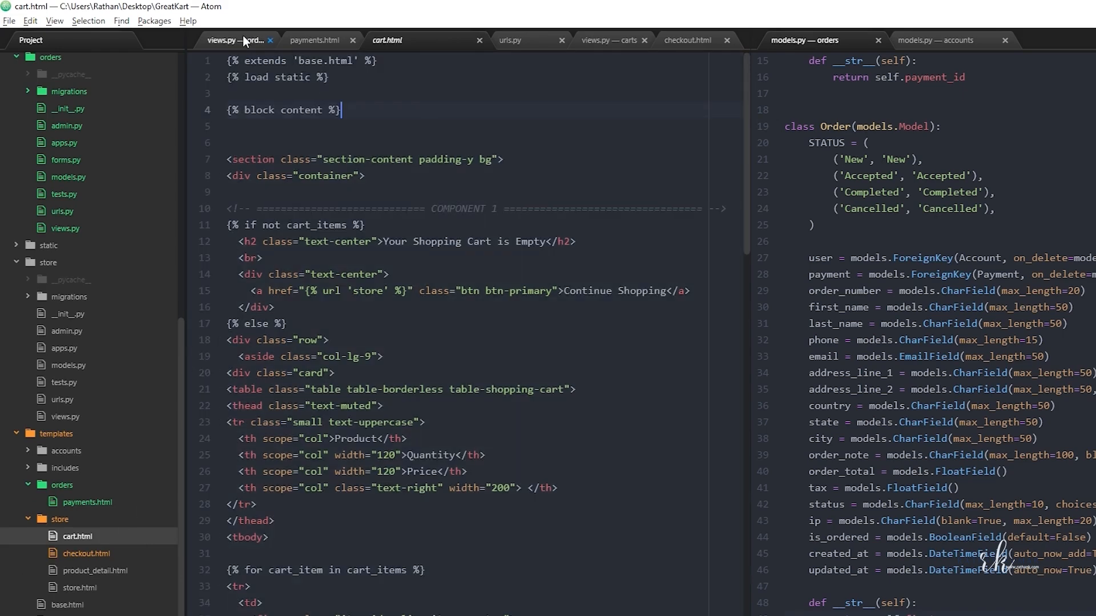
Paste cart.html markup into payments.html and delete the {% if not cart_items %} block and endif.
left_click(233, 40)
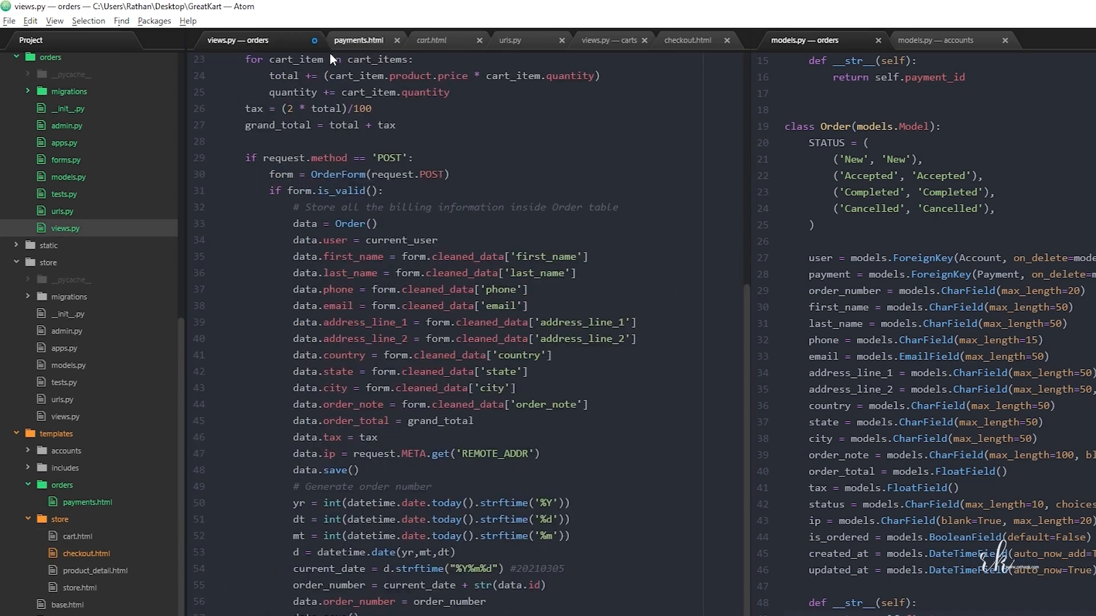
left_click(358, 40)
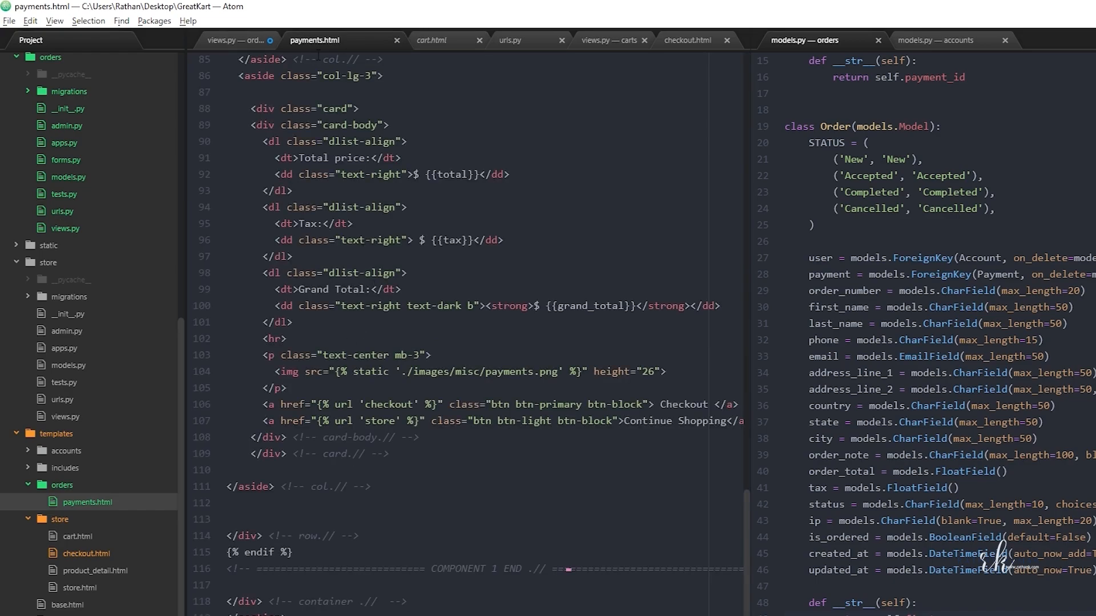
scroll("up", 3)
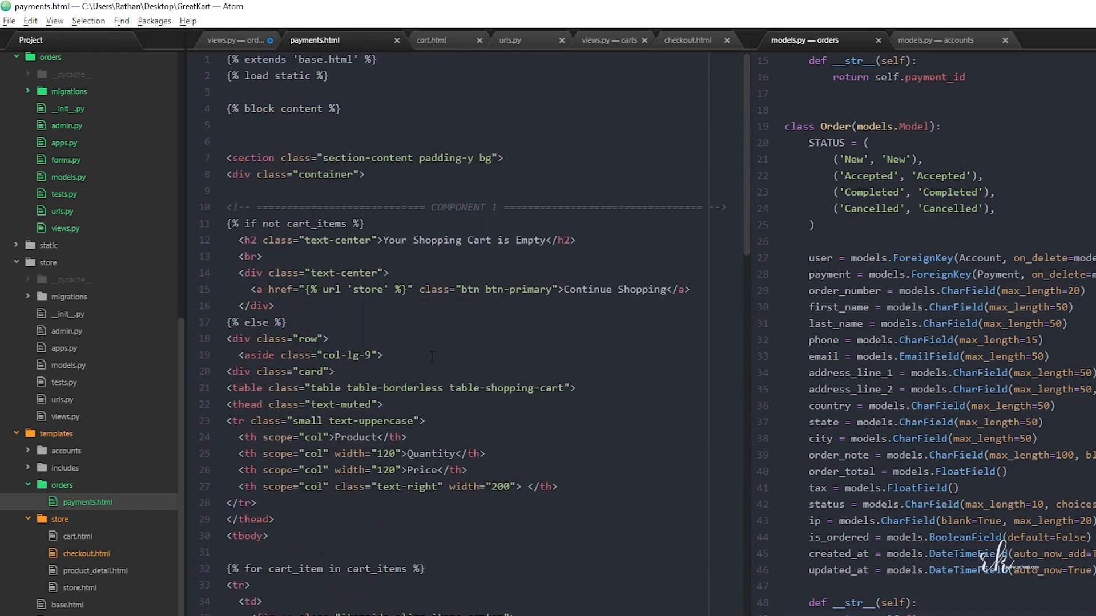
left_click(394, 241)
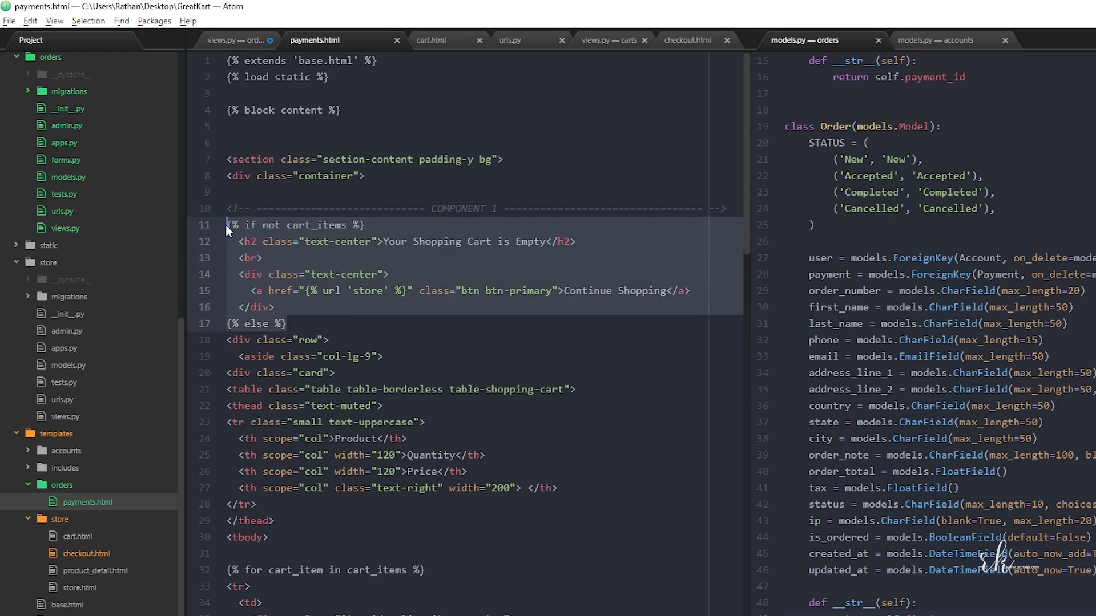
scroll("down", 3)
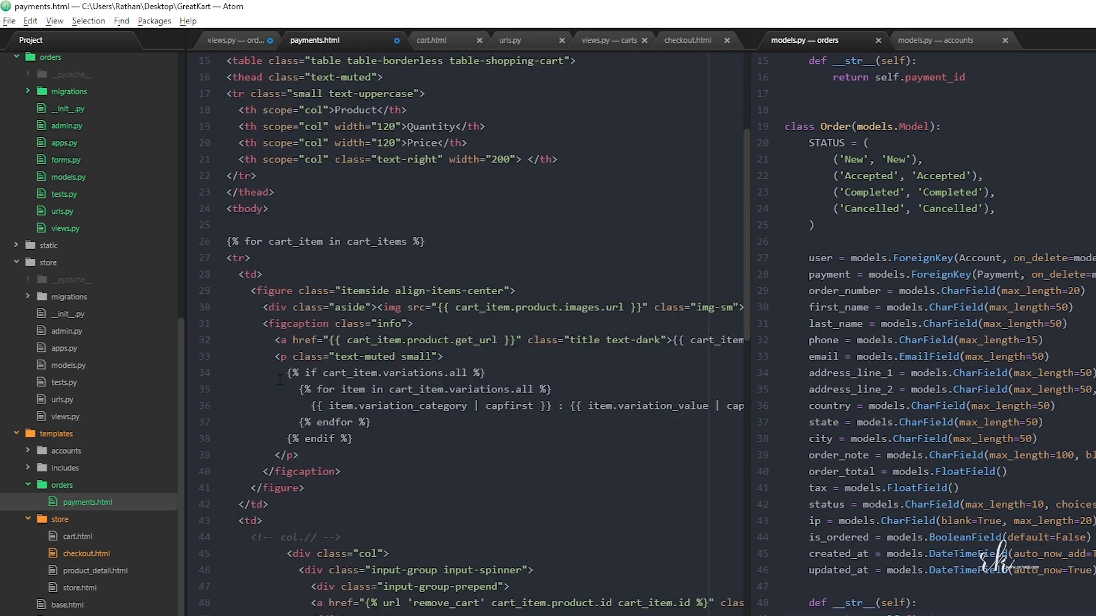
scroll("down", 3)
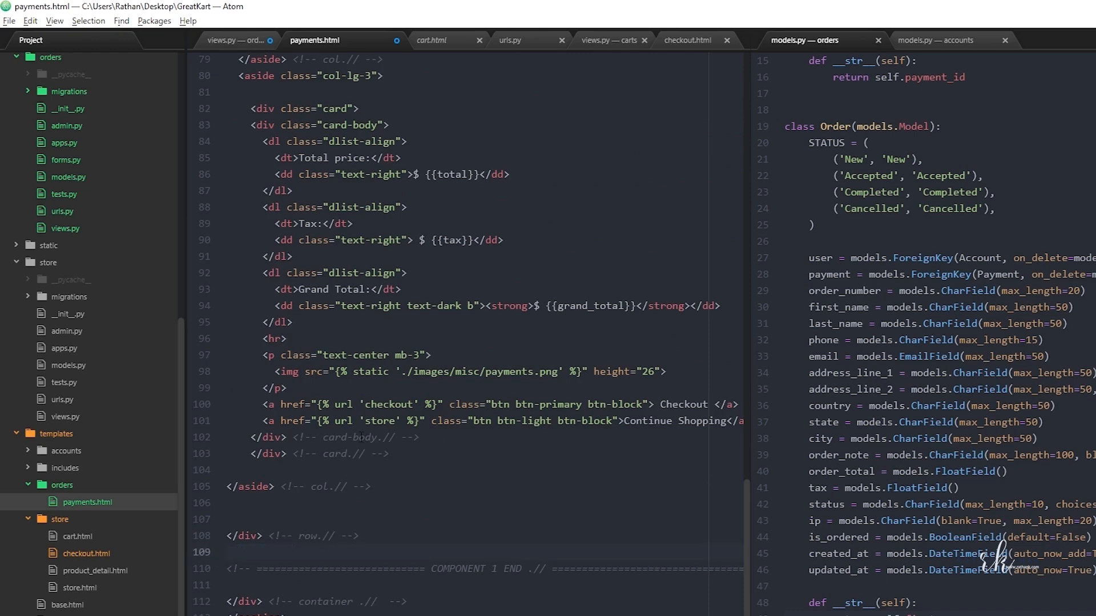
scroll("up", 3)
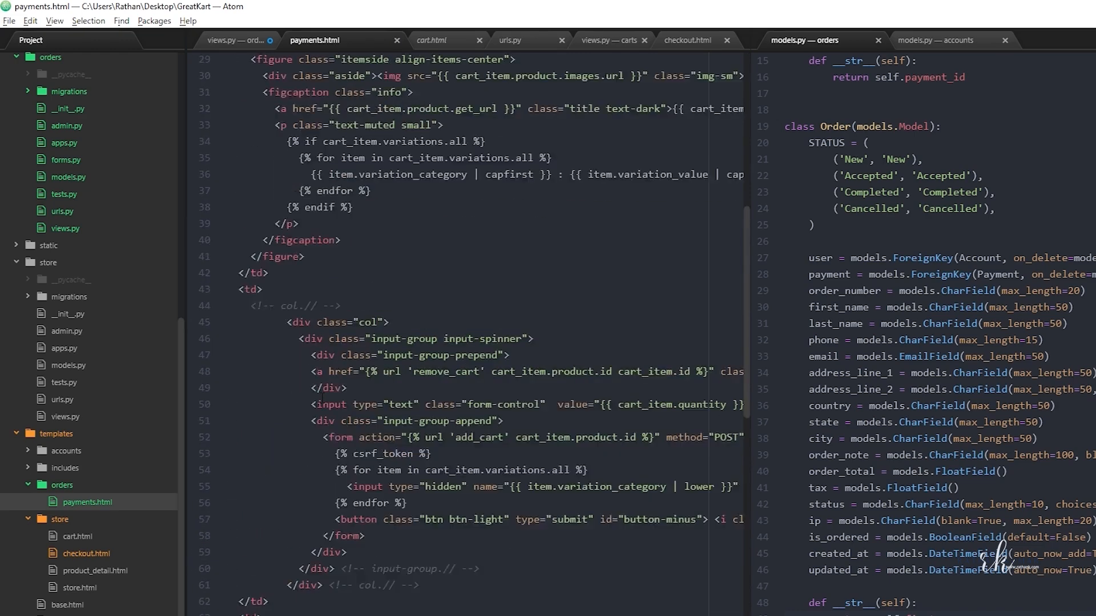
scroll("up", 3)
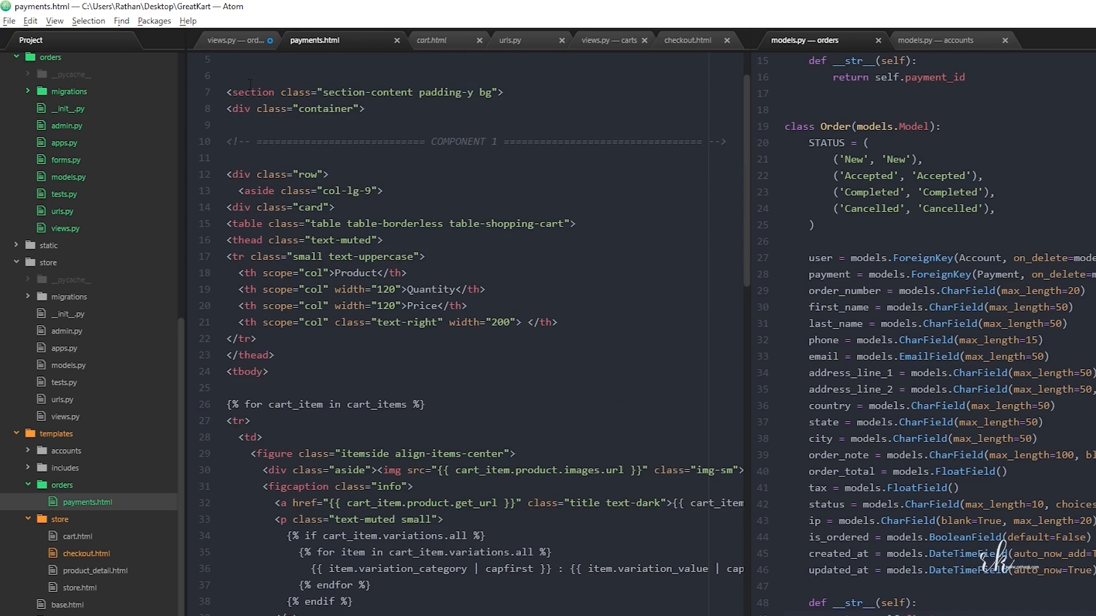
left_click(238, 40)
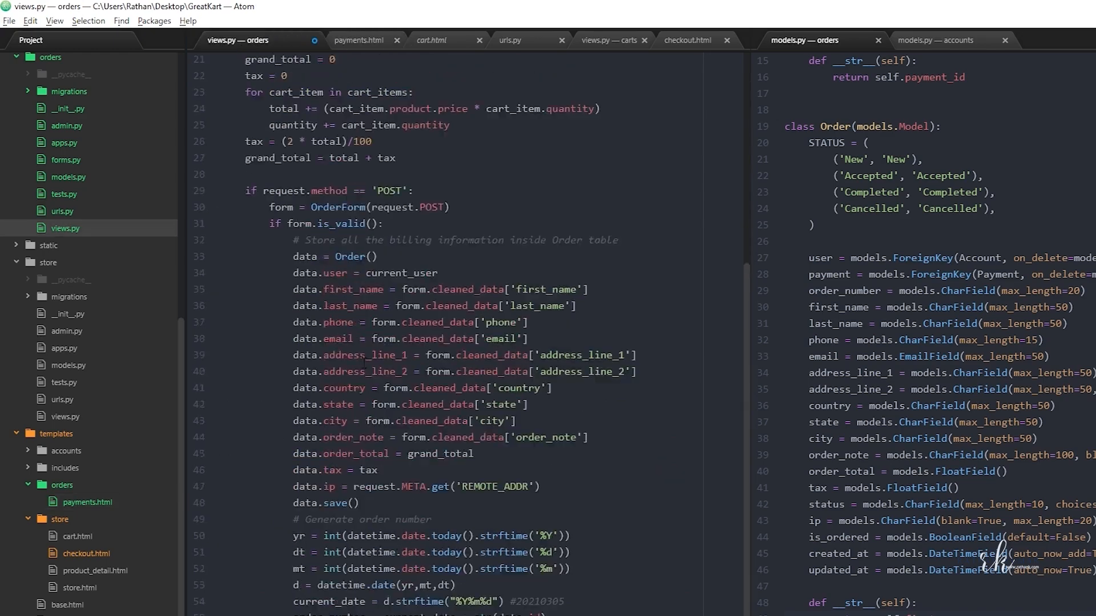
scroll("up", 3)
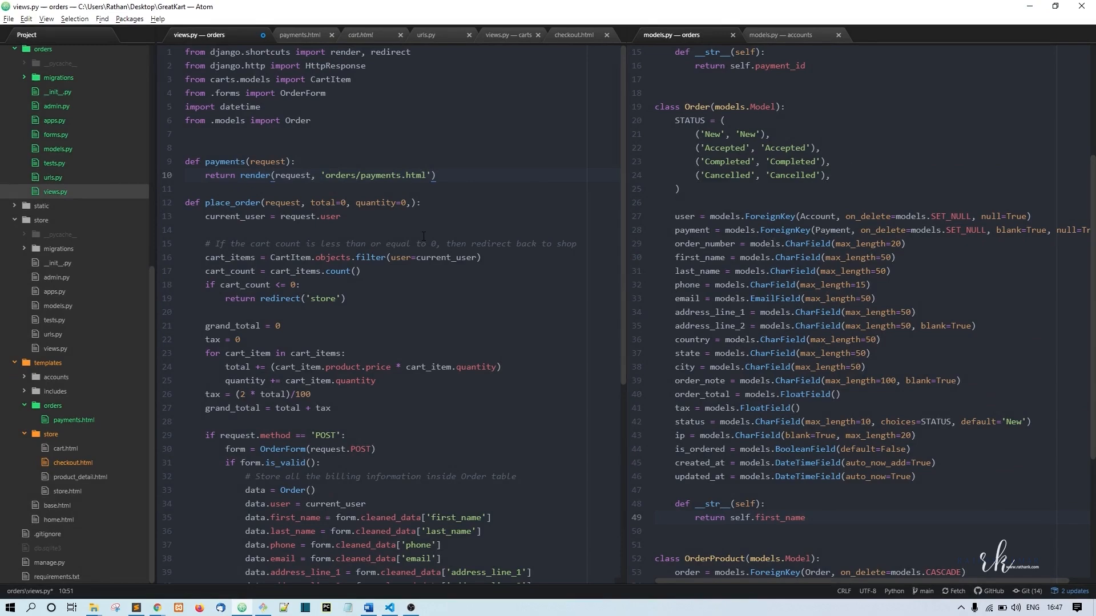
mouse_move(992, 68)
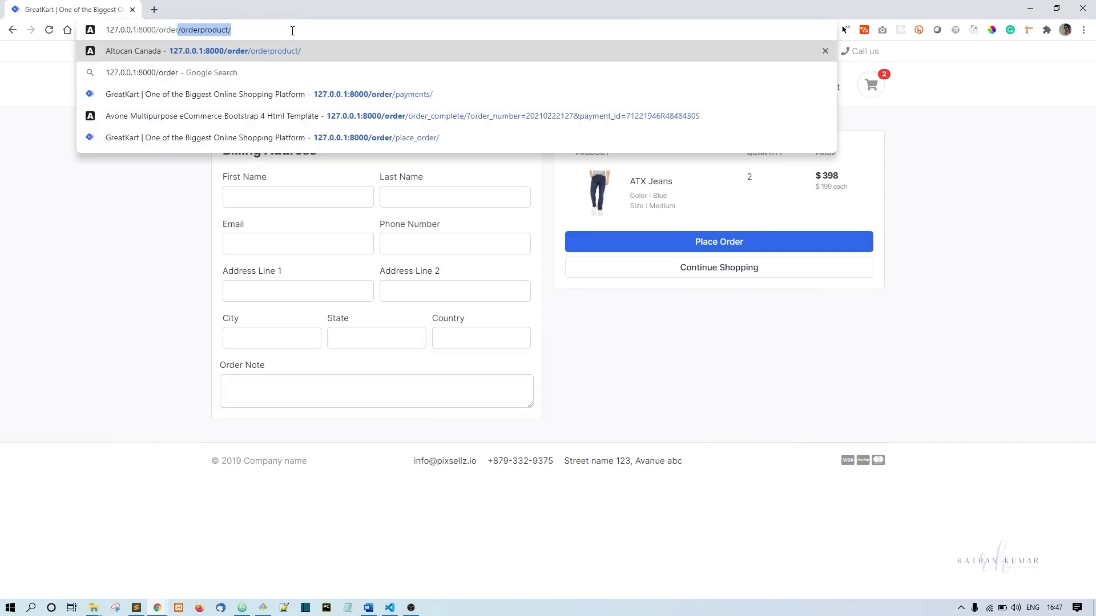
Load 127.0.0.1:8000/order/payments/ in Chrome, which returns a 404 page.
type("payments/")
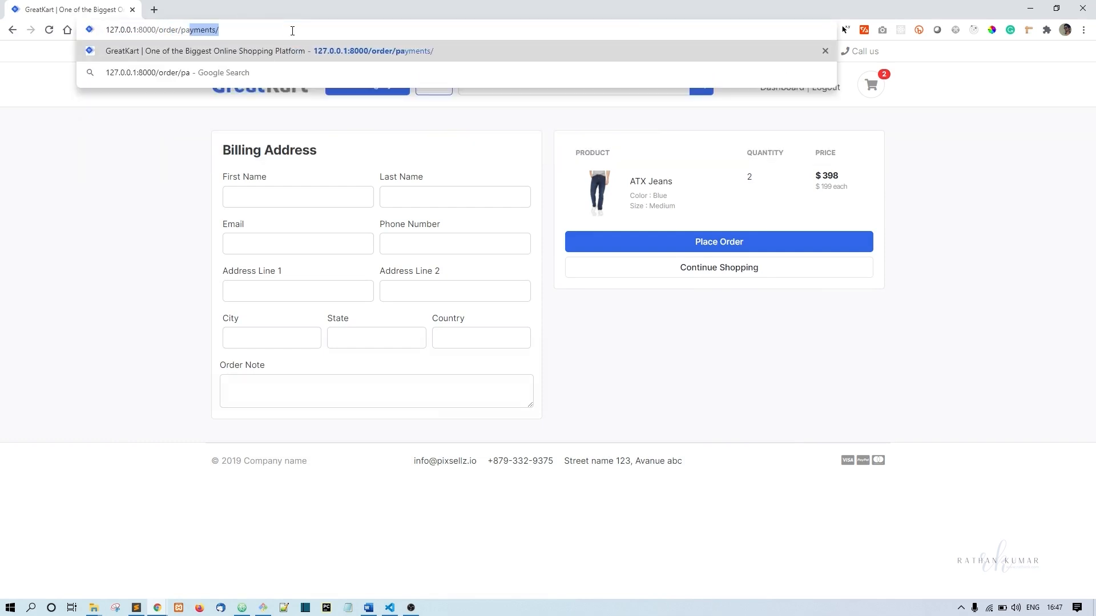
key("Return")
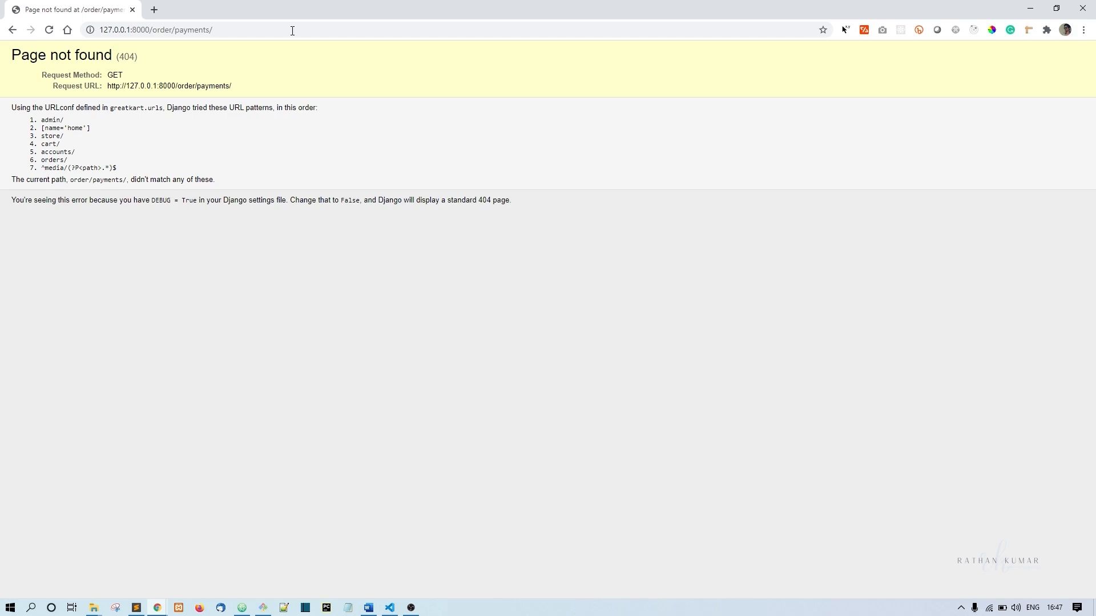
mouse_move(244, 429)
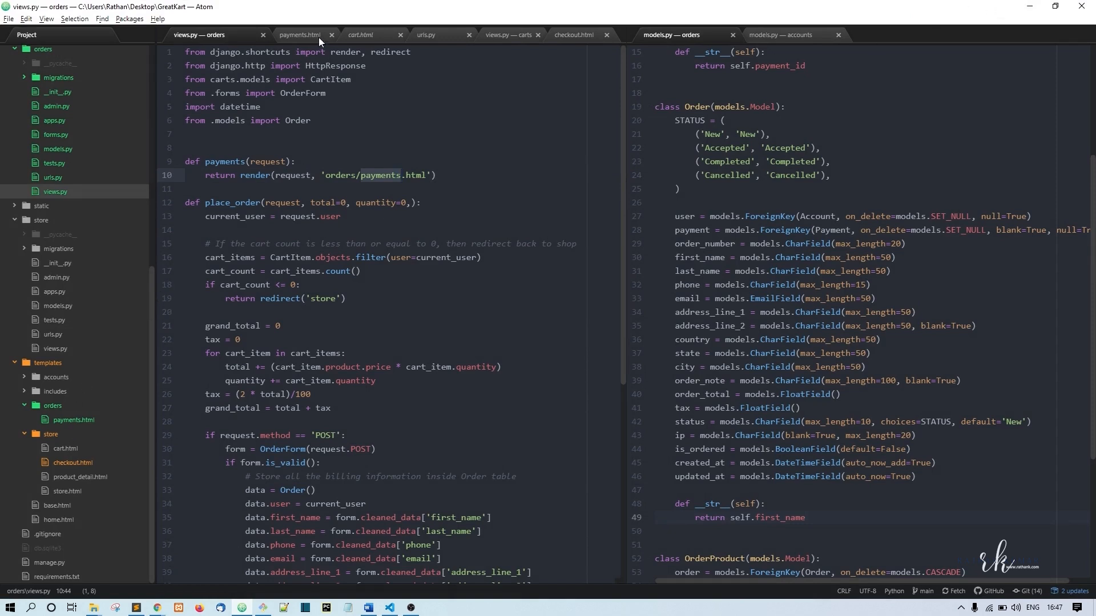
Add a trailing slash to the payments route in orders urls.py.
left_click(426, 35)
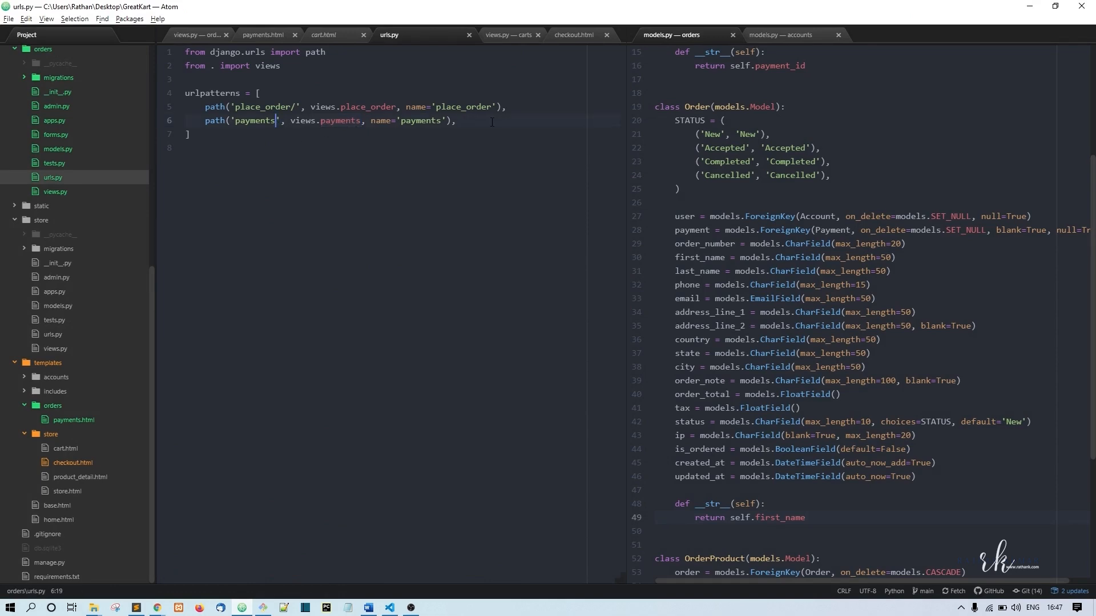
type("/order/payments/")
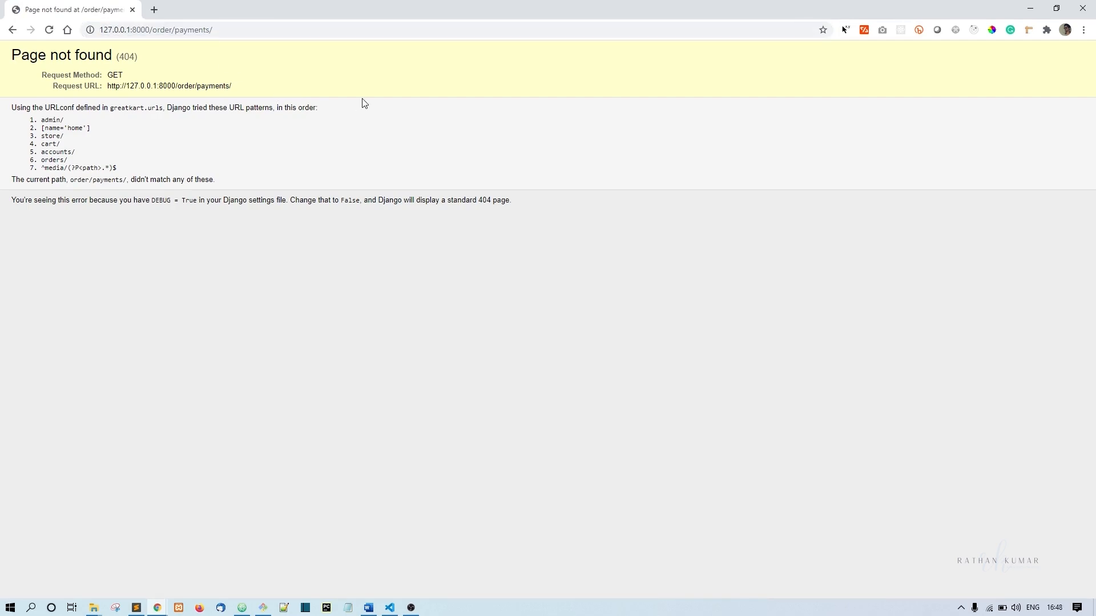
mouse_move(187, 50)
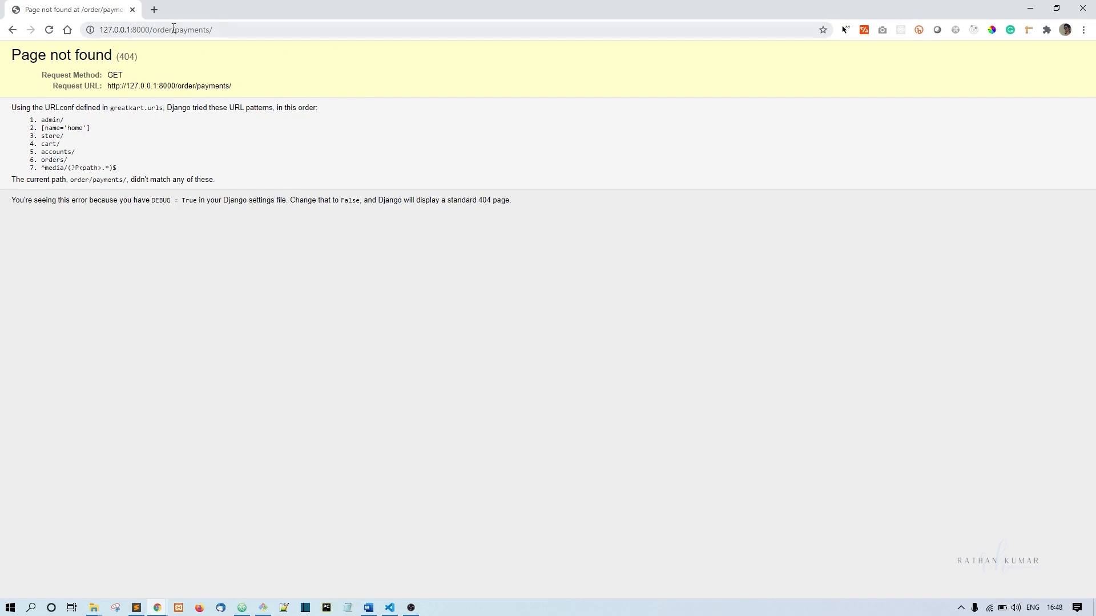
mouse_move(332, 77)
type("s")
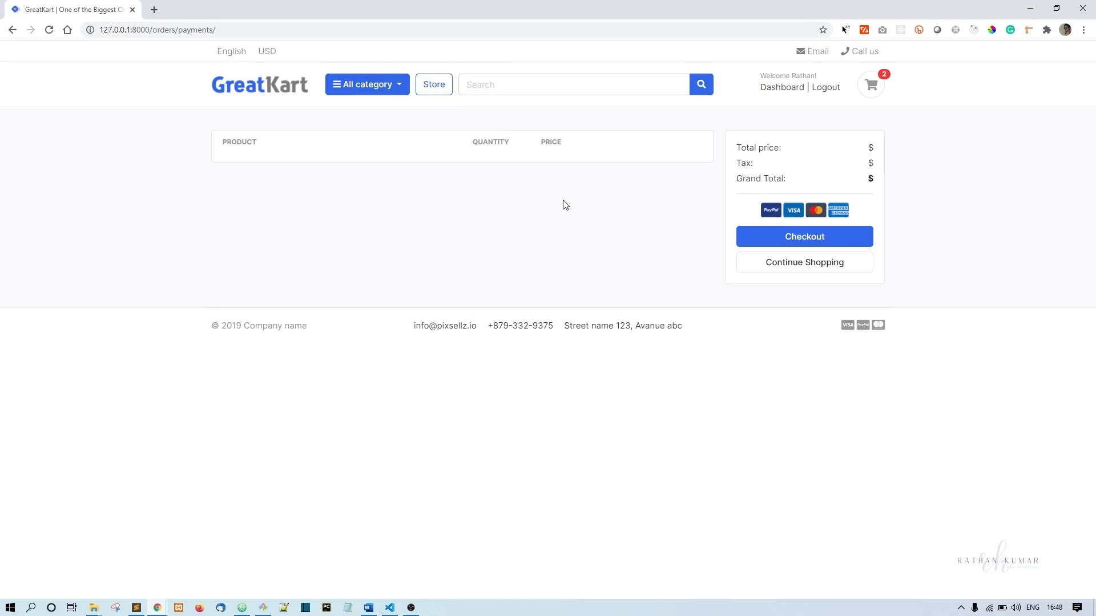
mouse_move(232, 539)
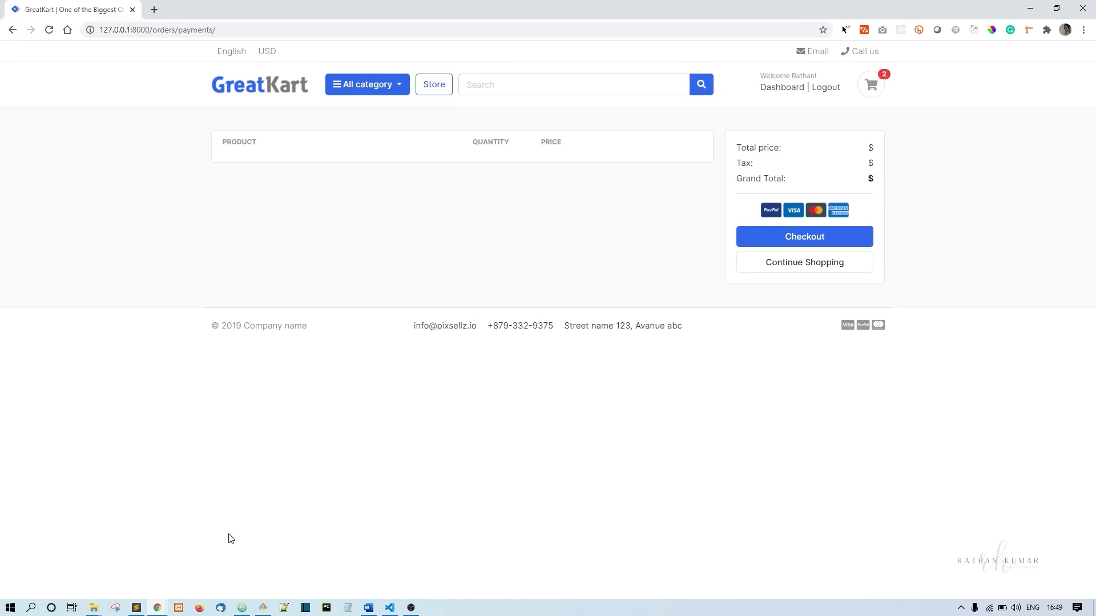
Change payments.html columns from col-lg-9 and col-lg-3 to col-lg-8 and col-lg-4.
left_click(157, 606)
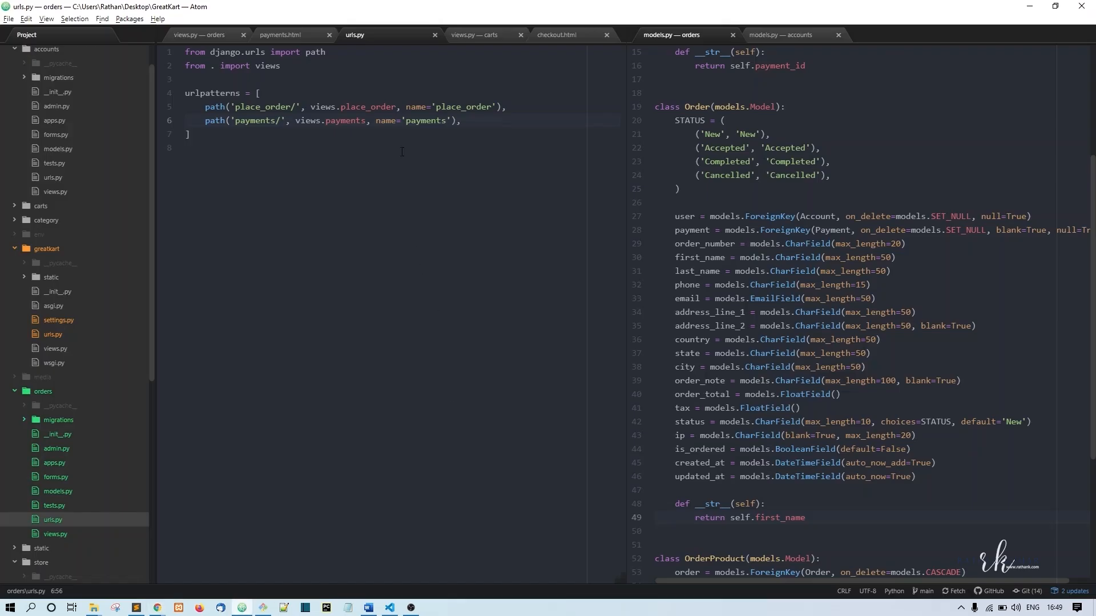
left_click(280, 35)
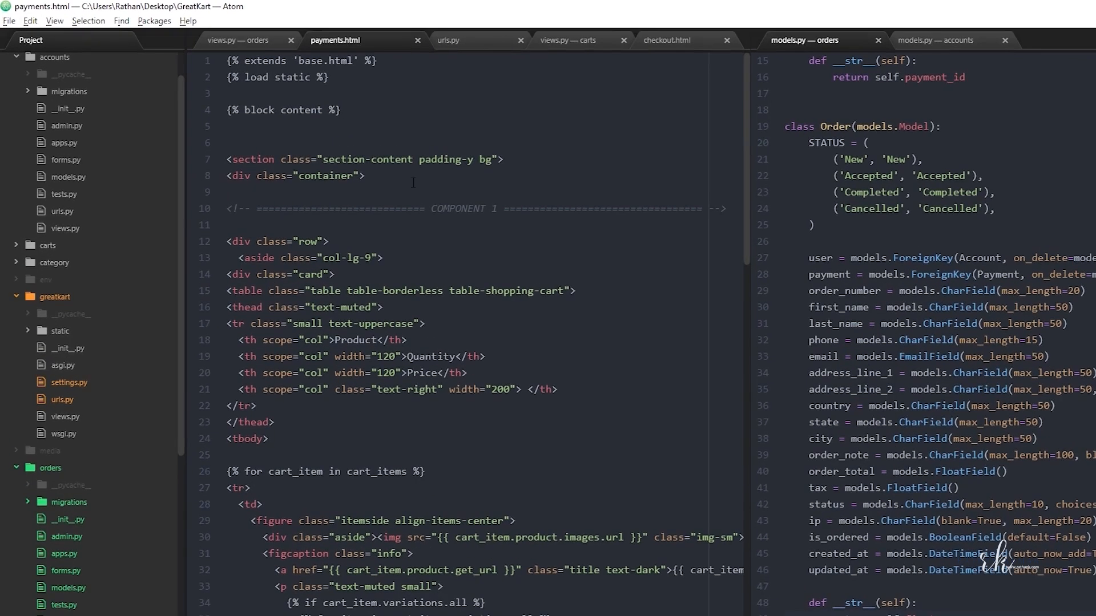
scroll("down", 3)
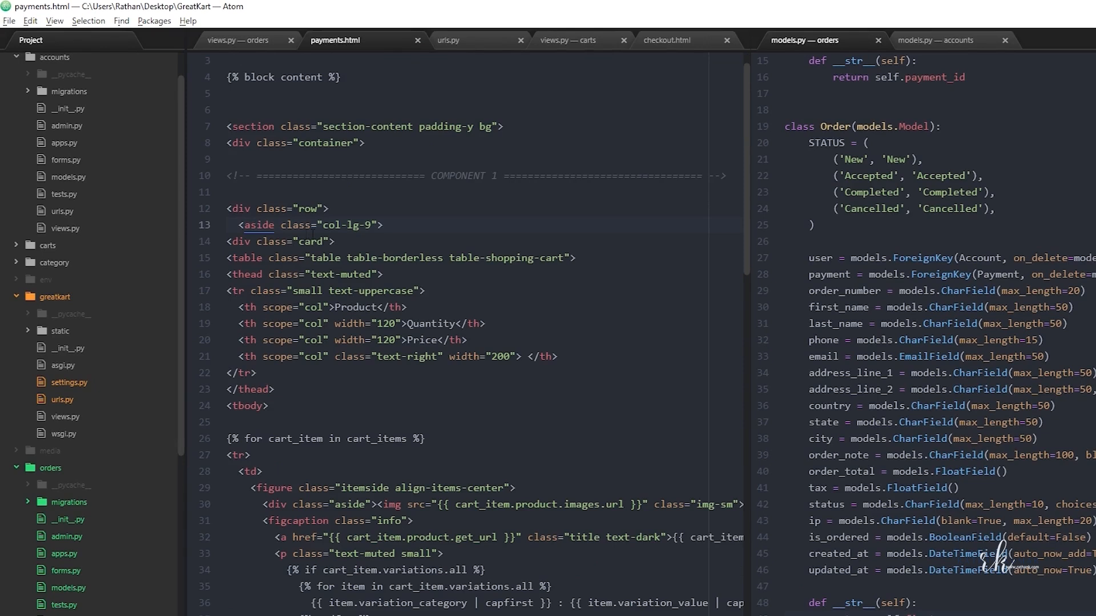
mouse_move(463, 222)
type("8")
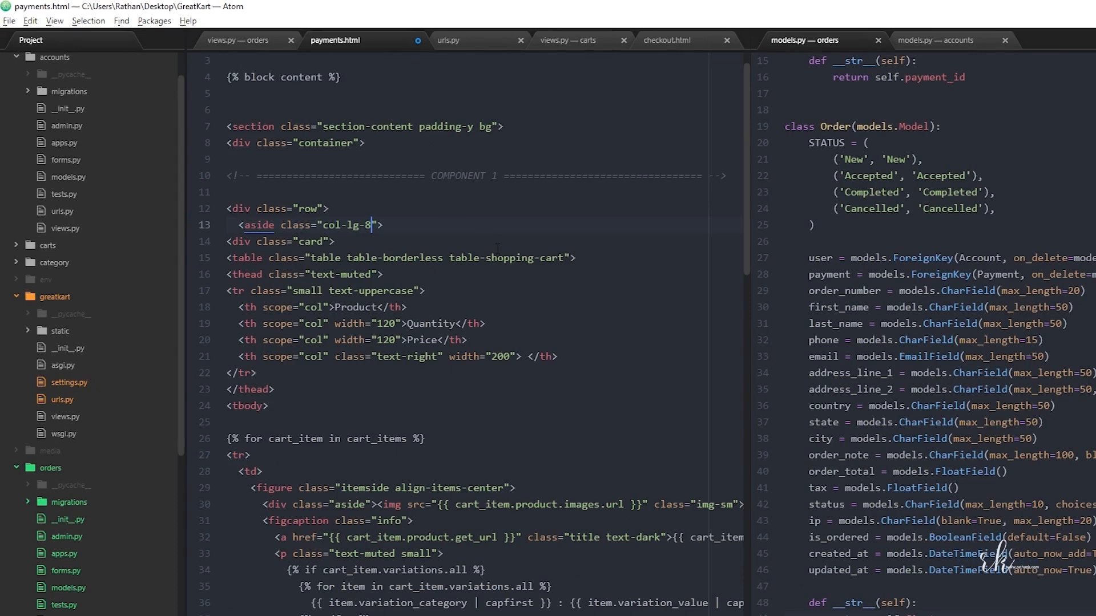
scroll("down", 3)
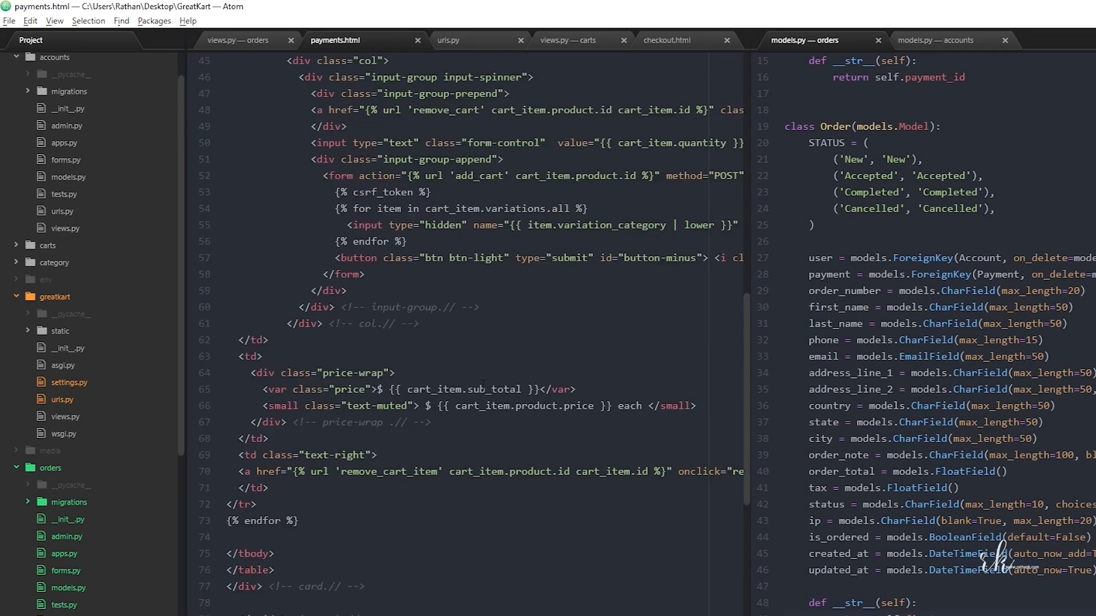
scroll("down", 3)
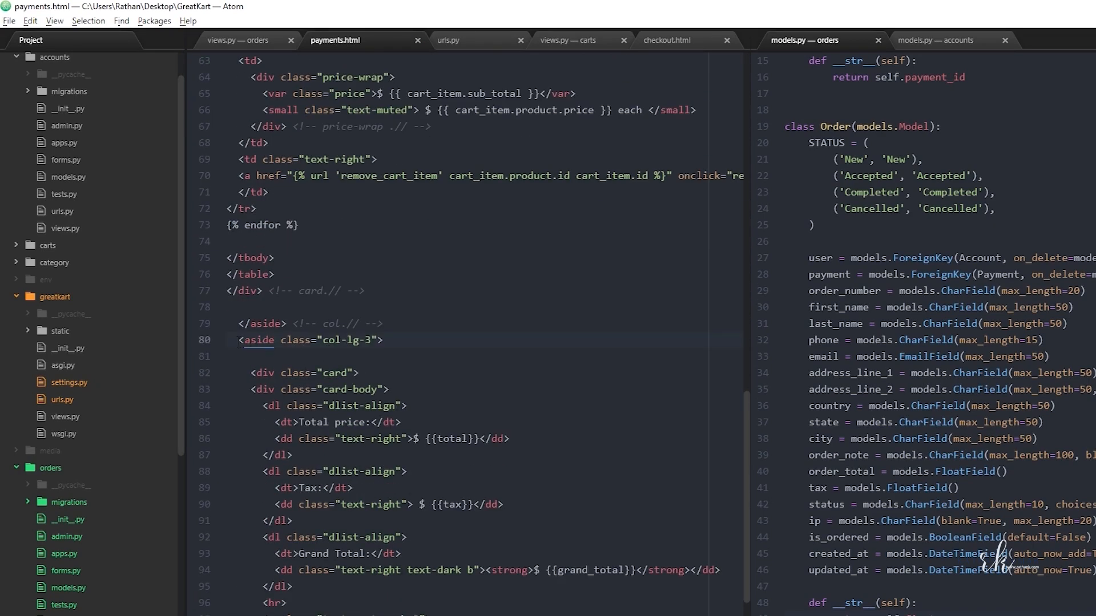
type("4")
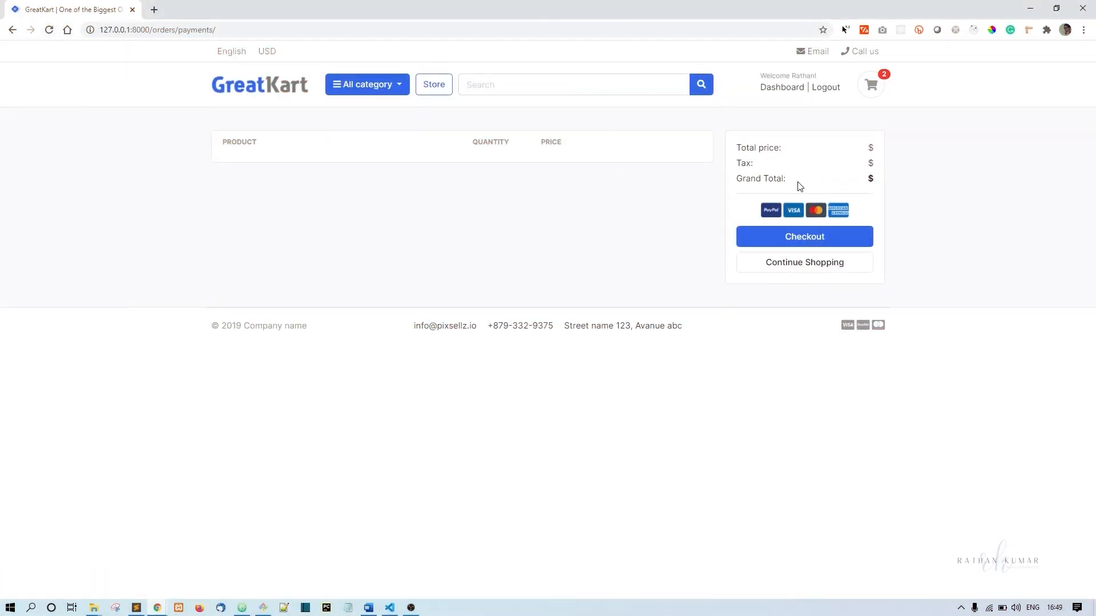
Reload /orders/payments/ in Chrome to see the narrower table and wider summary.
left_click(48, 29)
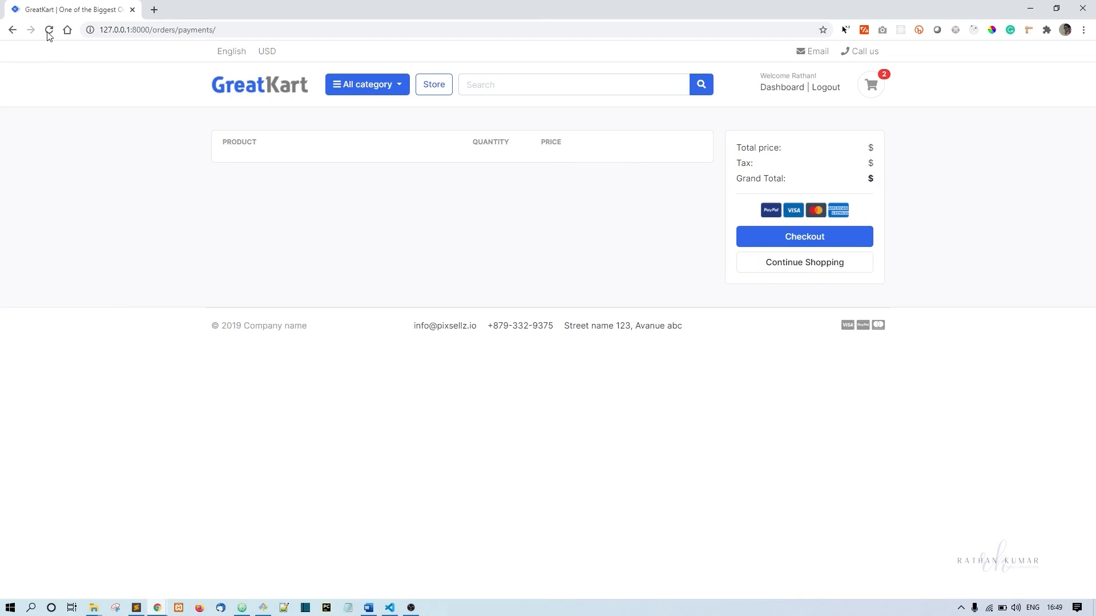
left_click(48, 29)
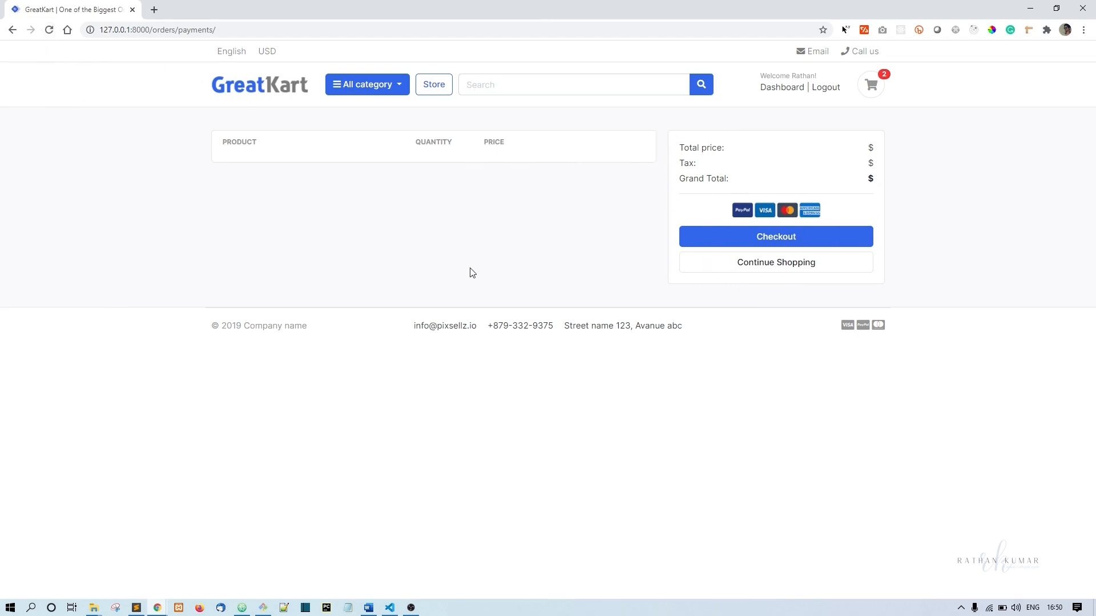
mouse_move(499, 210)
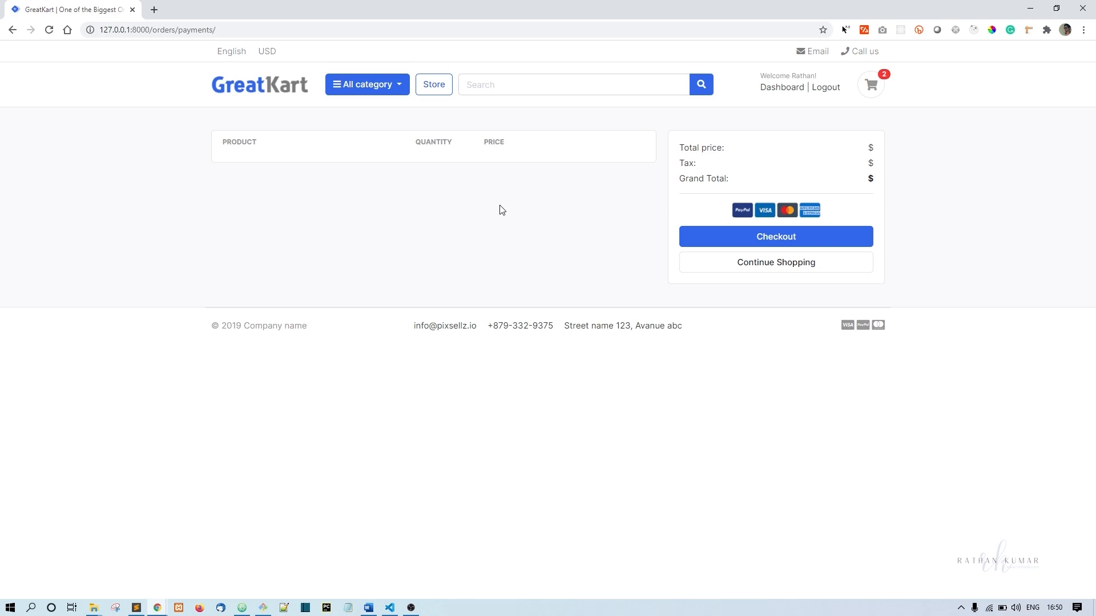
mouse_move(759, 251)
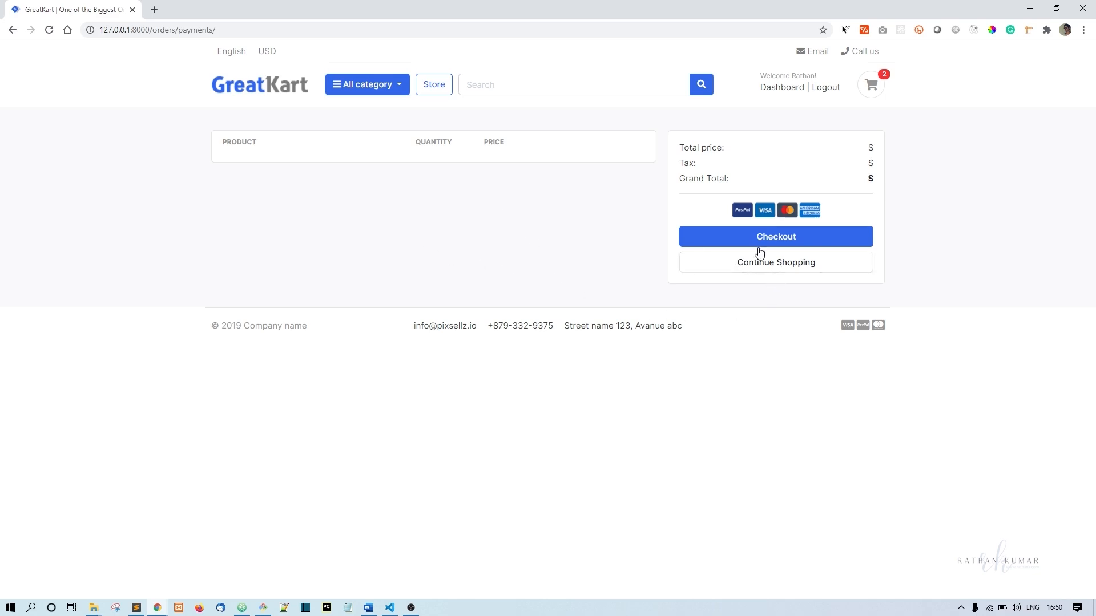
mouse_move(389, 358)
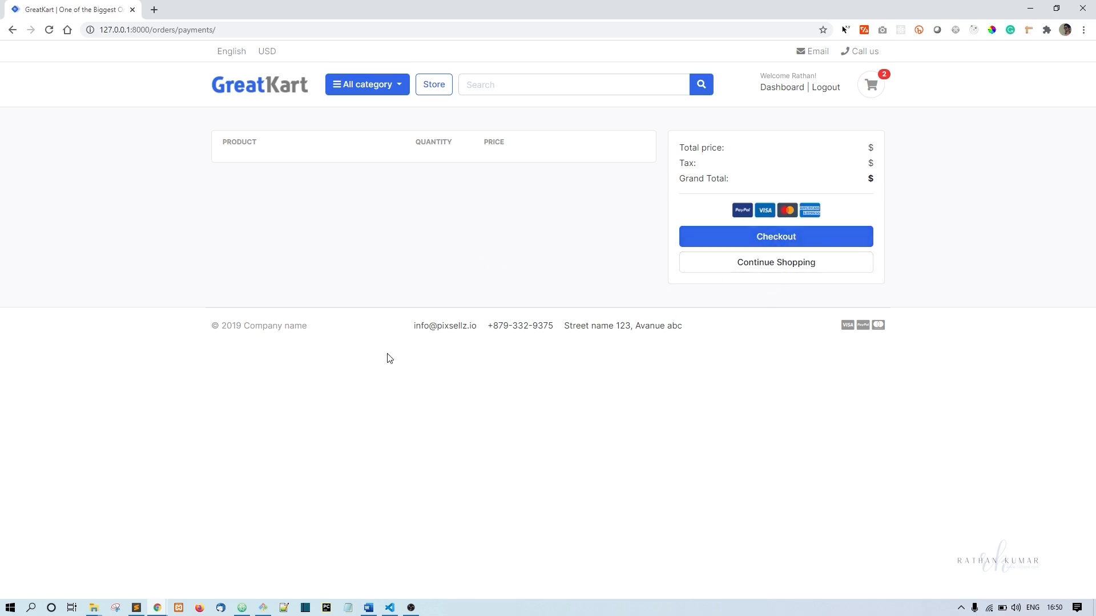
mouse_move(538, 177)
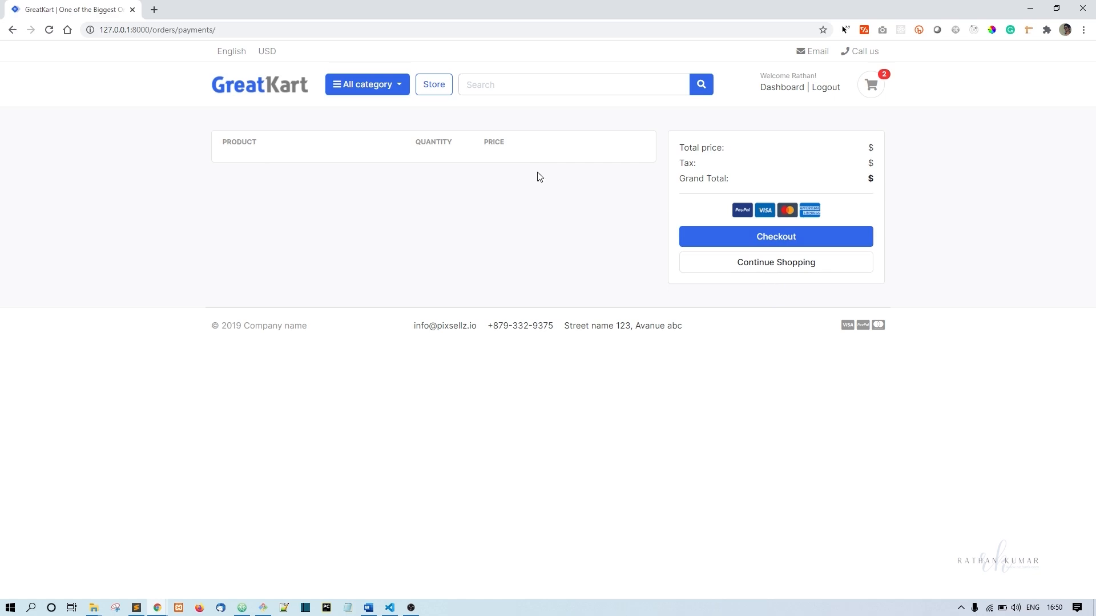
mouse_move(276, 130)
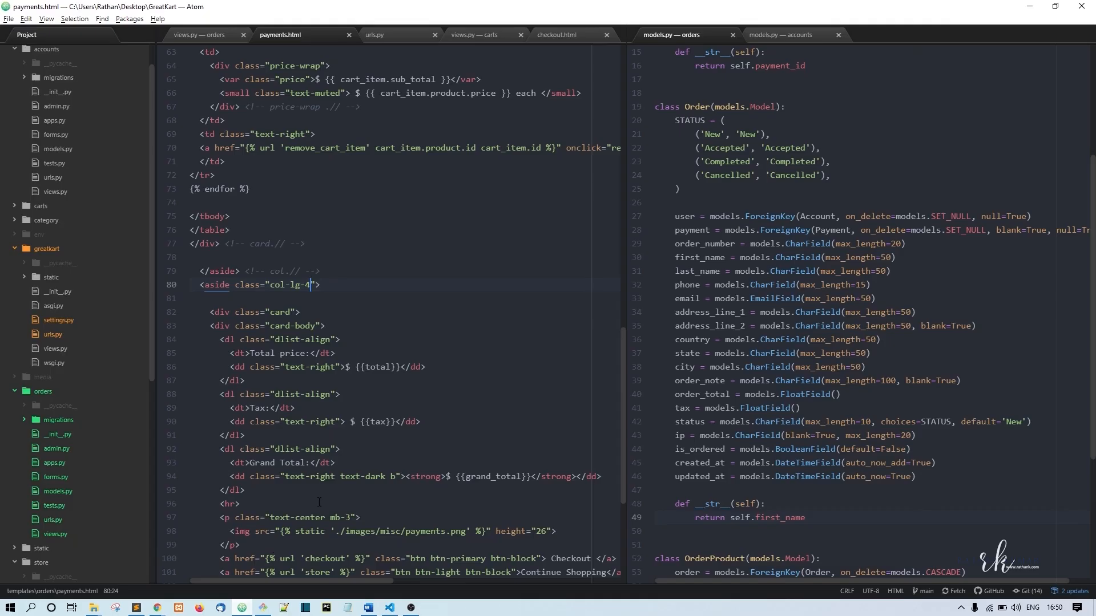
Label the summary card's button 'Make Payment' in payments.html.
scroll("down", 3)
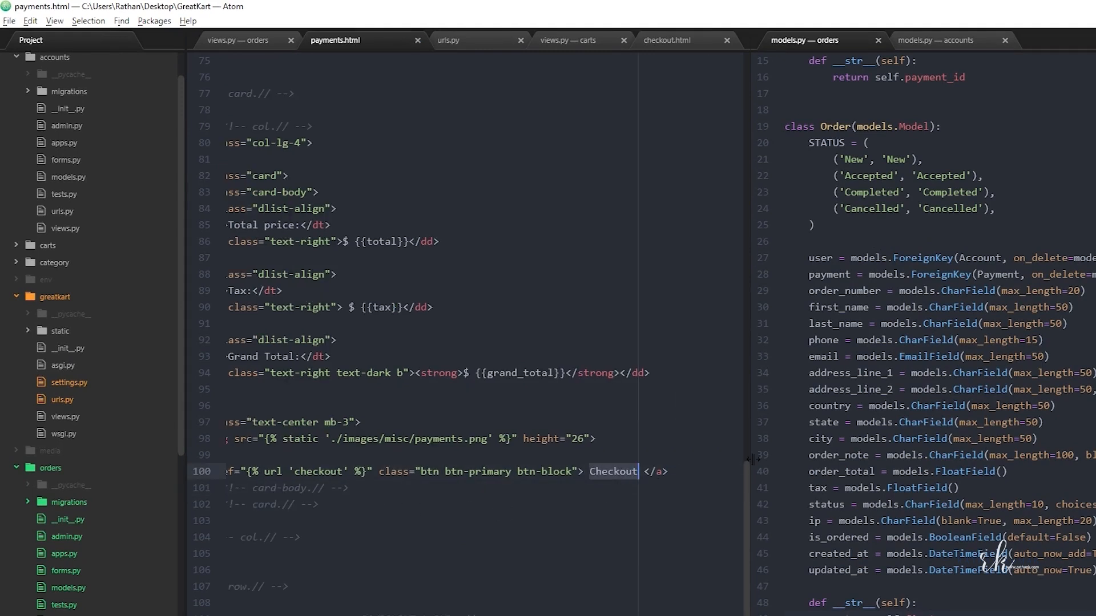
type("Make Paymen")
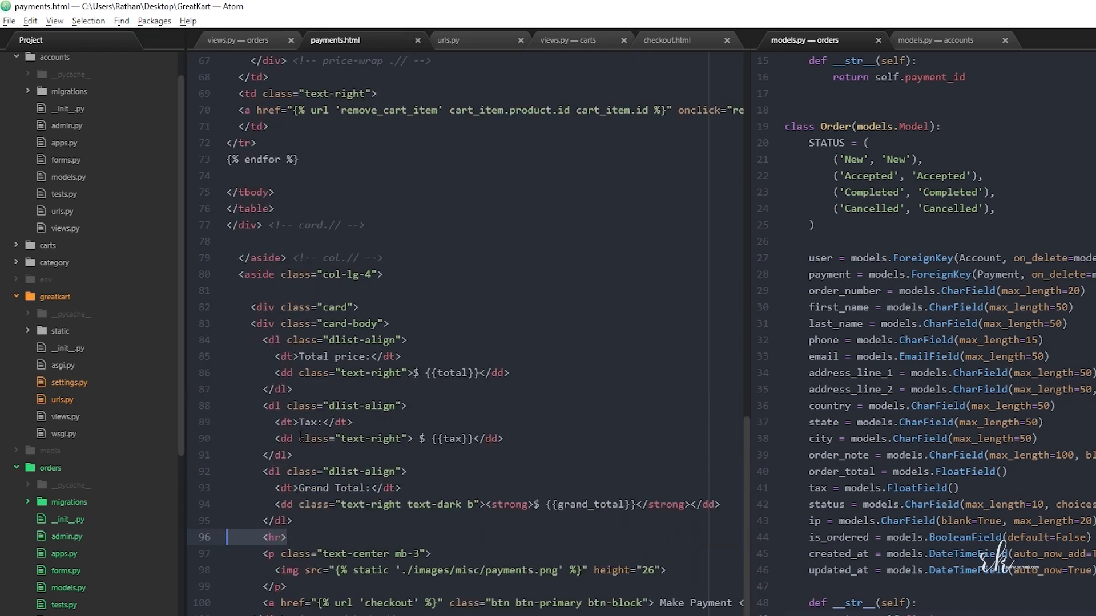
scroll("up", 3)
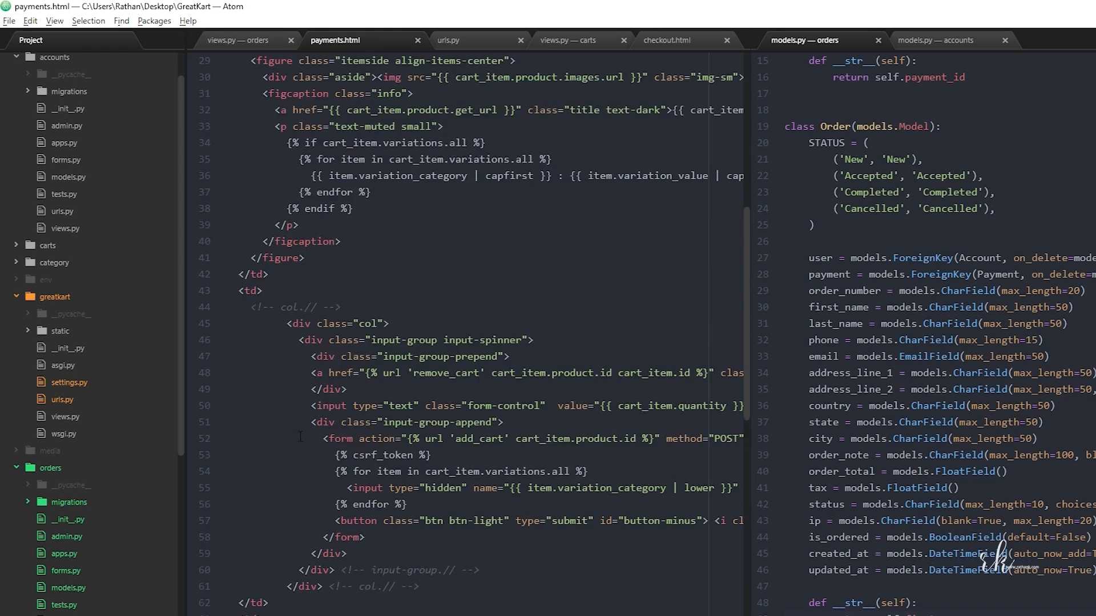
scroll("up", 3)
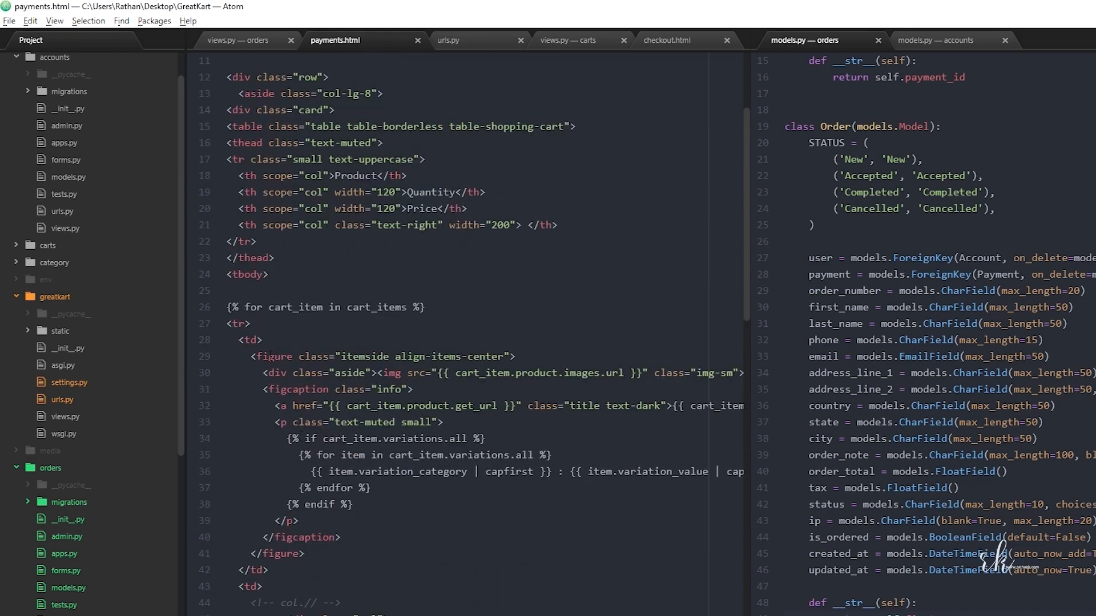
Delete the cart product table markup from payments.html and open a new Chrome tab.
scroll("down", 3)
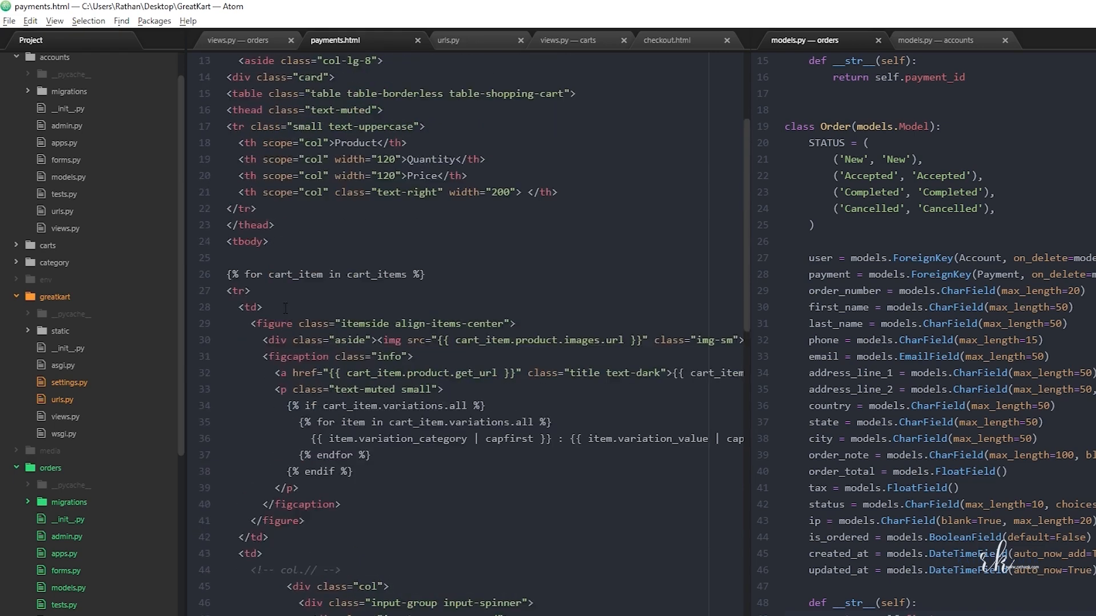
scroll("up", 3)
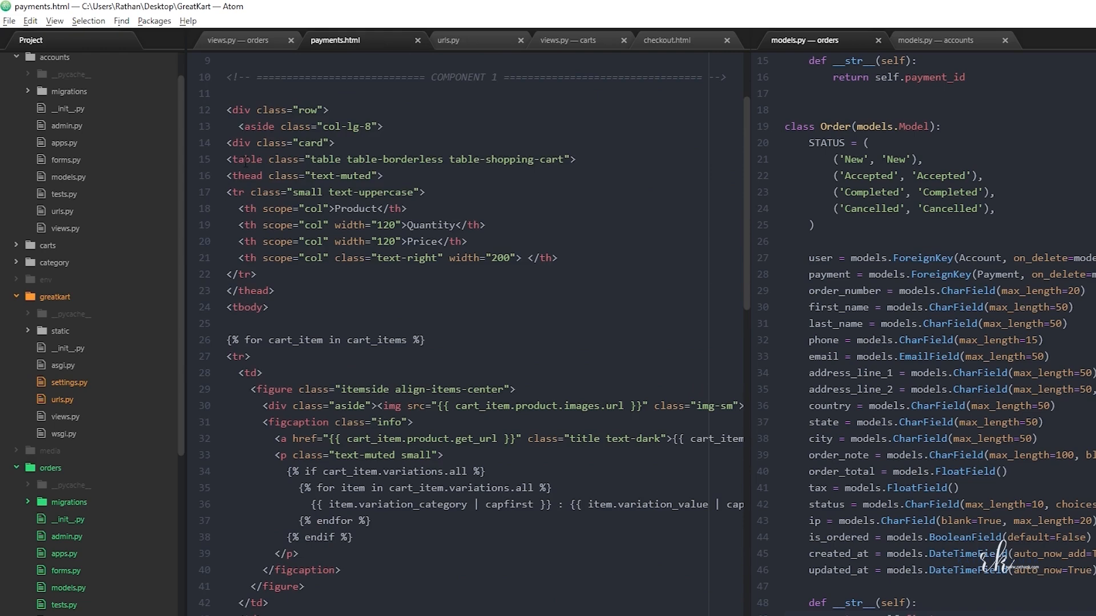
scroll("down", 3)
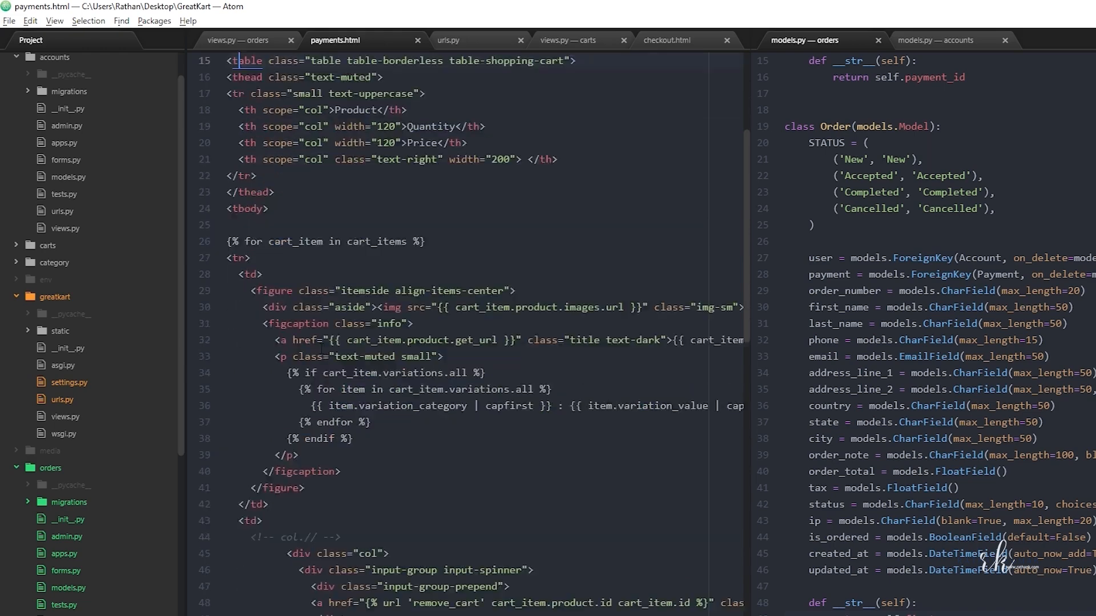
scroll("down", 3)
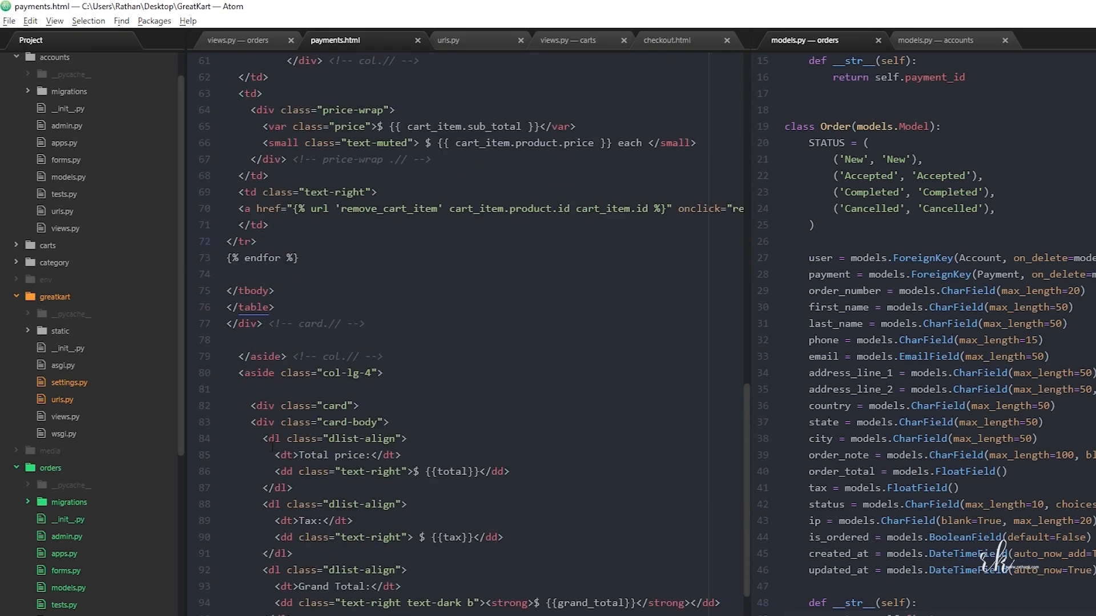
scroll("up", 3)
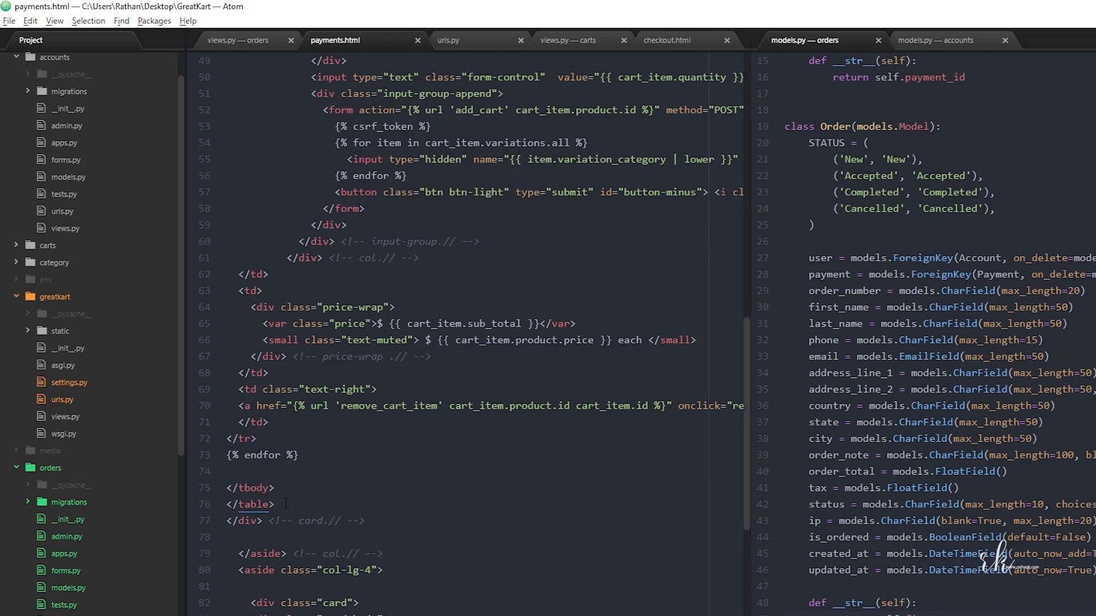
scroll("up", 3)
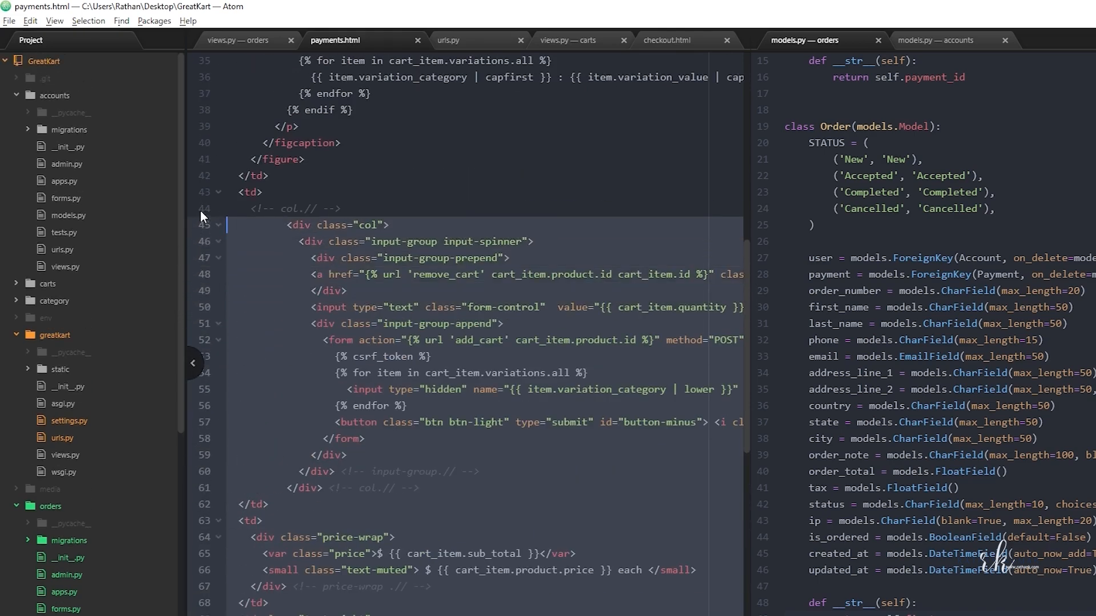
scroll("up", 3)
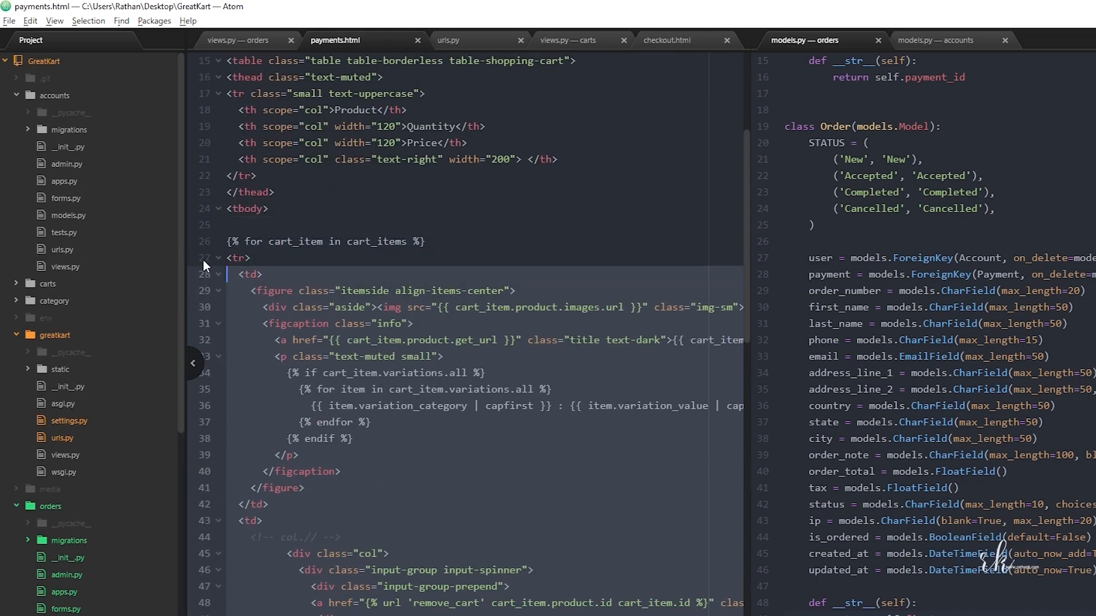
scroll("up", 3)
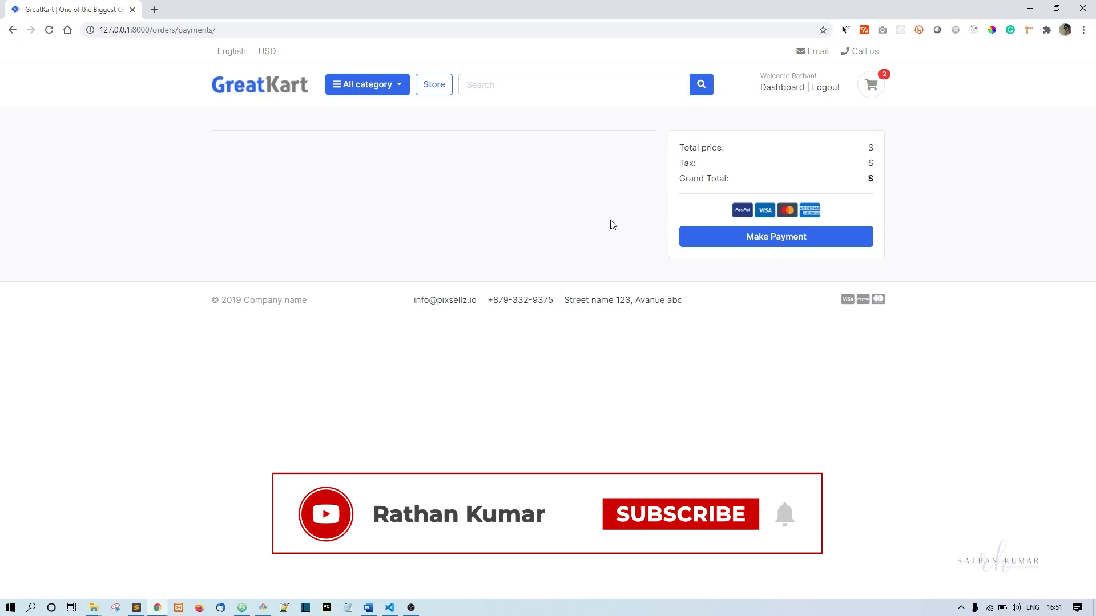
left_click(678, 513)
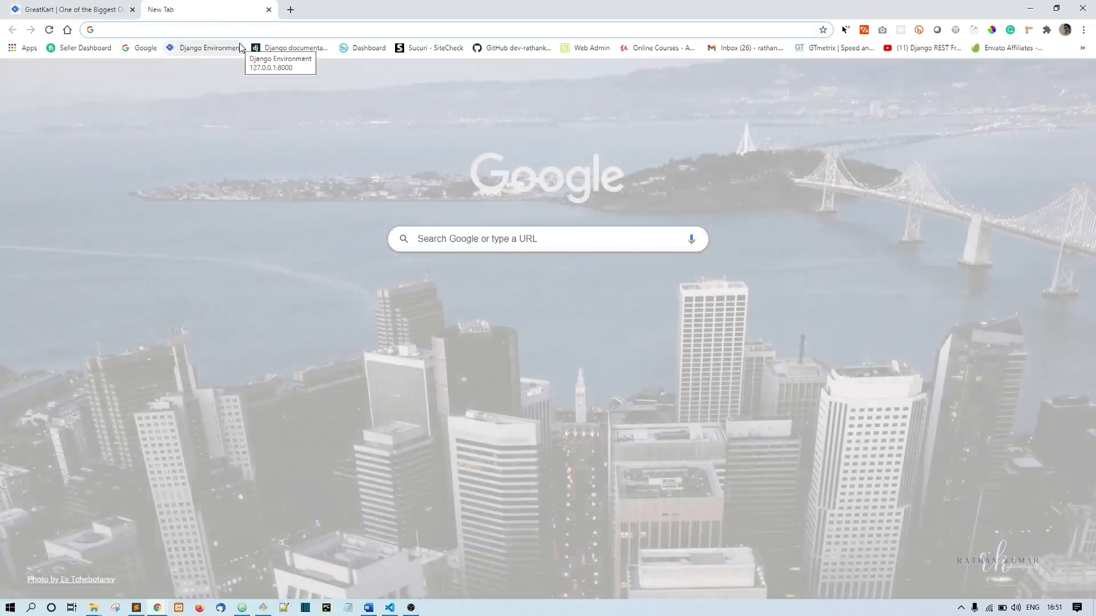
Open Bootstrap's Cards docs and select the Featured header card example markup.
type("bootstrap-ecommerce.com")
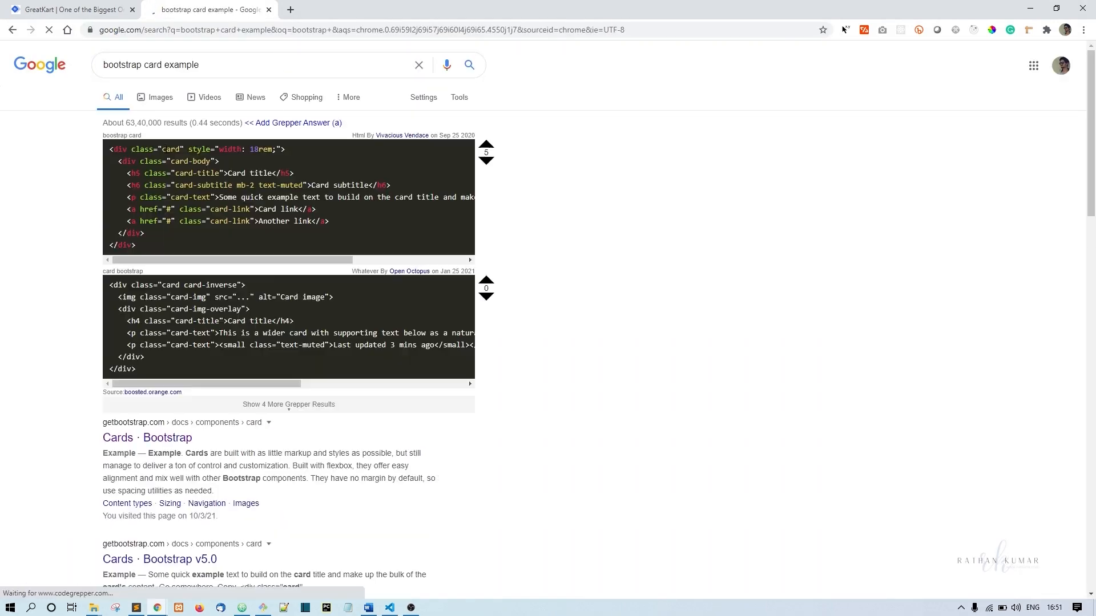
left_click(147, 437)
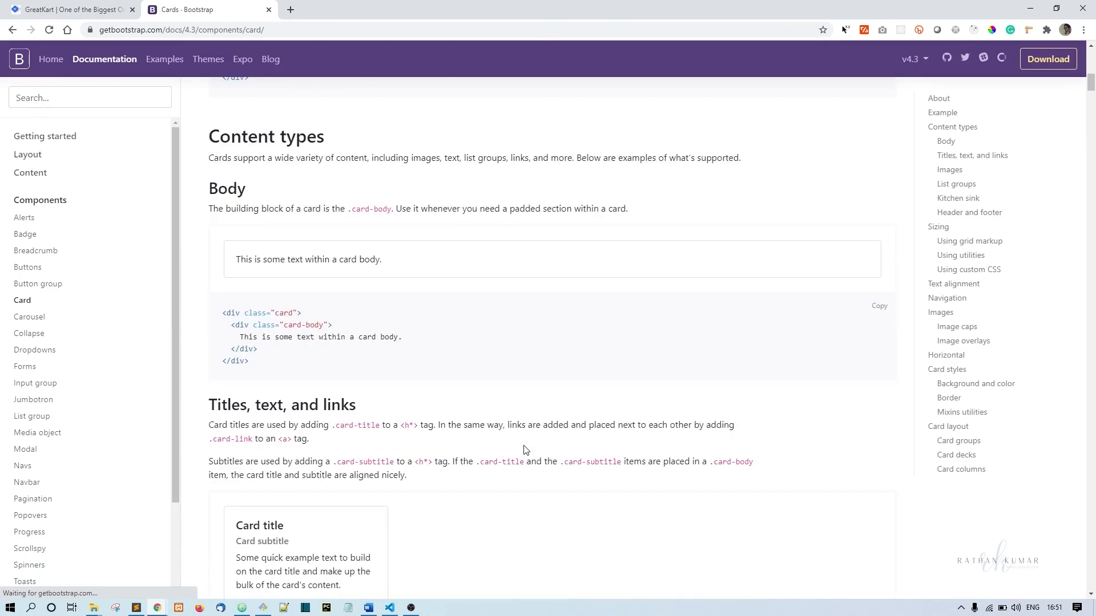
scroll("down", 3)
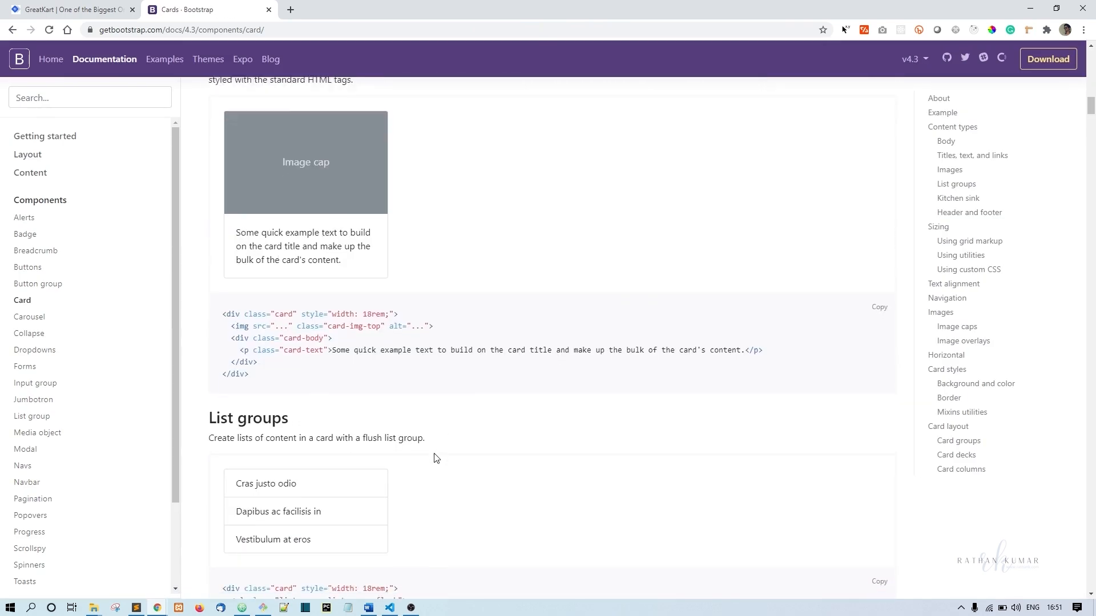
scroll("down", 3)
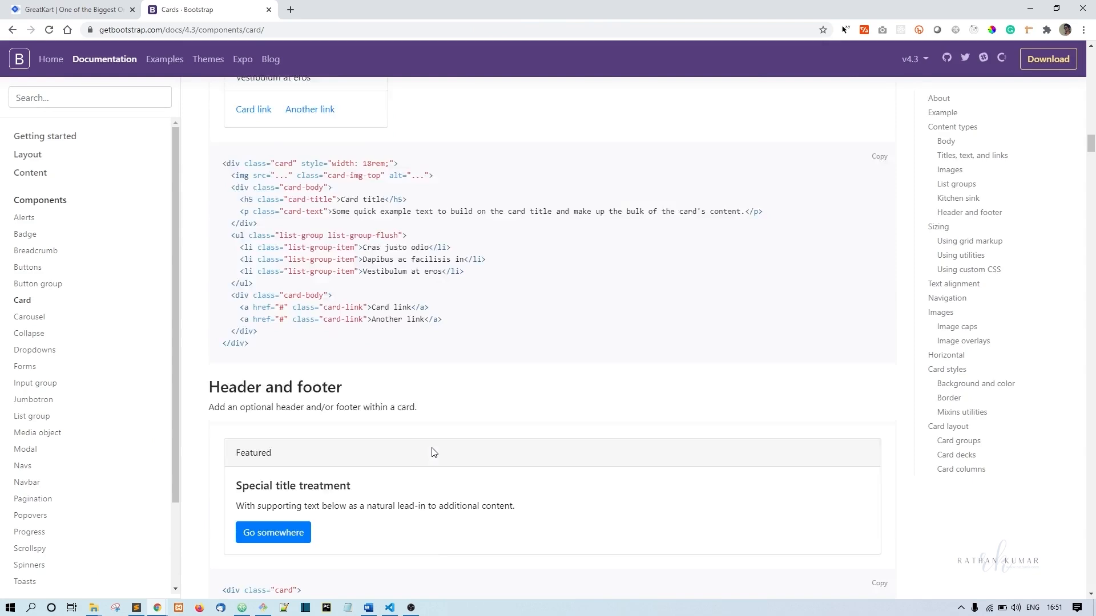
scroll("down", 3)
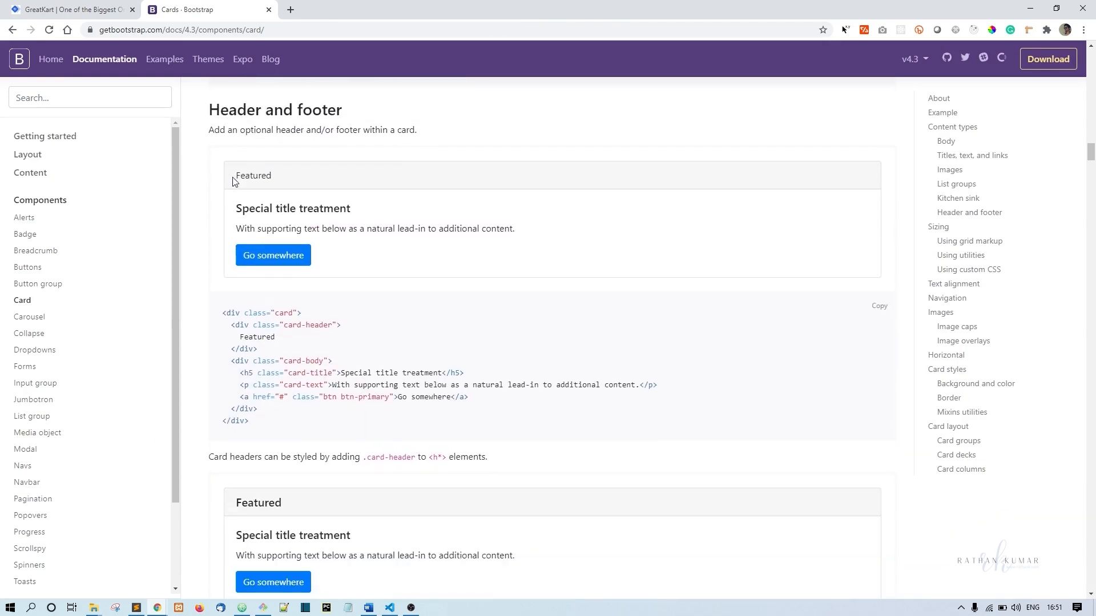
scroll("down", 3)
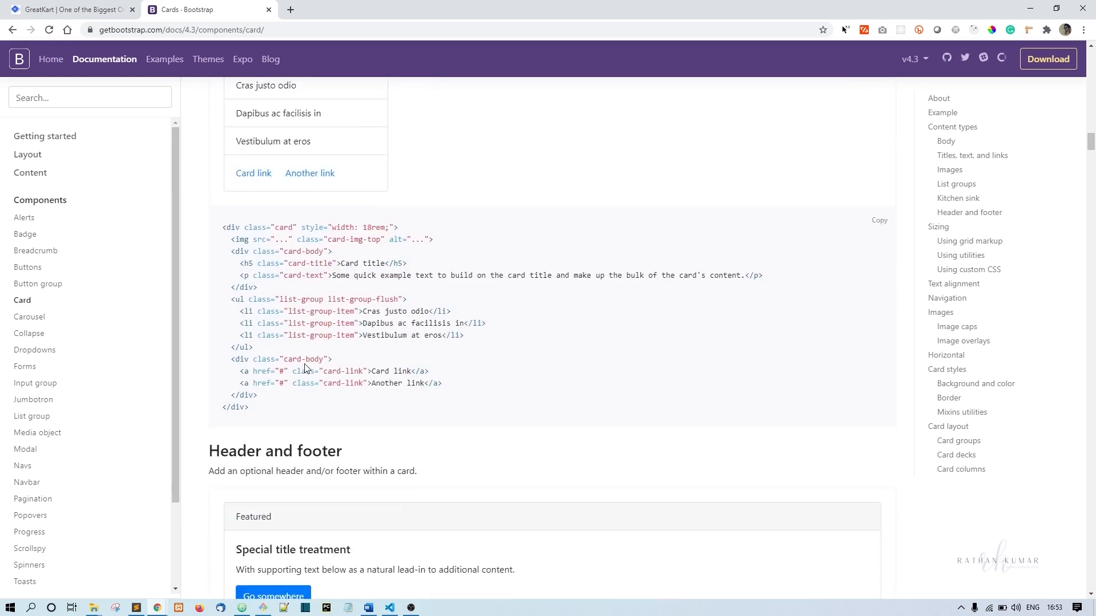
scroll("down", 3)
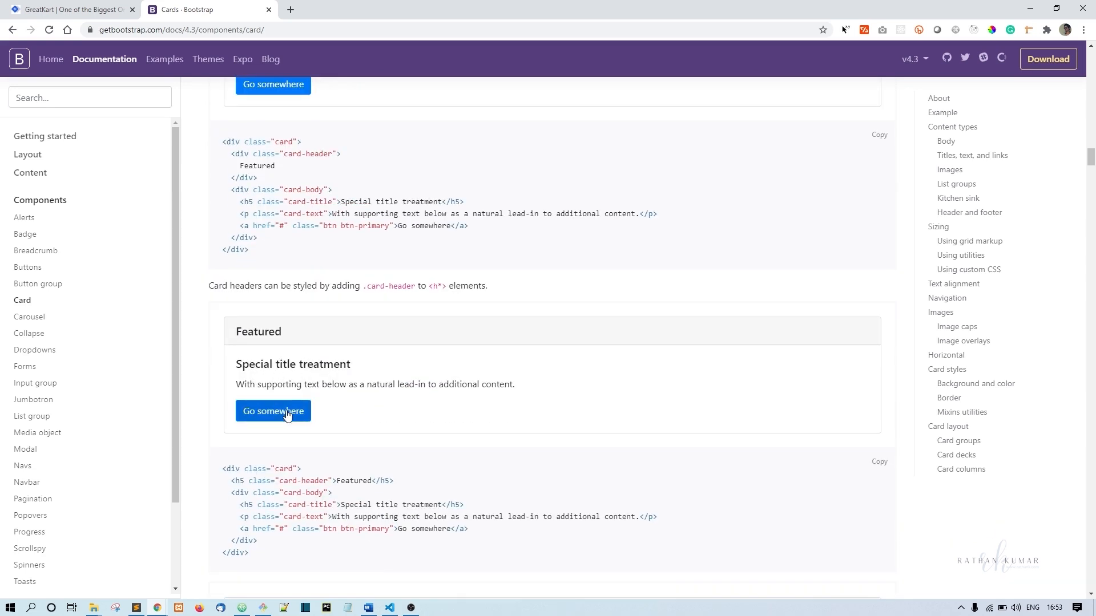
scroll("down", 3)
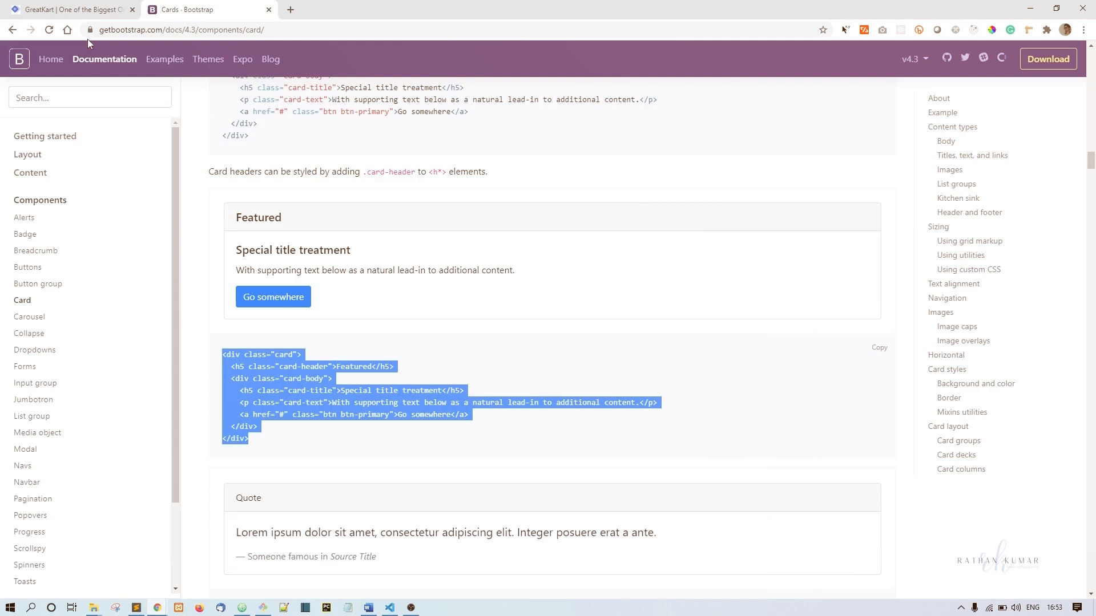
View the GreatKart payments page showing the Billing Address card beside the summary card.
left_click(69, 9)
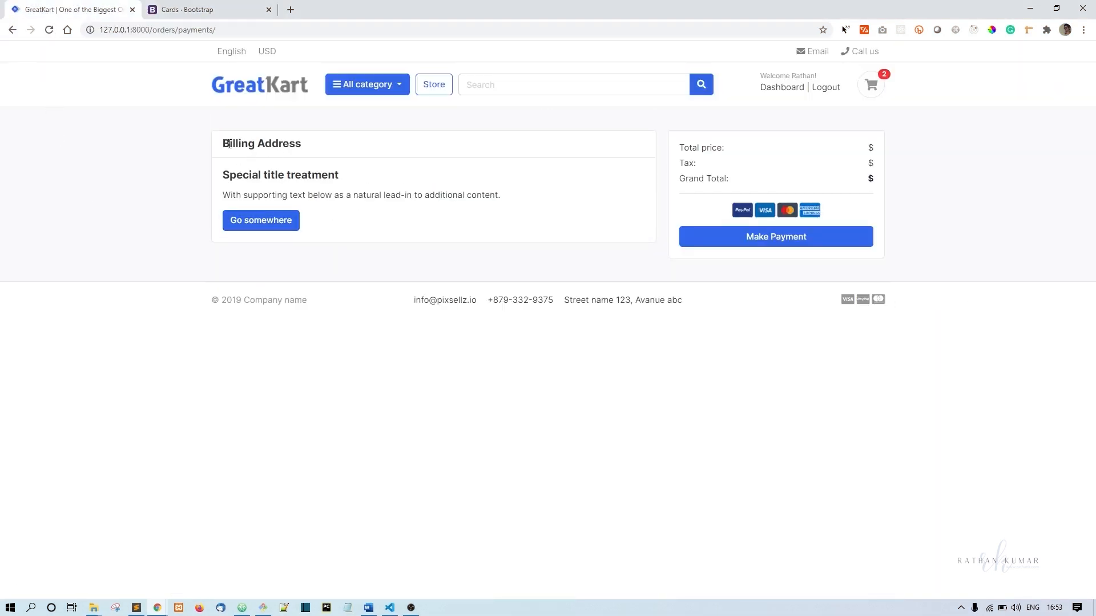
mouse_move(226, 171)
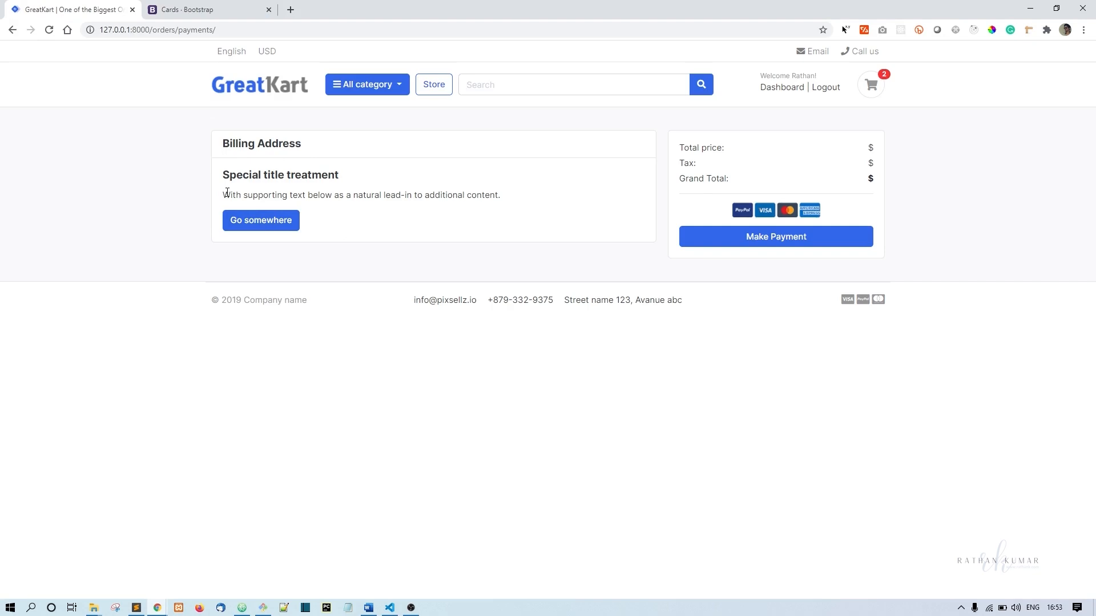
double_click(280, 175)
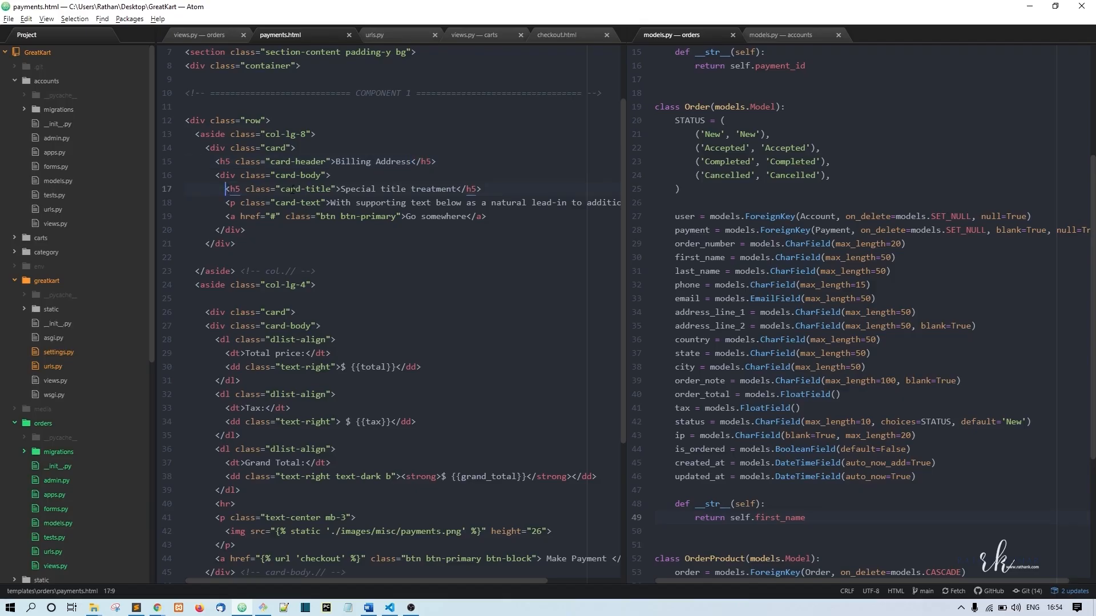
Remove the card title and button lines, and name the card headers Payment Method and Review Products.
key("ctrl+shift+k")
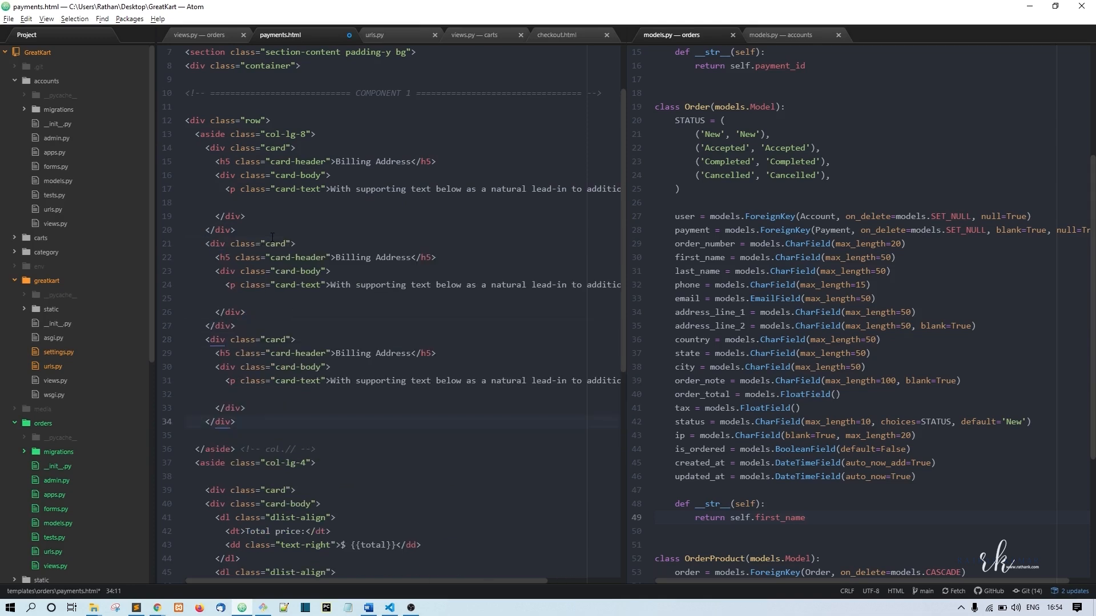
left_click(295, 243)
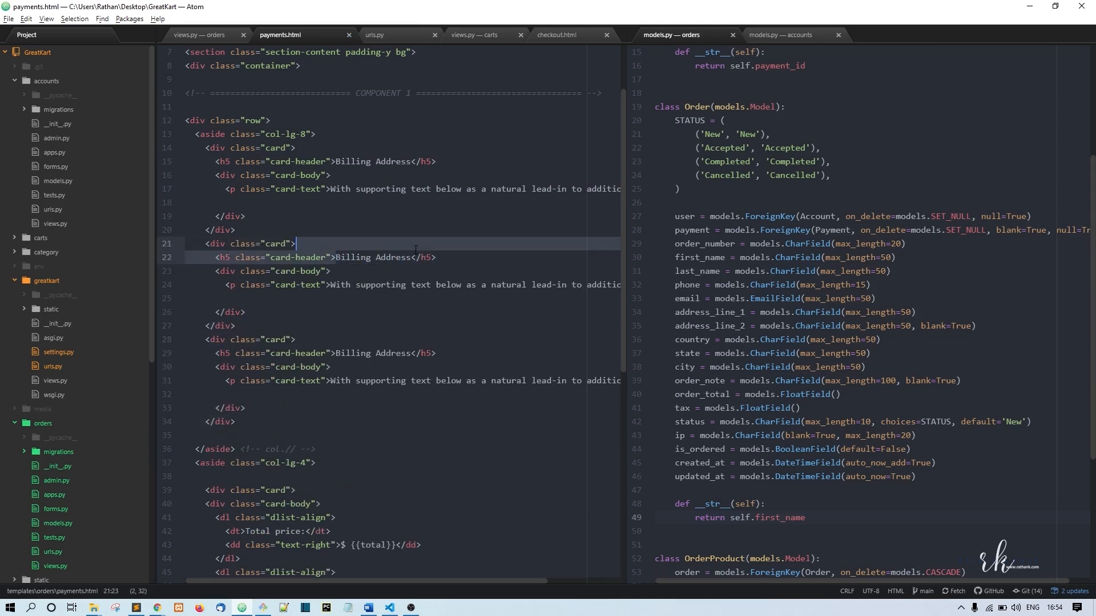
type("Payment")
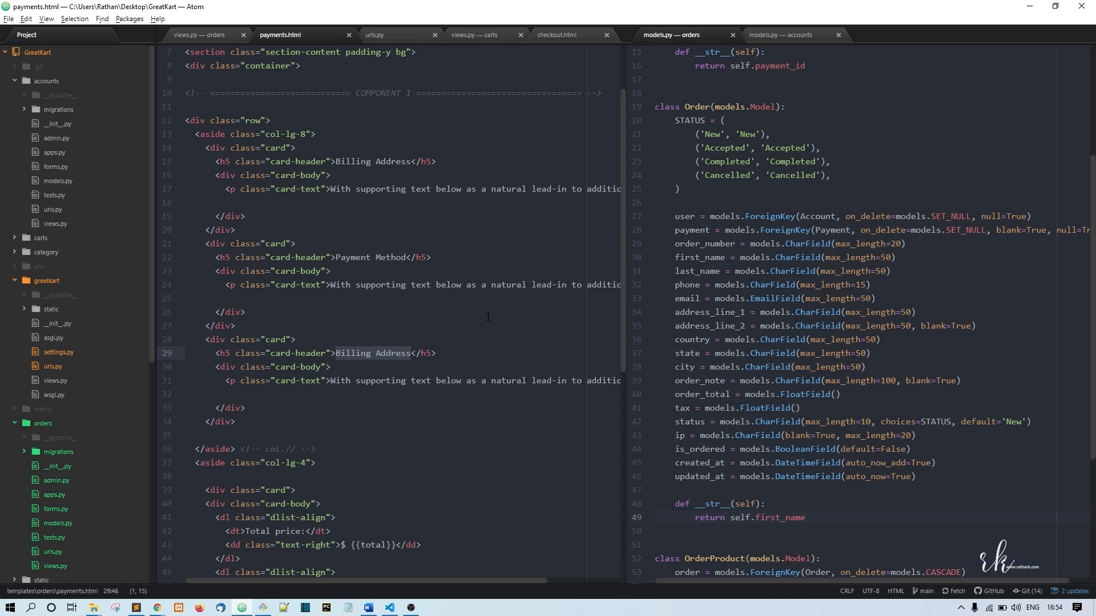
type("Review")
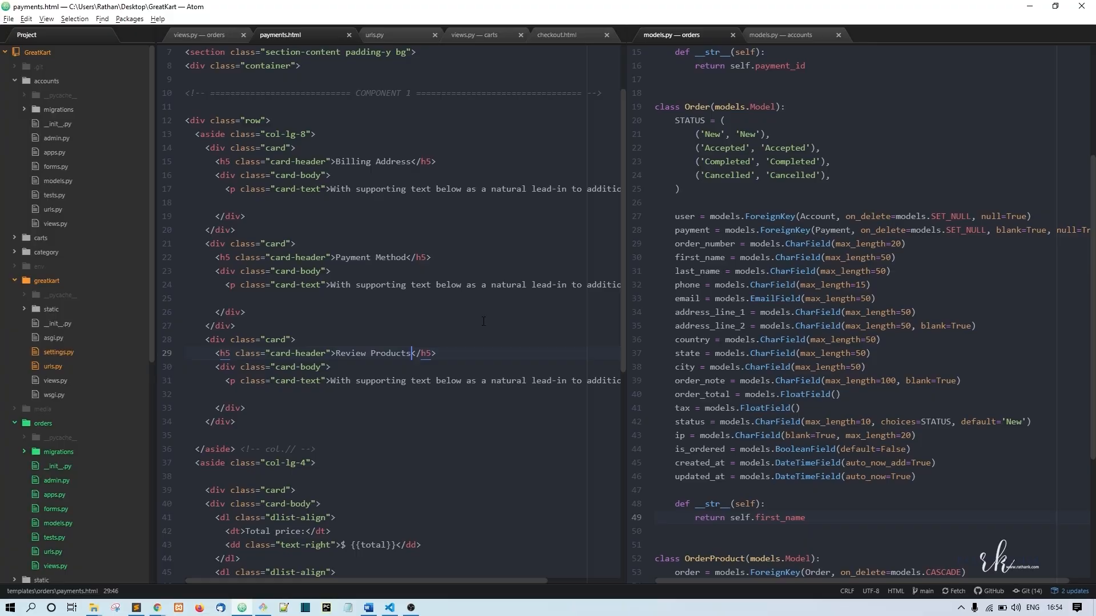
left_click(158, 607)
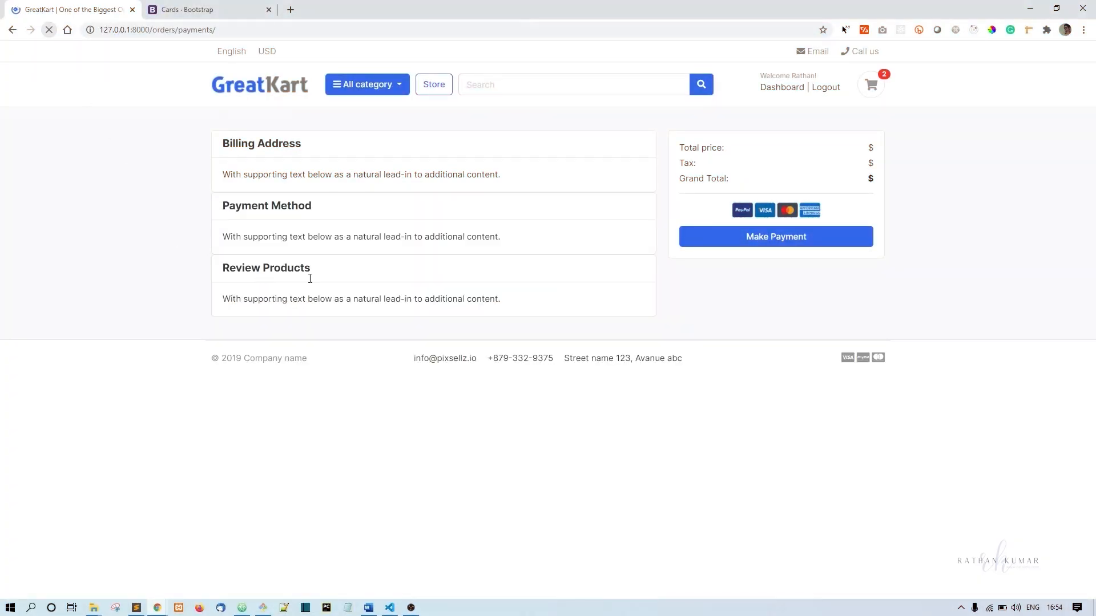
double_click(261, 143)
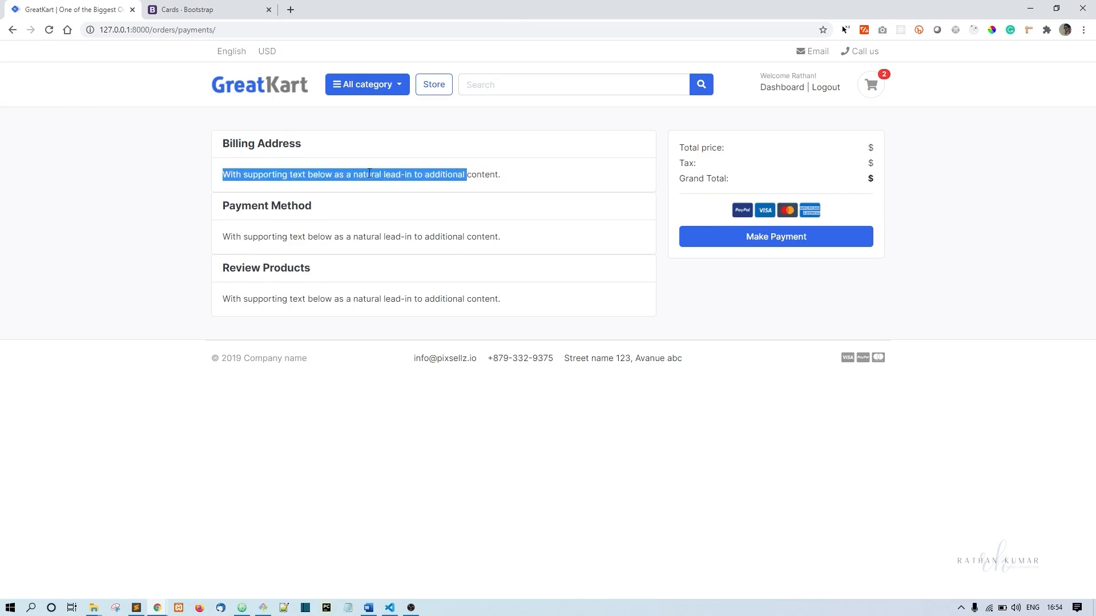
left_click(252, 174)
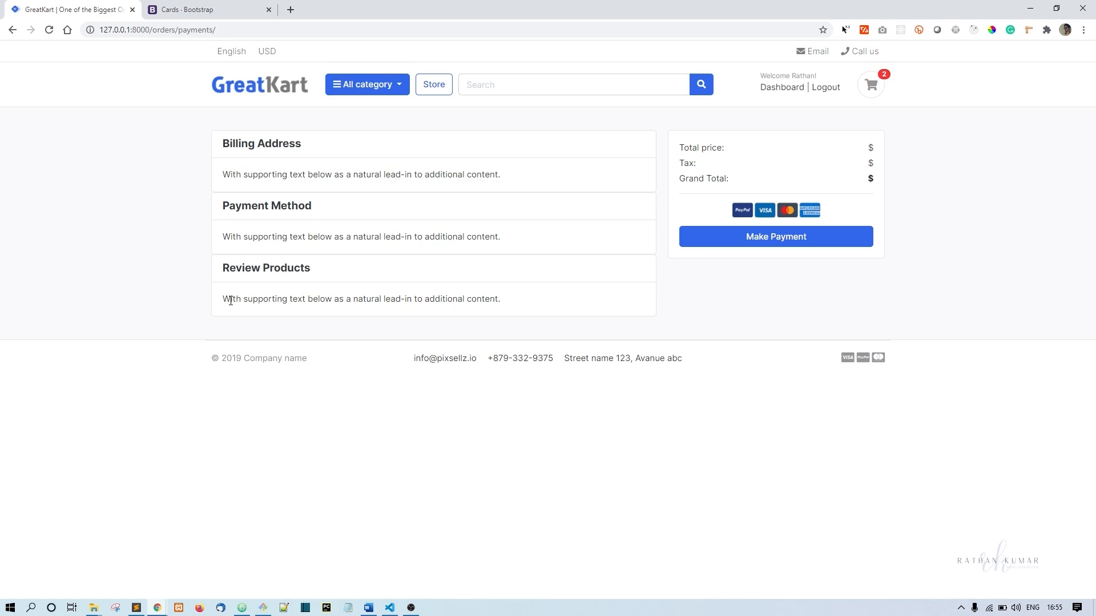
mouse_move(492, 293)
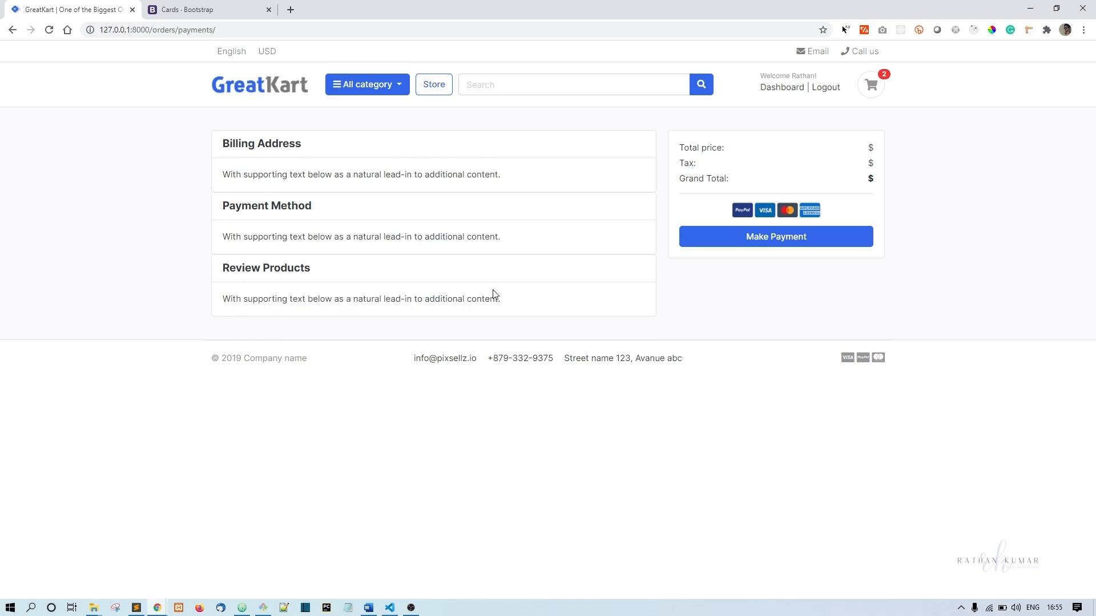
mouse_move(707, 144)
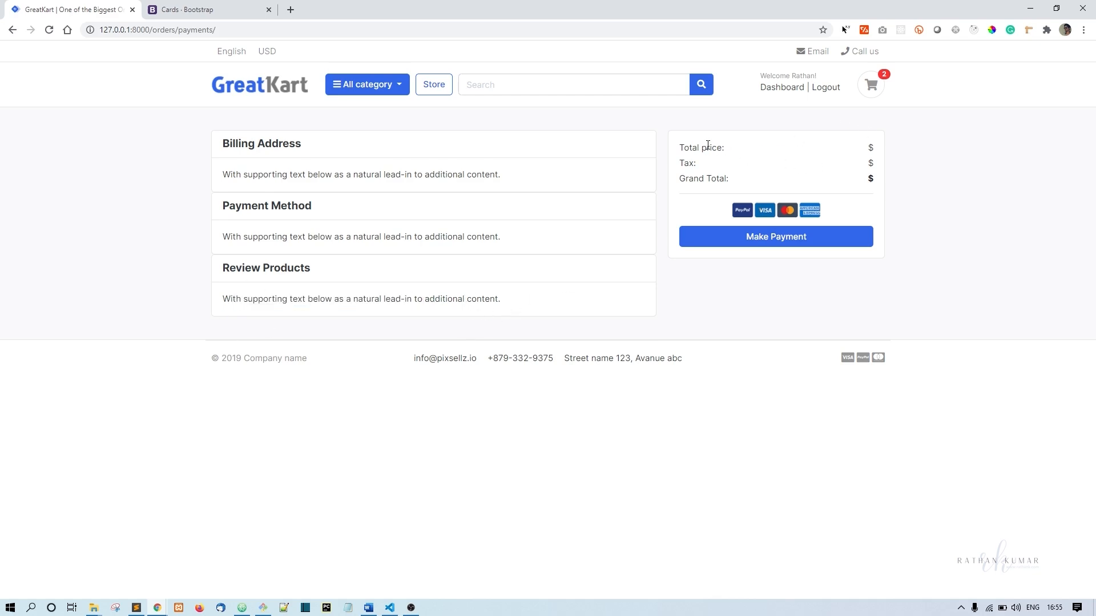
mouse_move(877, 191)
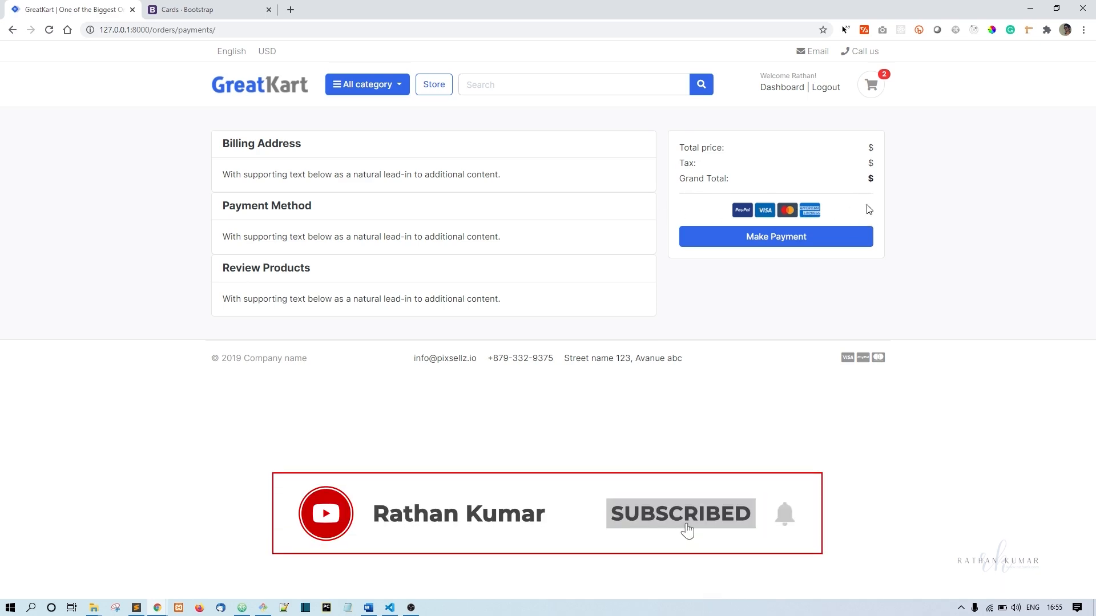
mouse_move(788, 560)
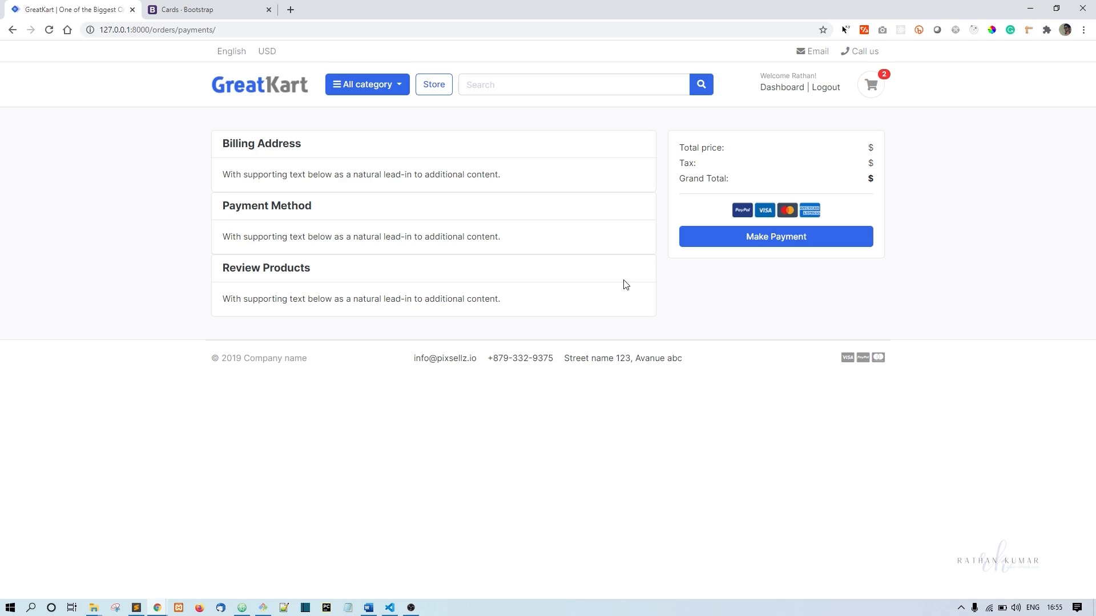
mouse_move(615, 348)
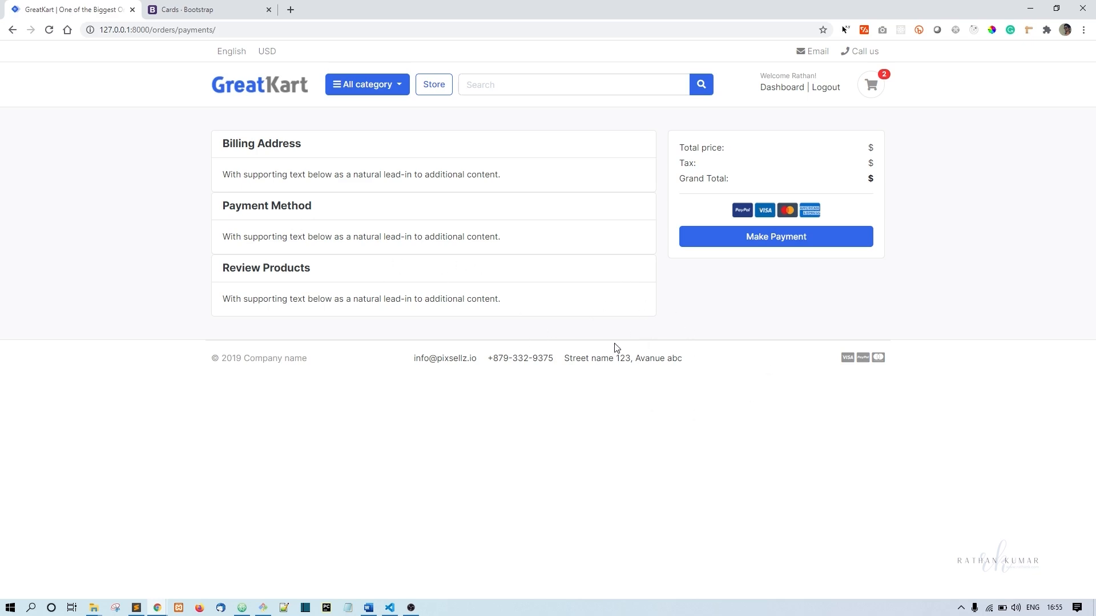